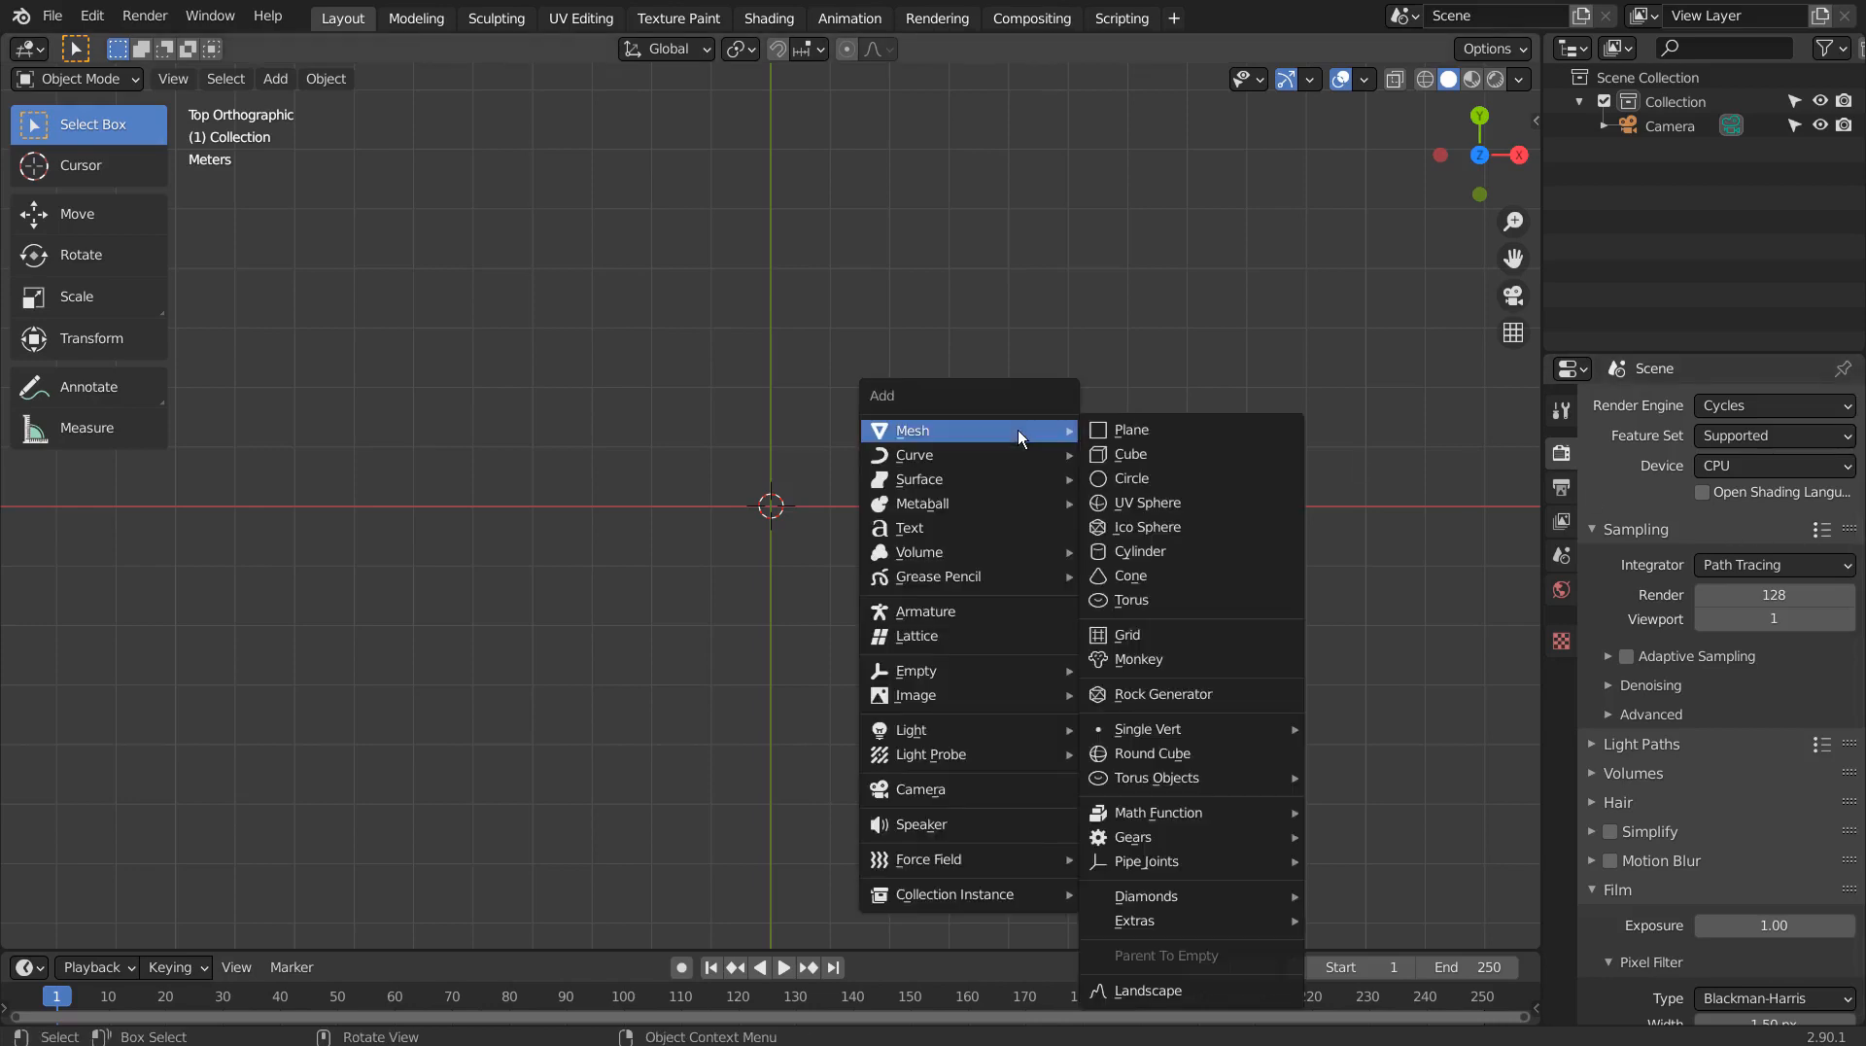
mouse_move(1213, 634)
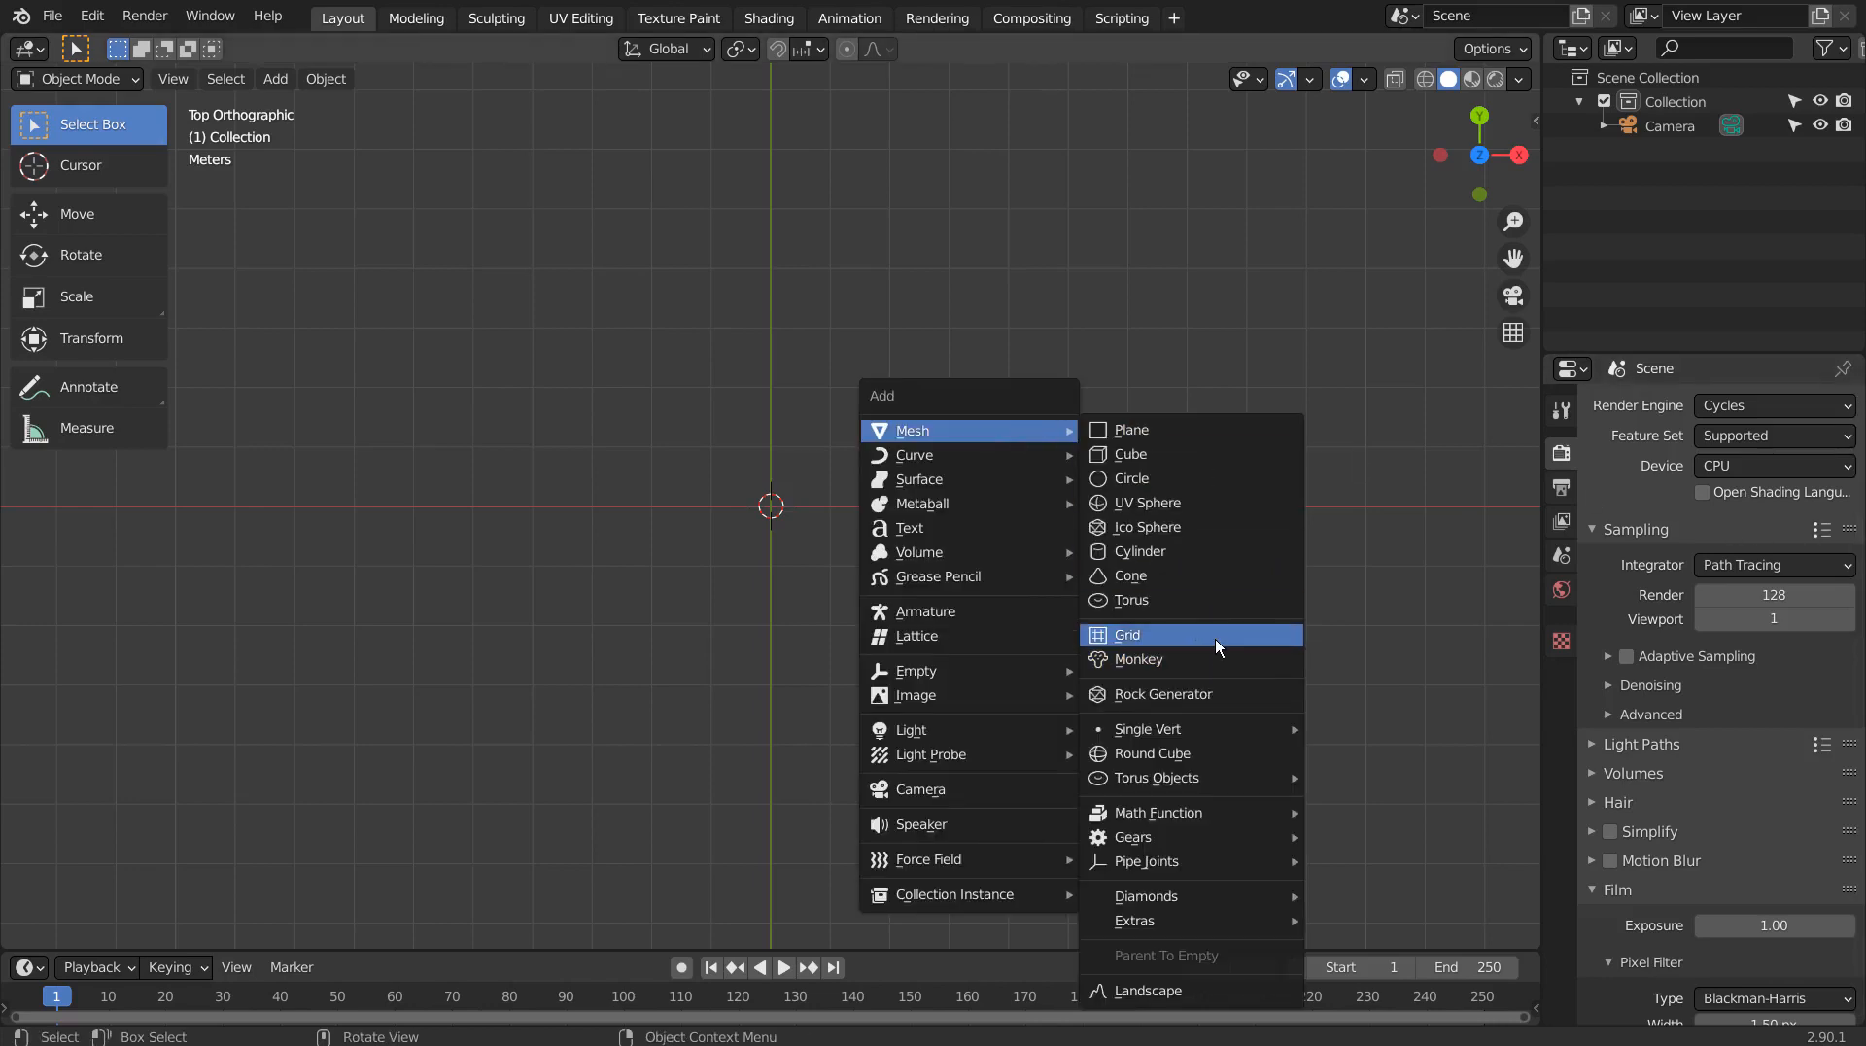
Add a Grid mesh at the origin and return to Object Mode.
click(1126, 634)
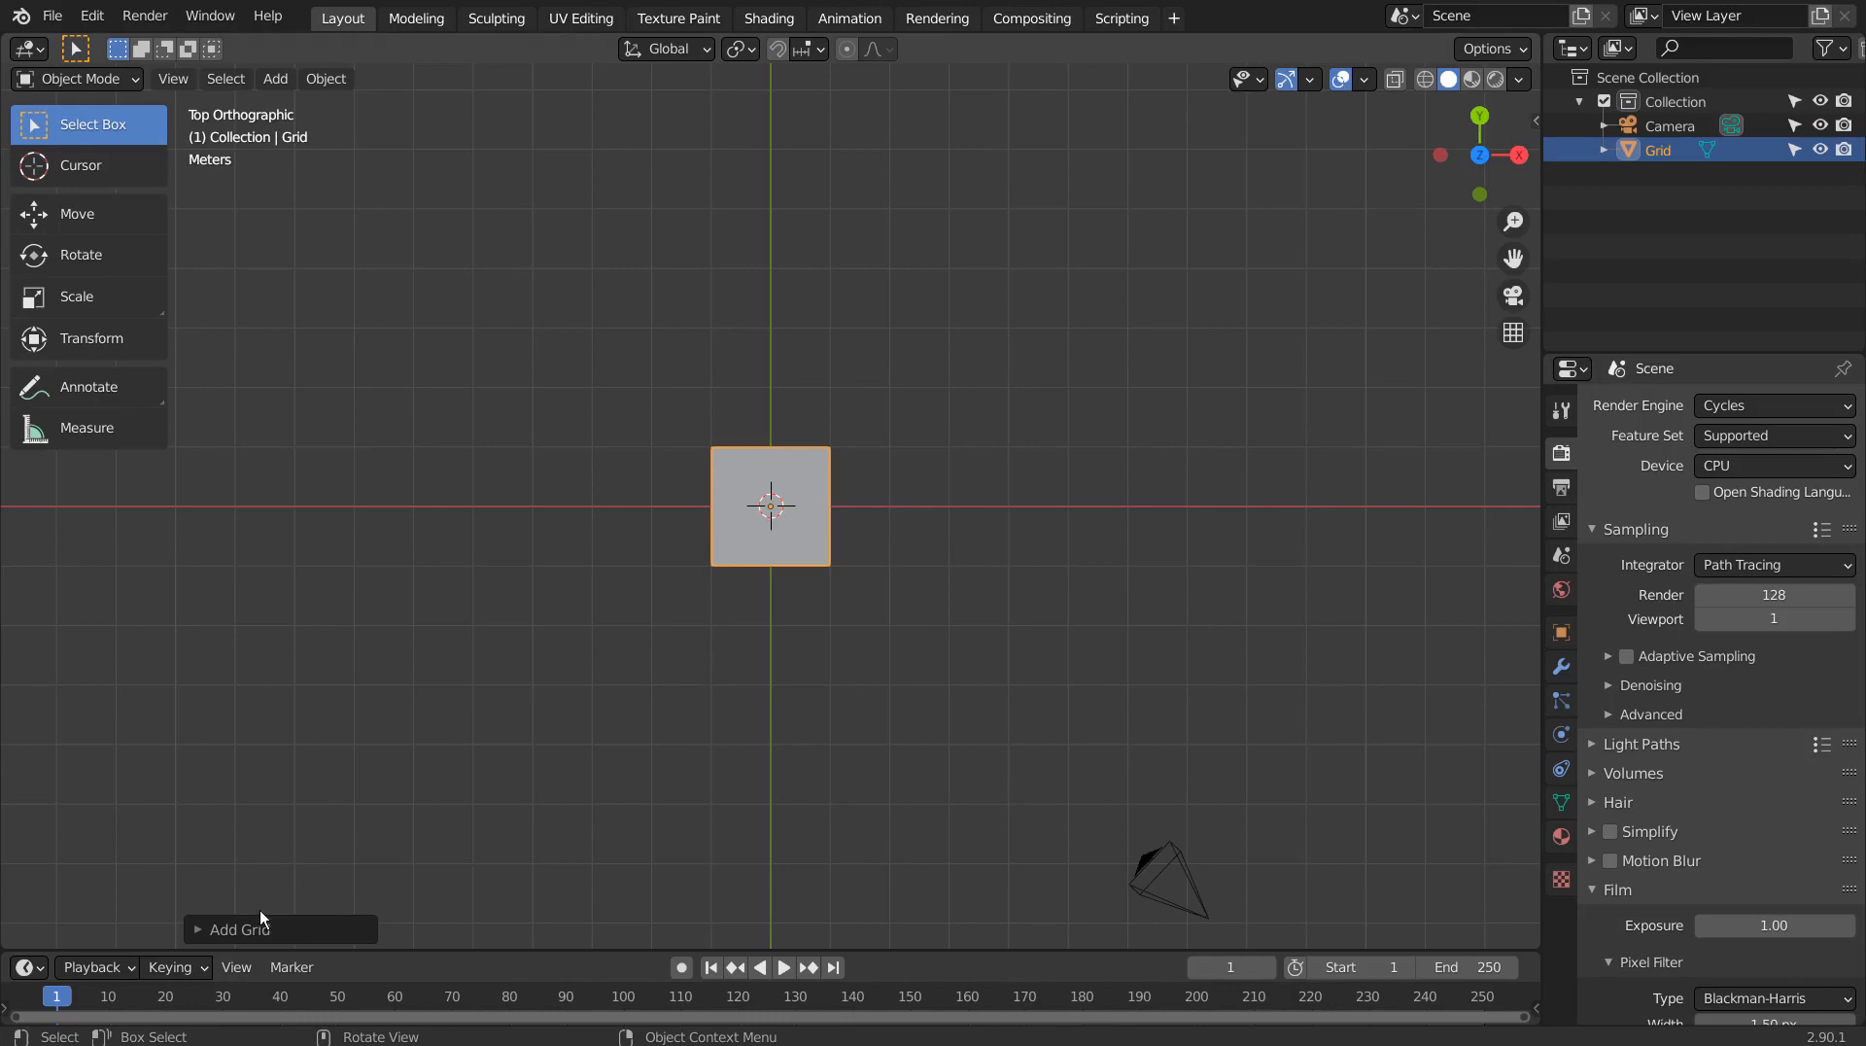
mouse_move(722, 550)
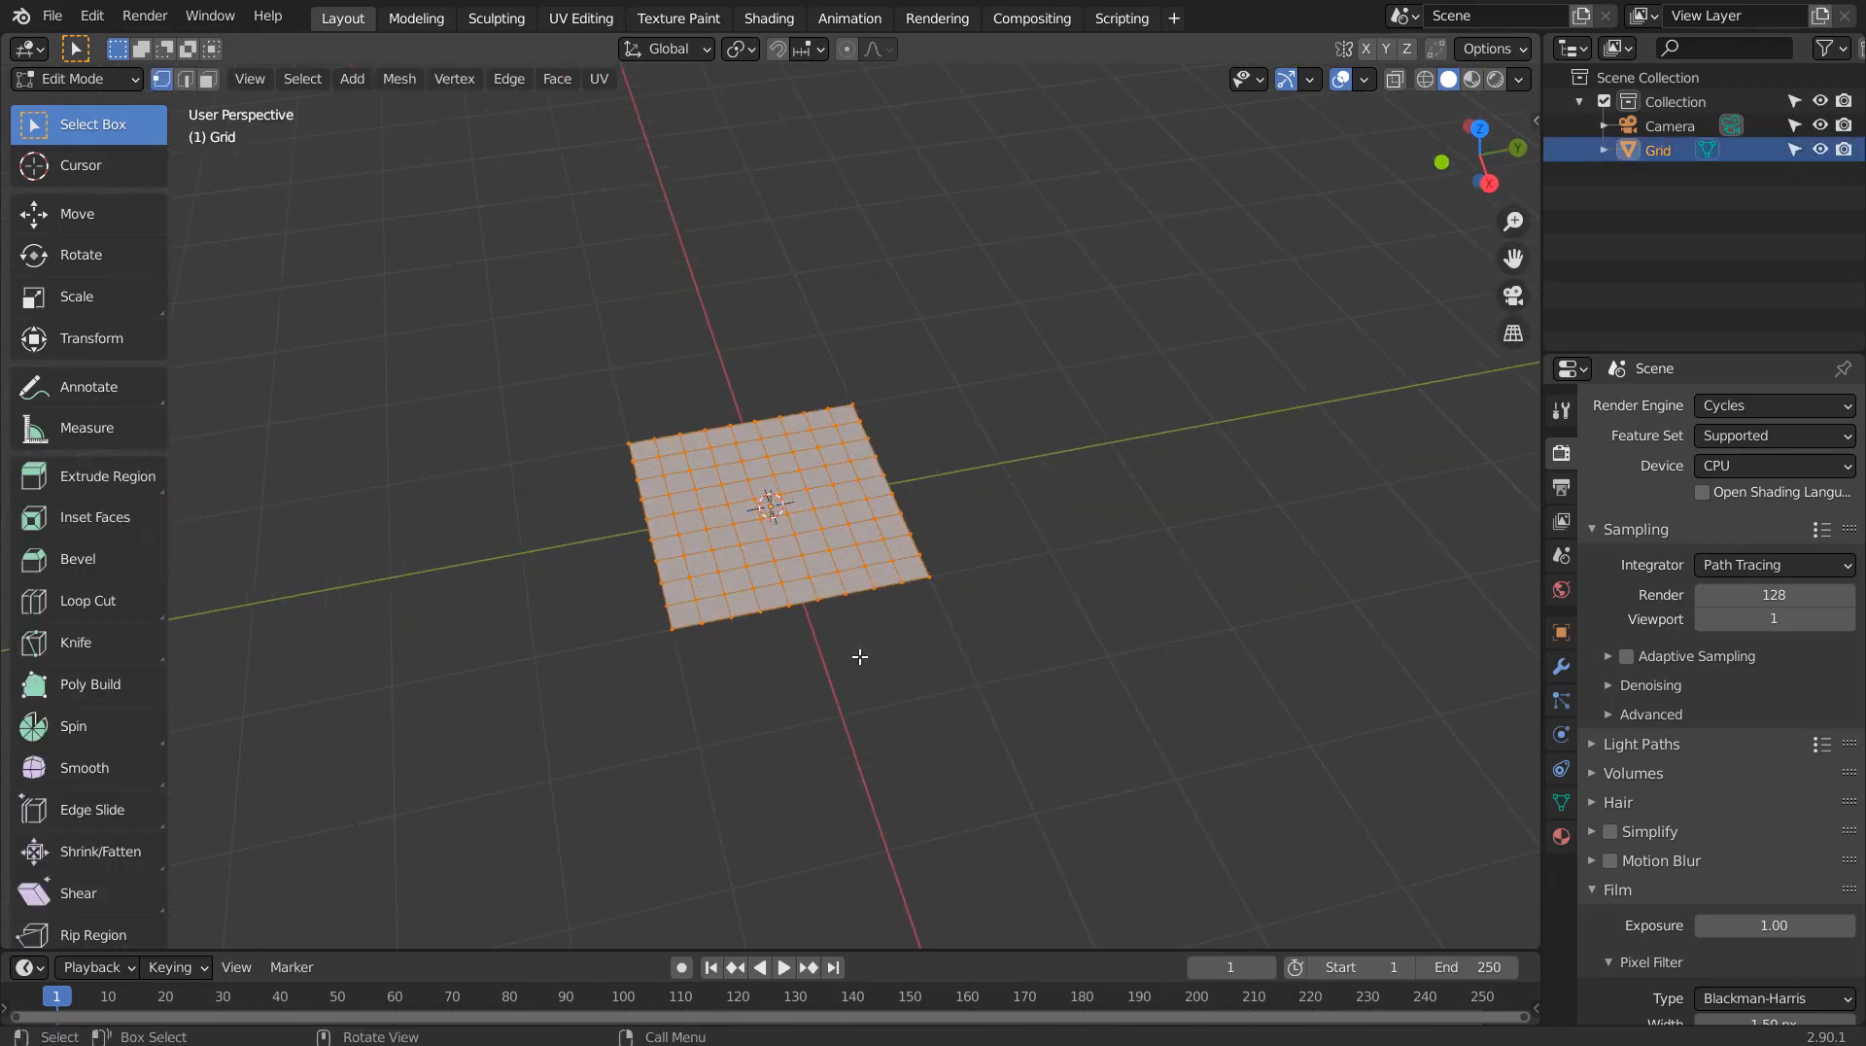
key(Tab)
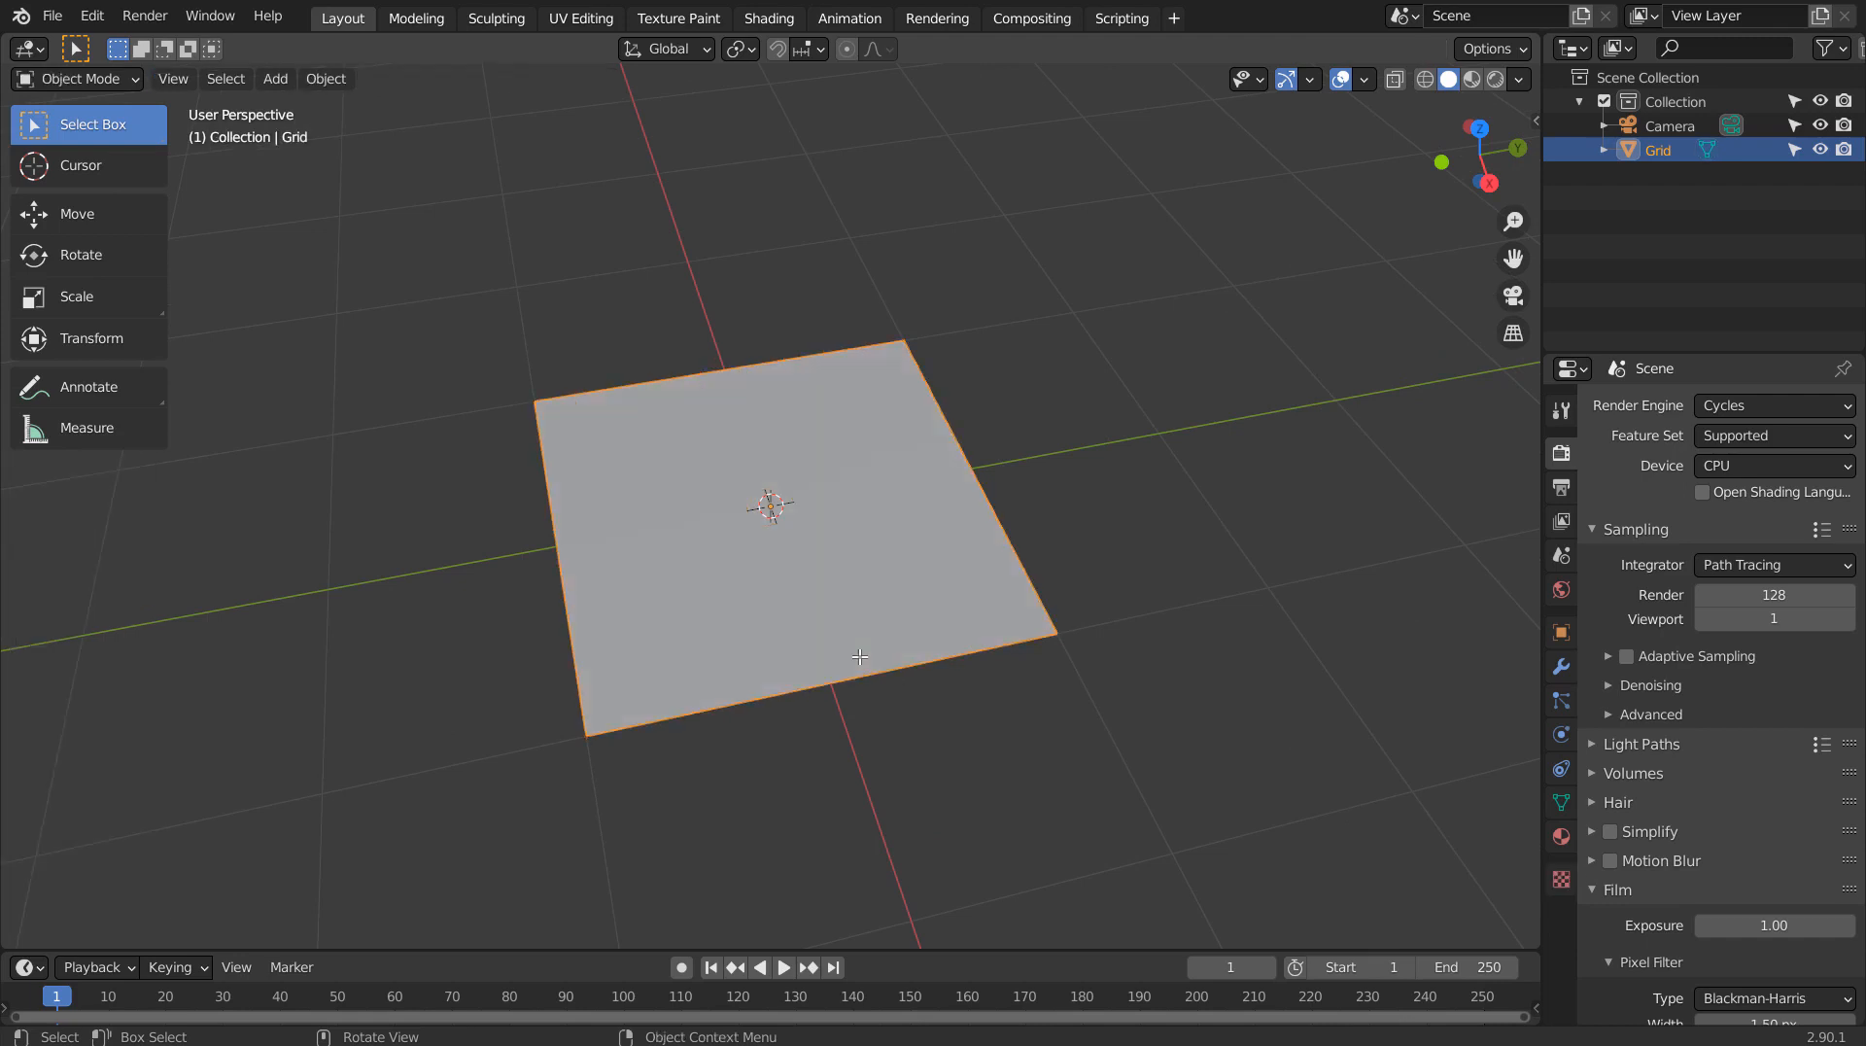
Add a Simple Deform modifier to the grid and switch it from Twist to Bend.
click(1561, 666)
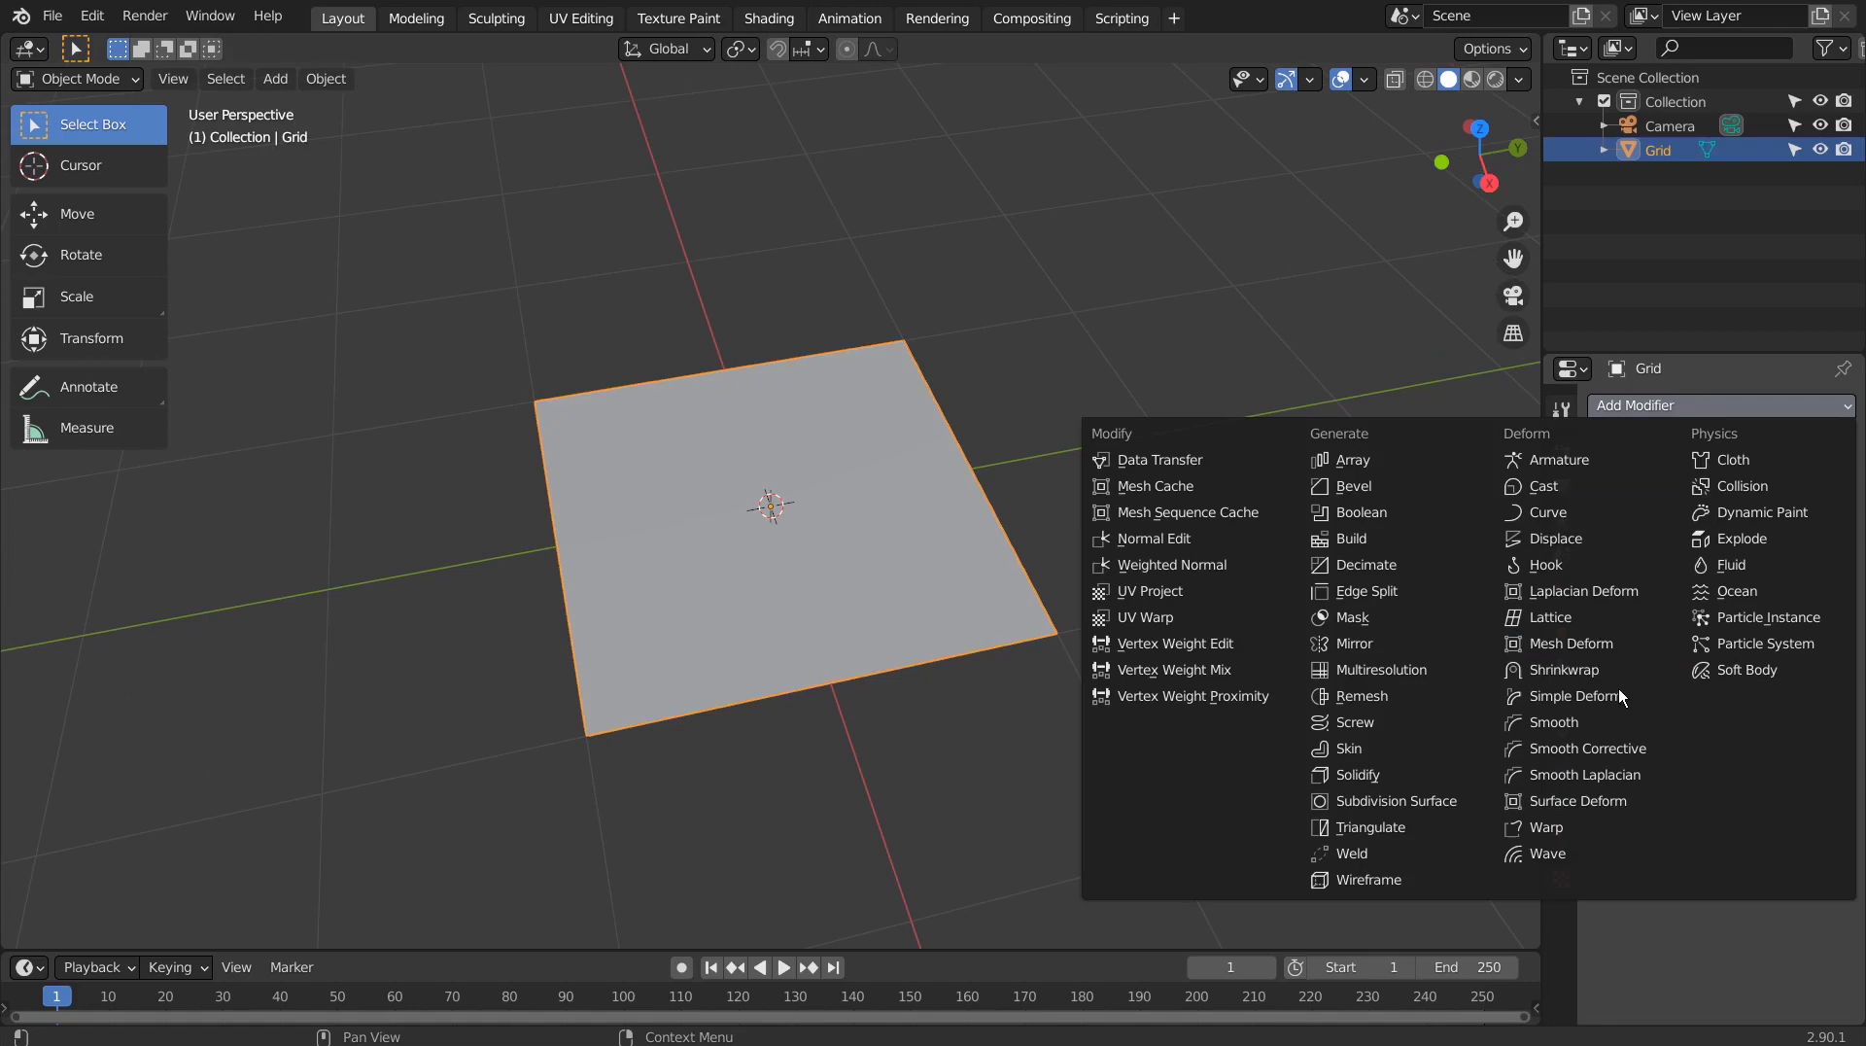
click(1567, 695)
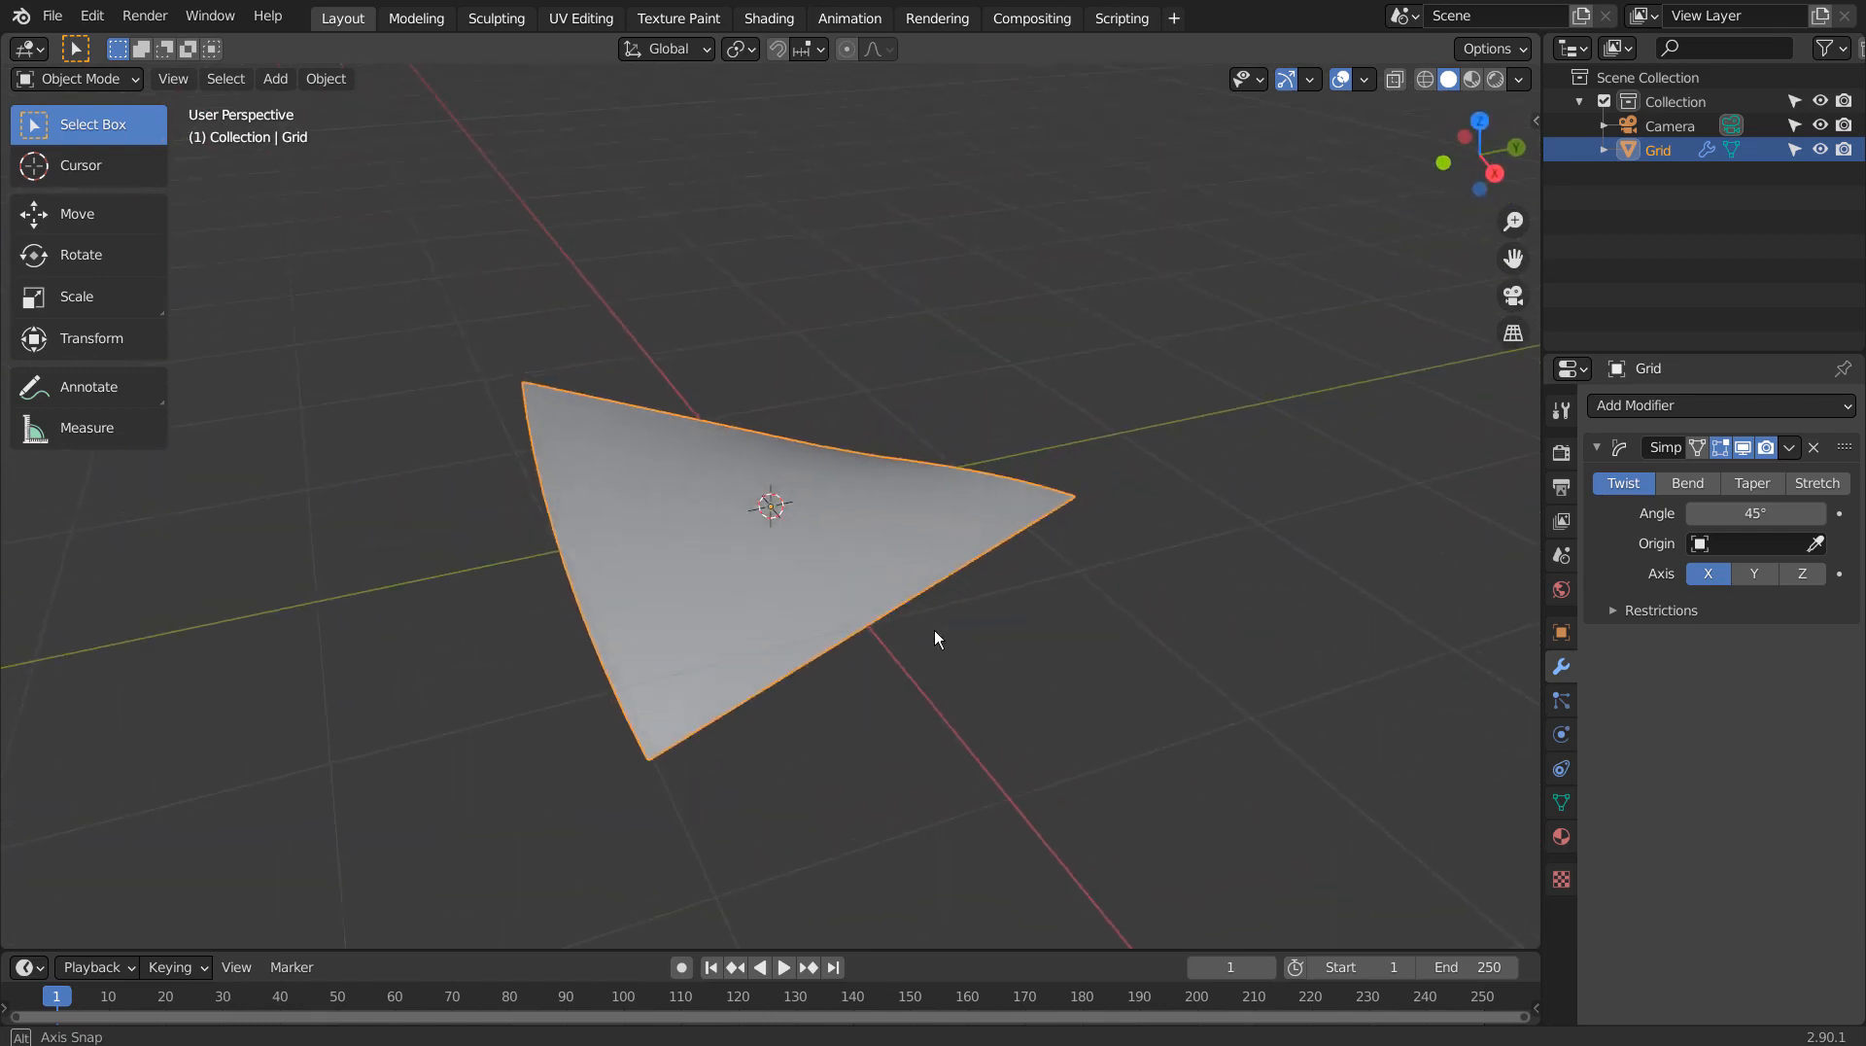
click(1687, 482)
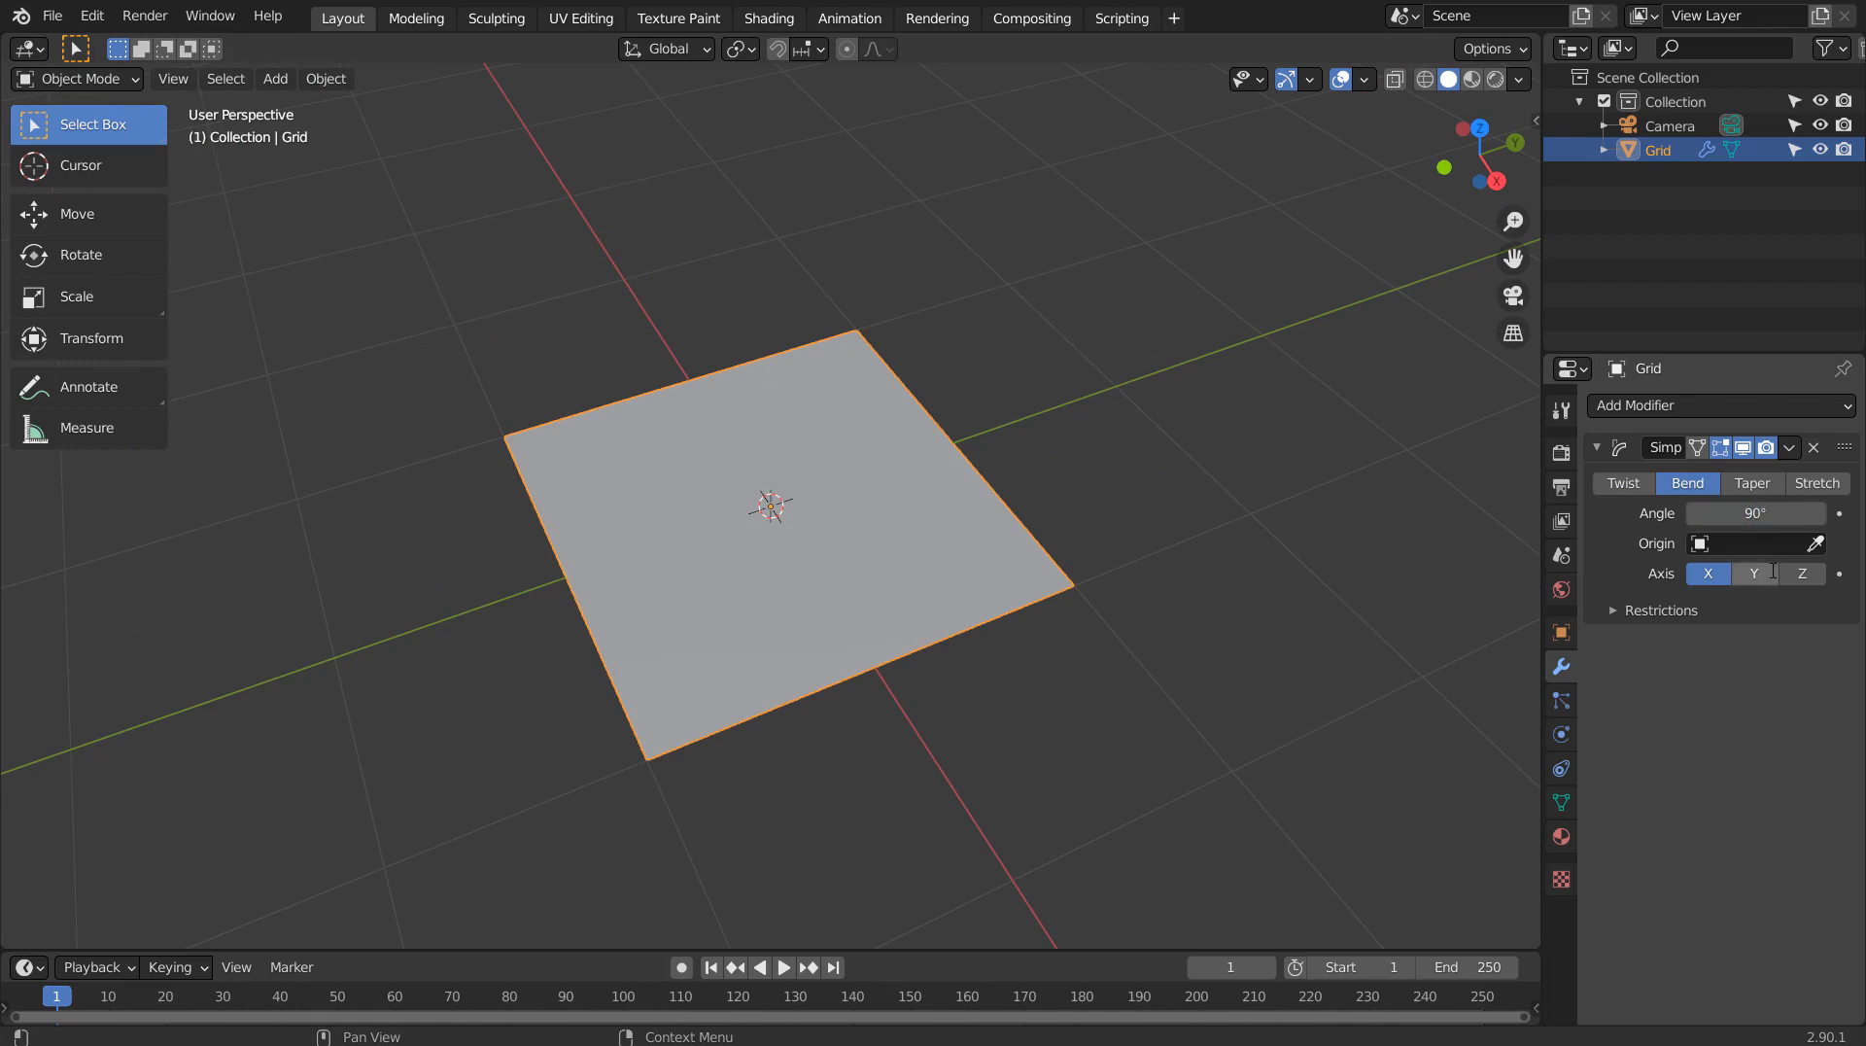
Try the bend around Y and Z axes, then set it to the X axis.
drag(774, 511, 975, 526)
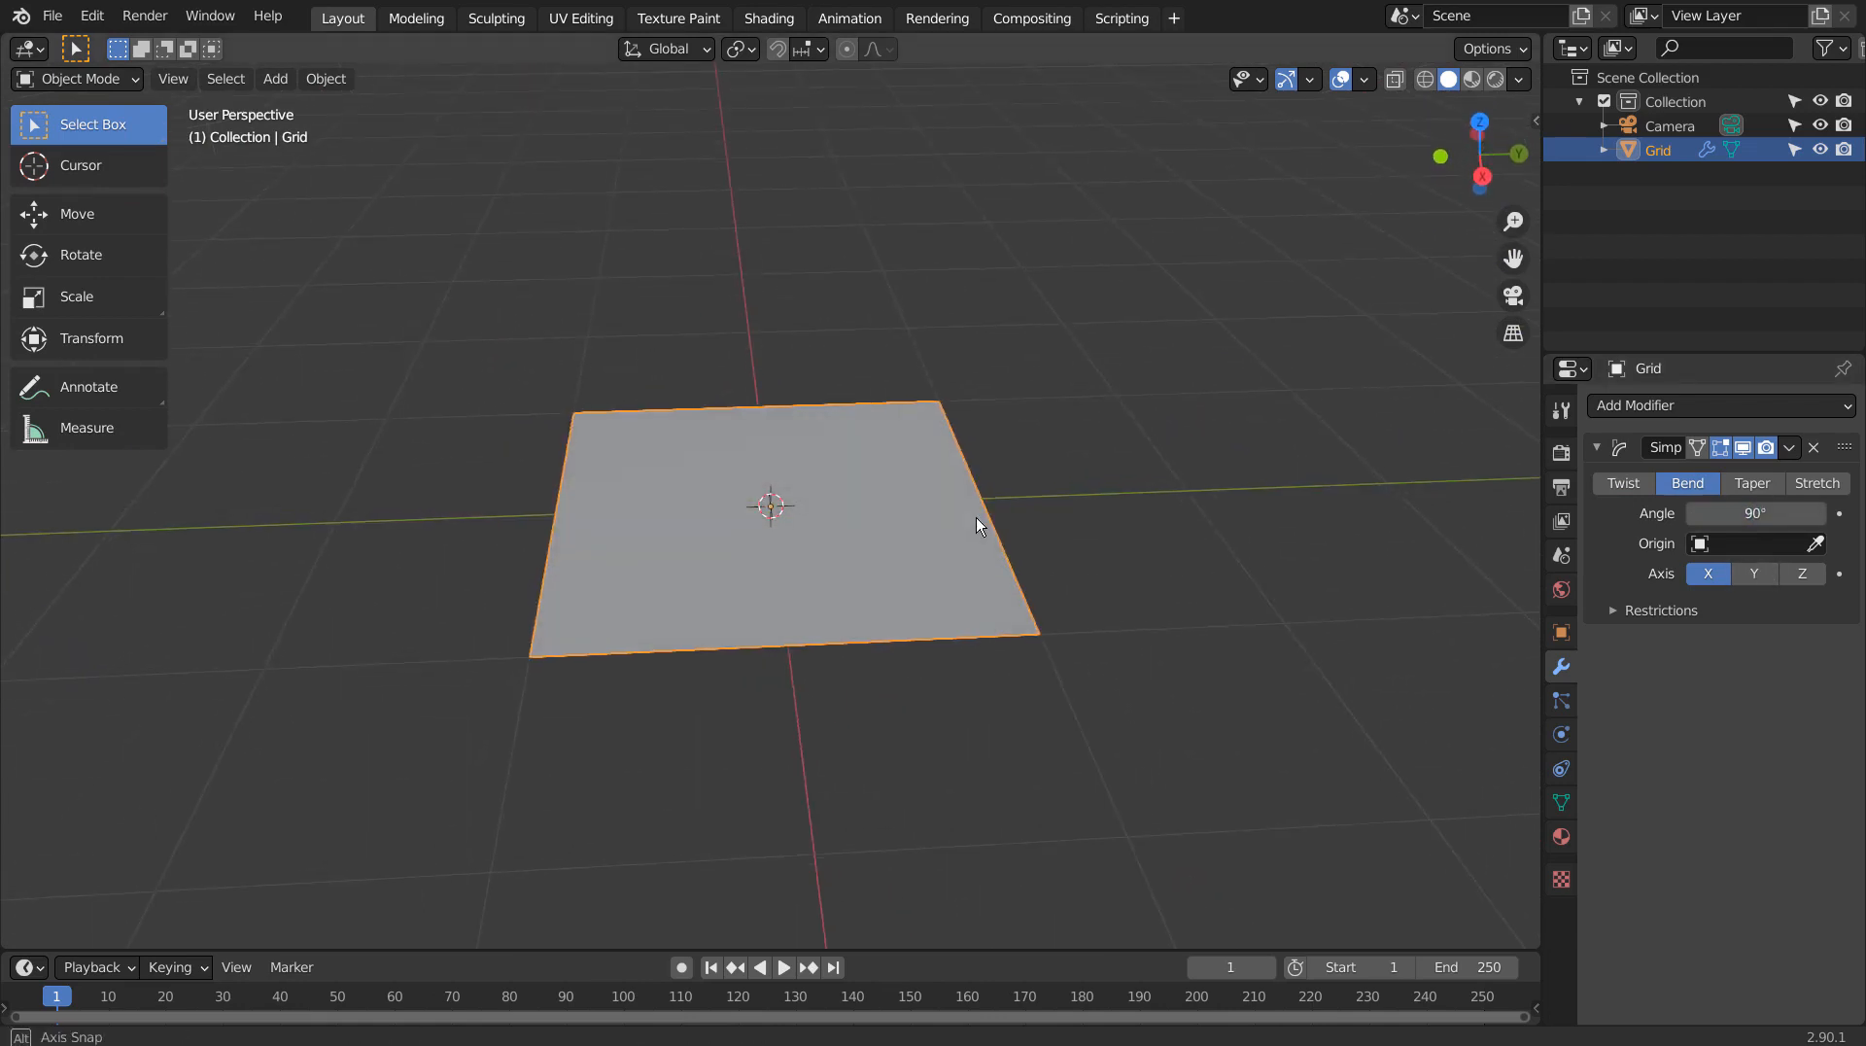
click(1751, 573)
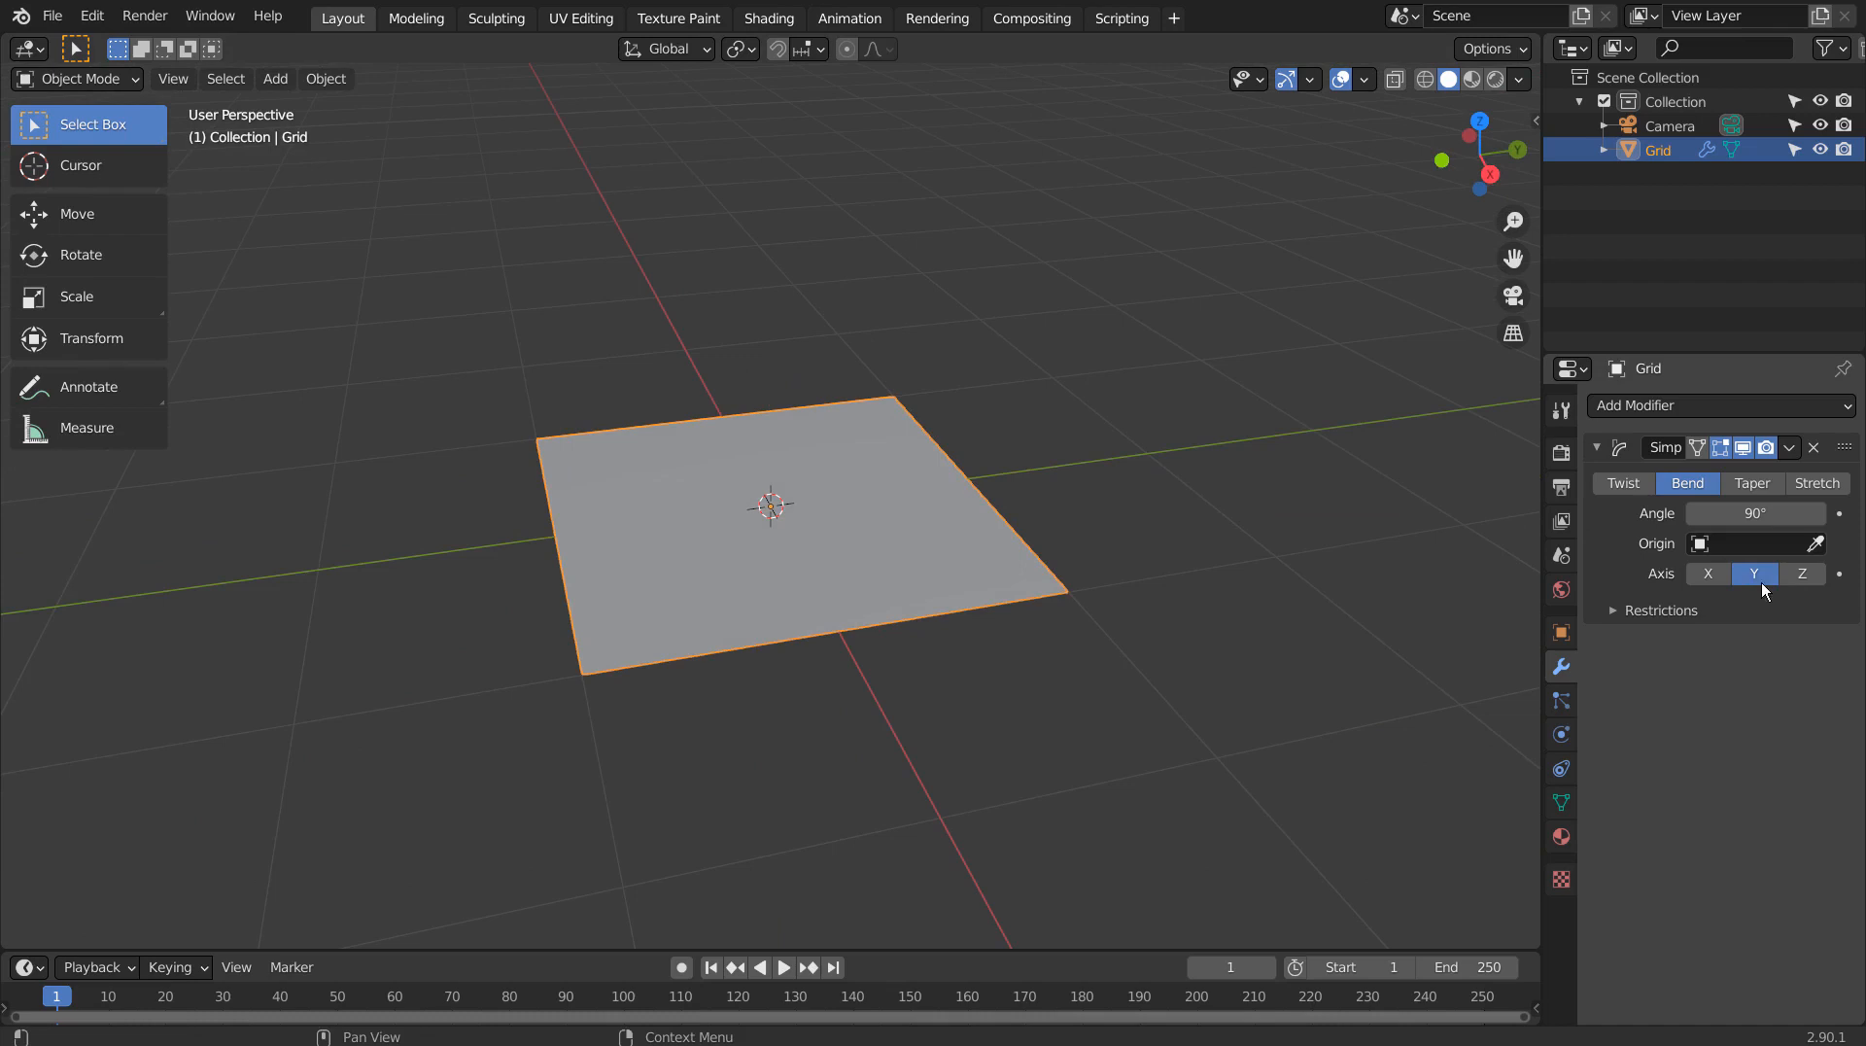
click(1802, 573)
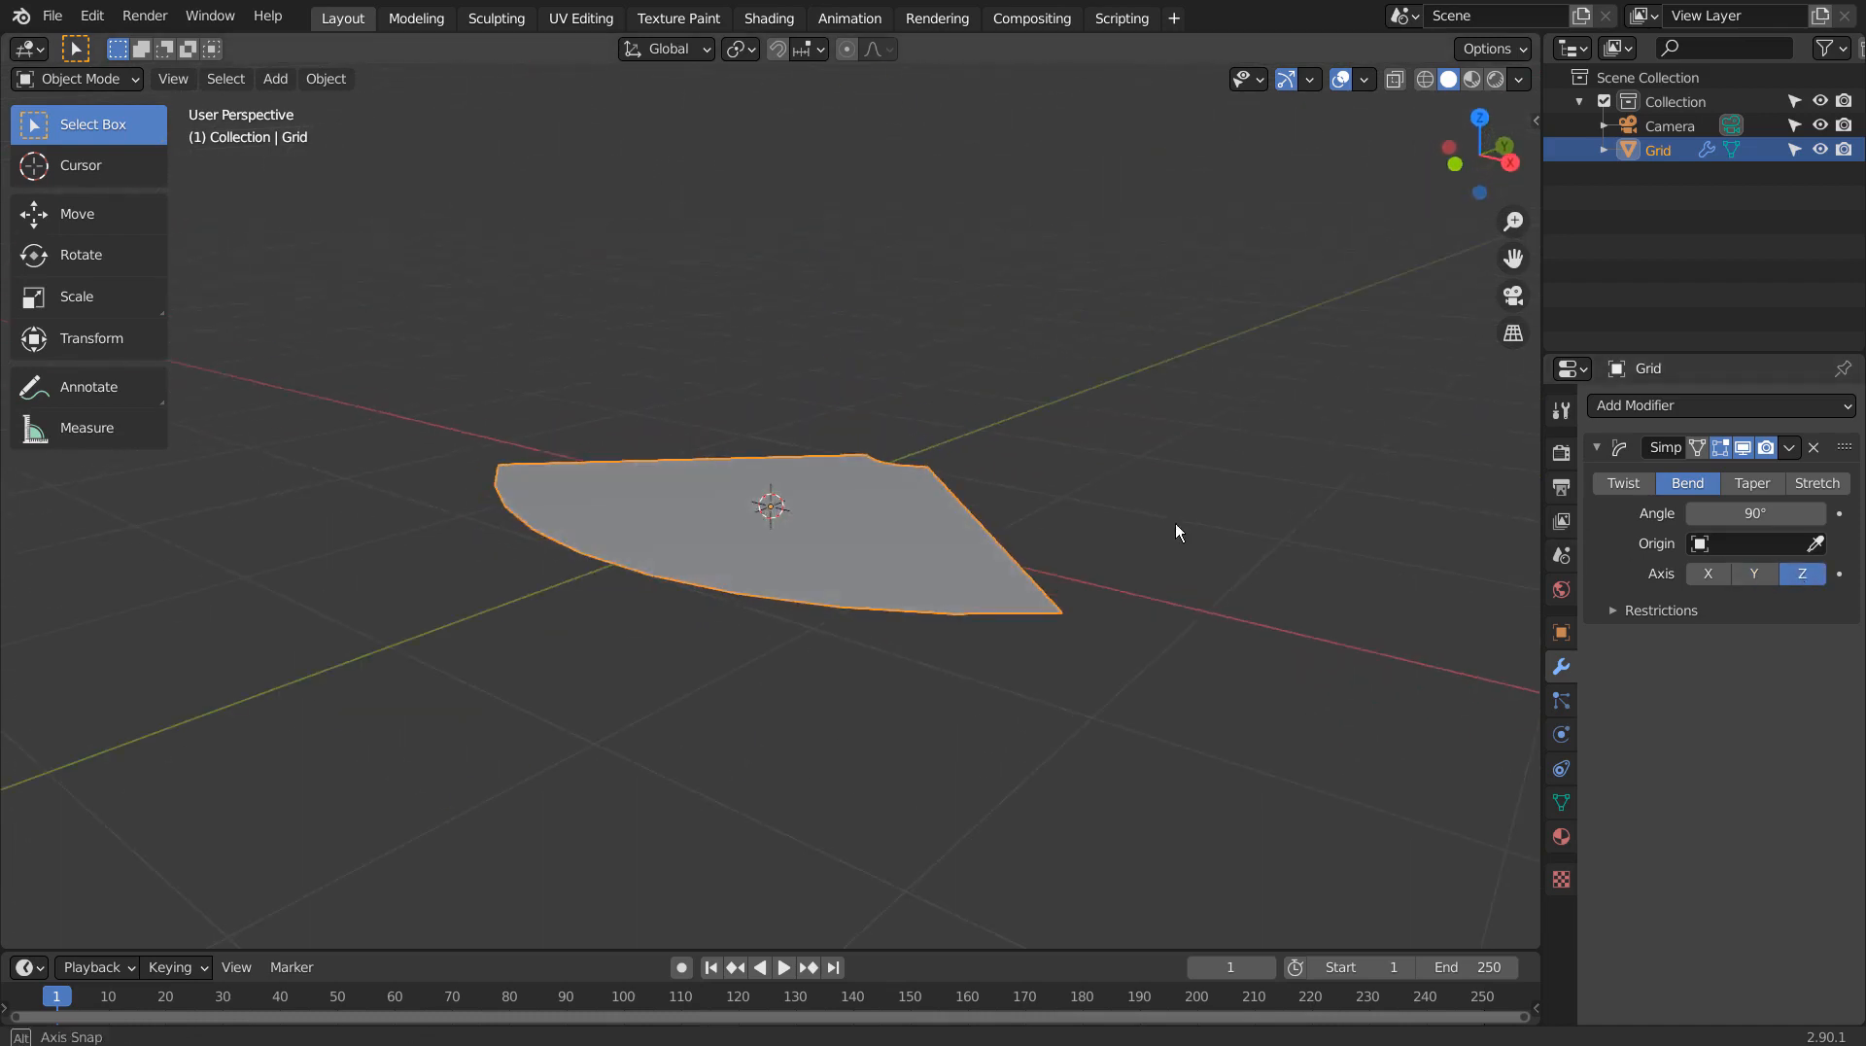
click(1706, 573)
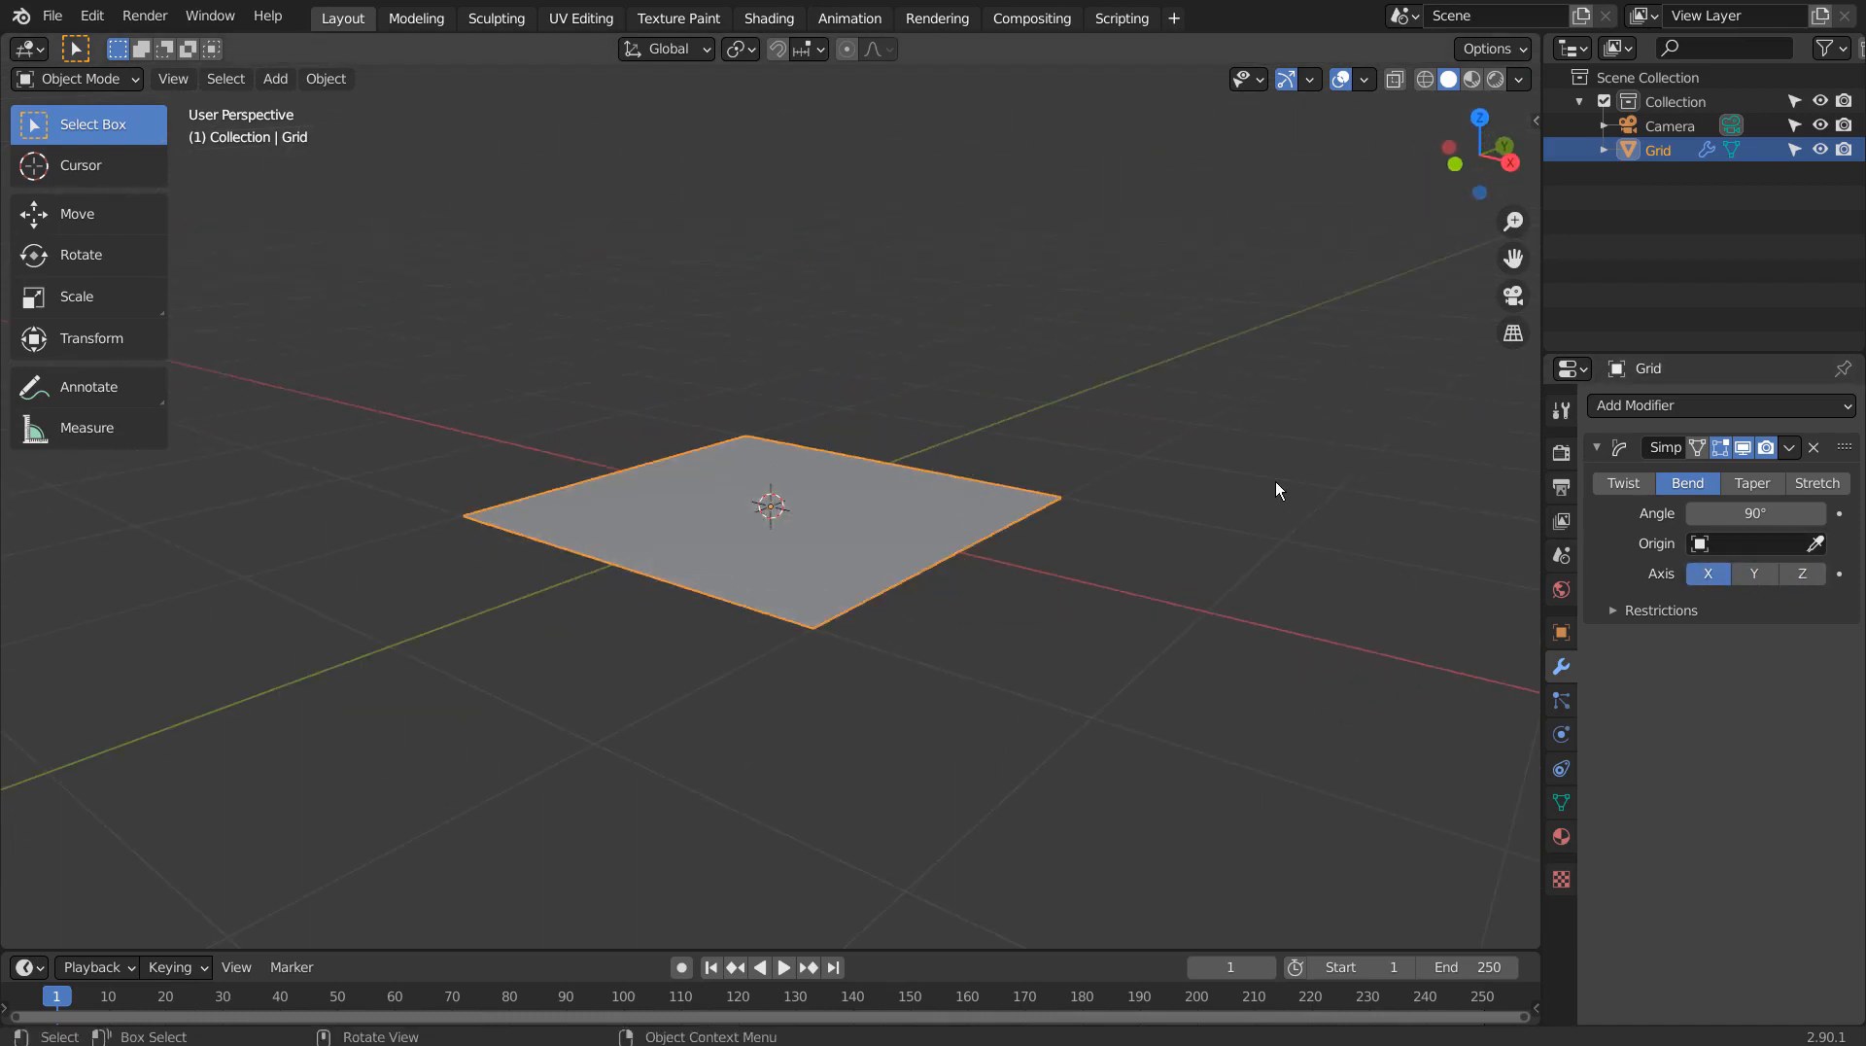
Add an Empty at the grid's center and set it as the Simple Deform origin.
click(275, 78)
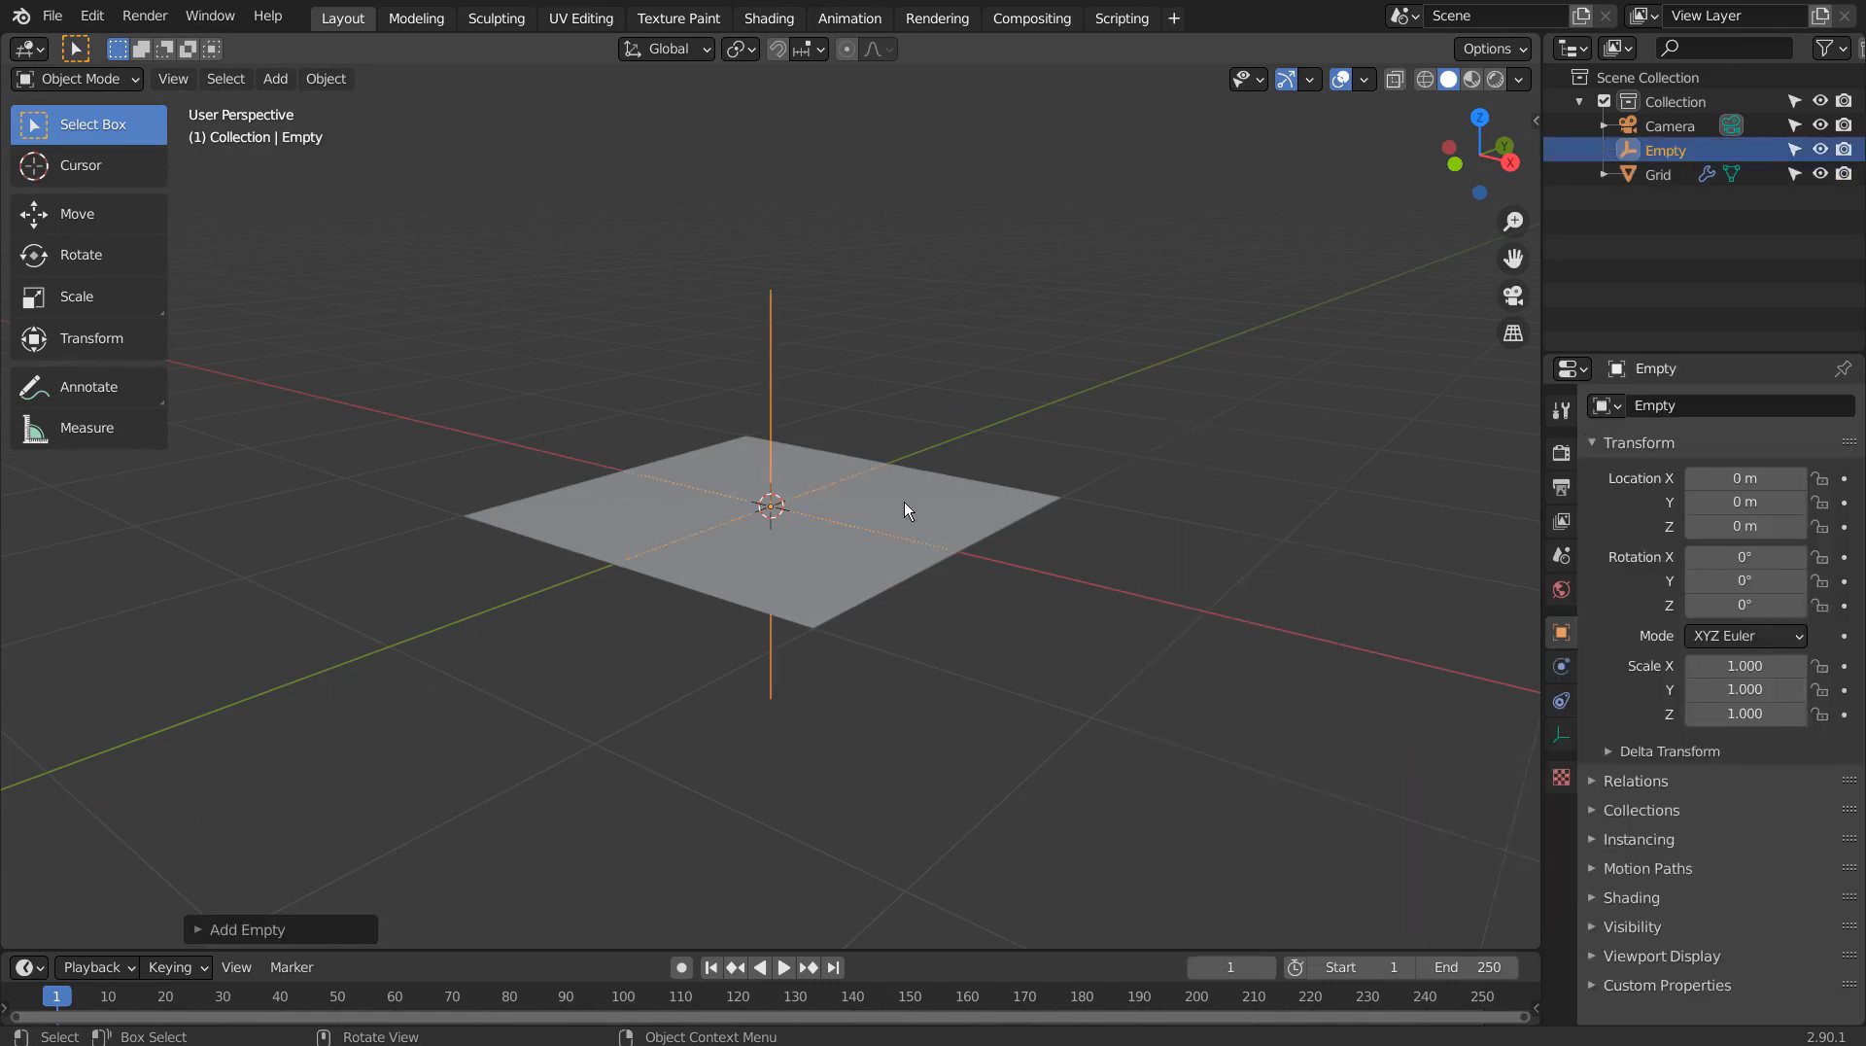
click(1656, 173)
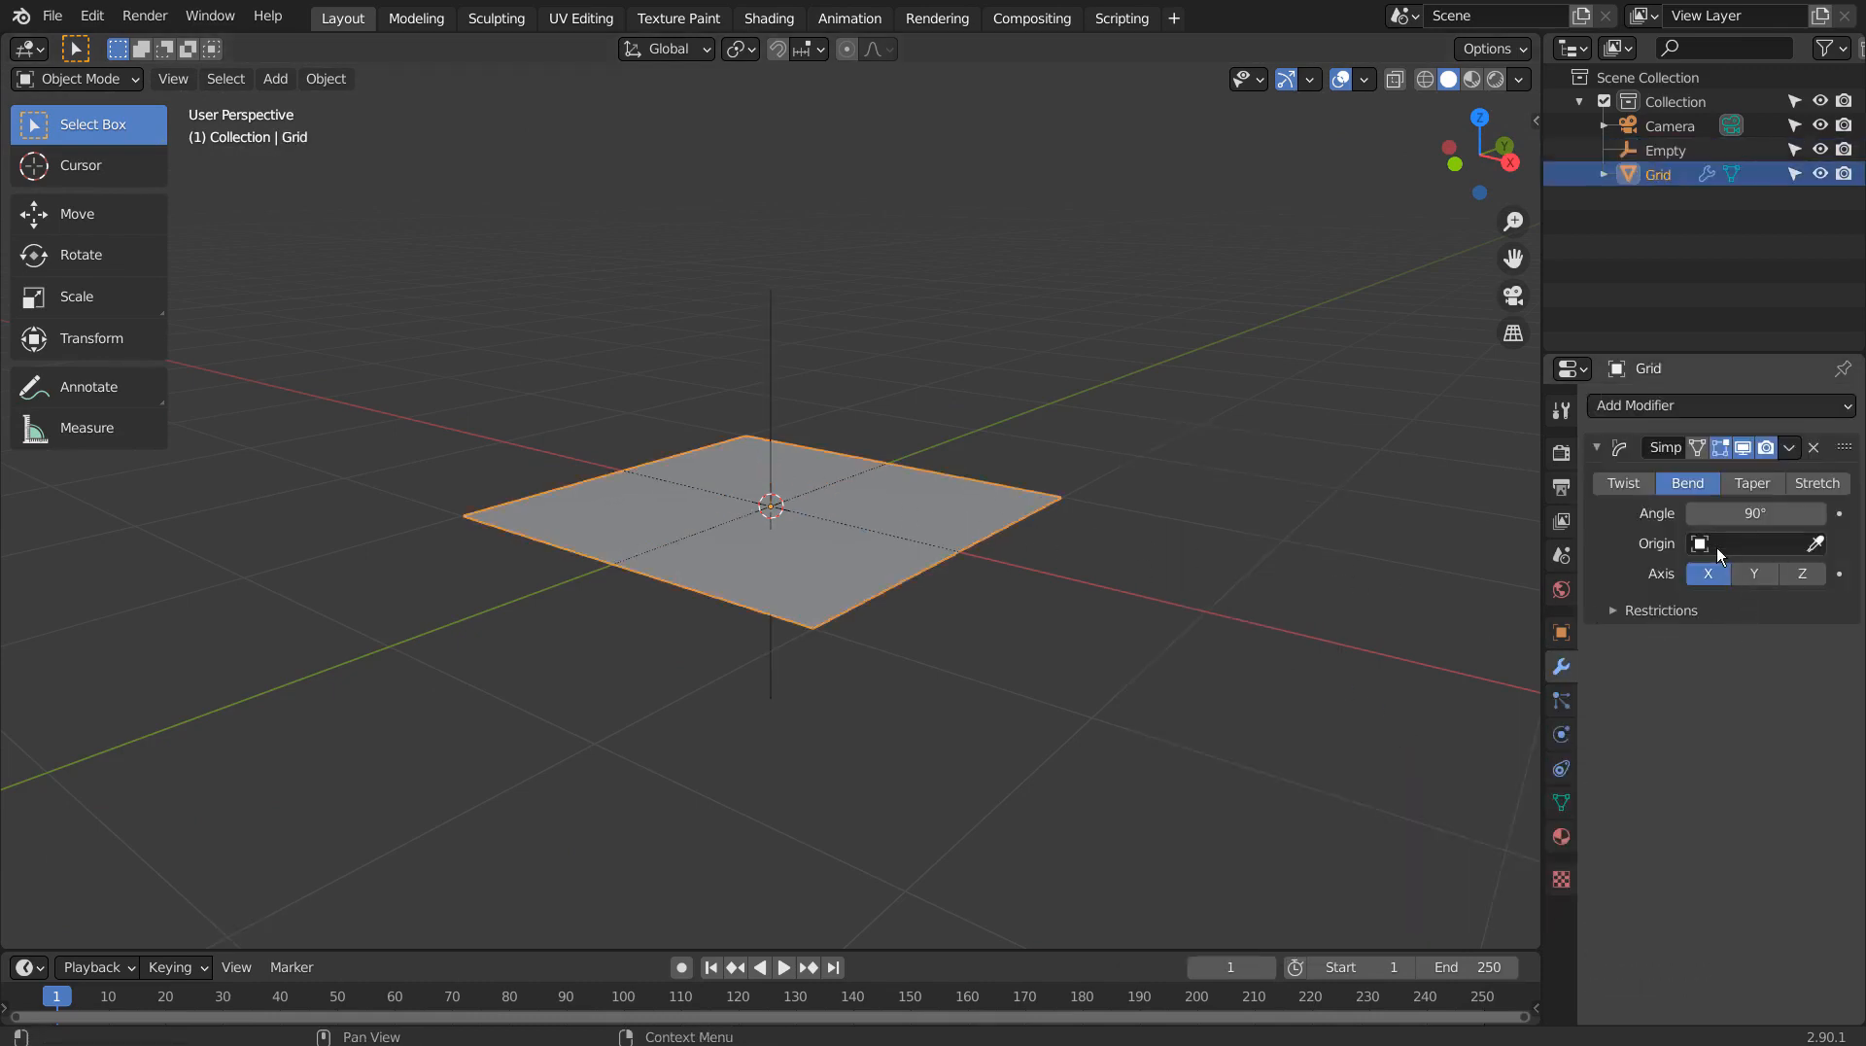
click(1749, 542)
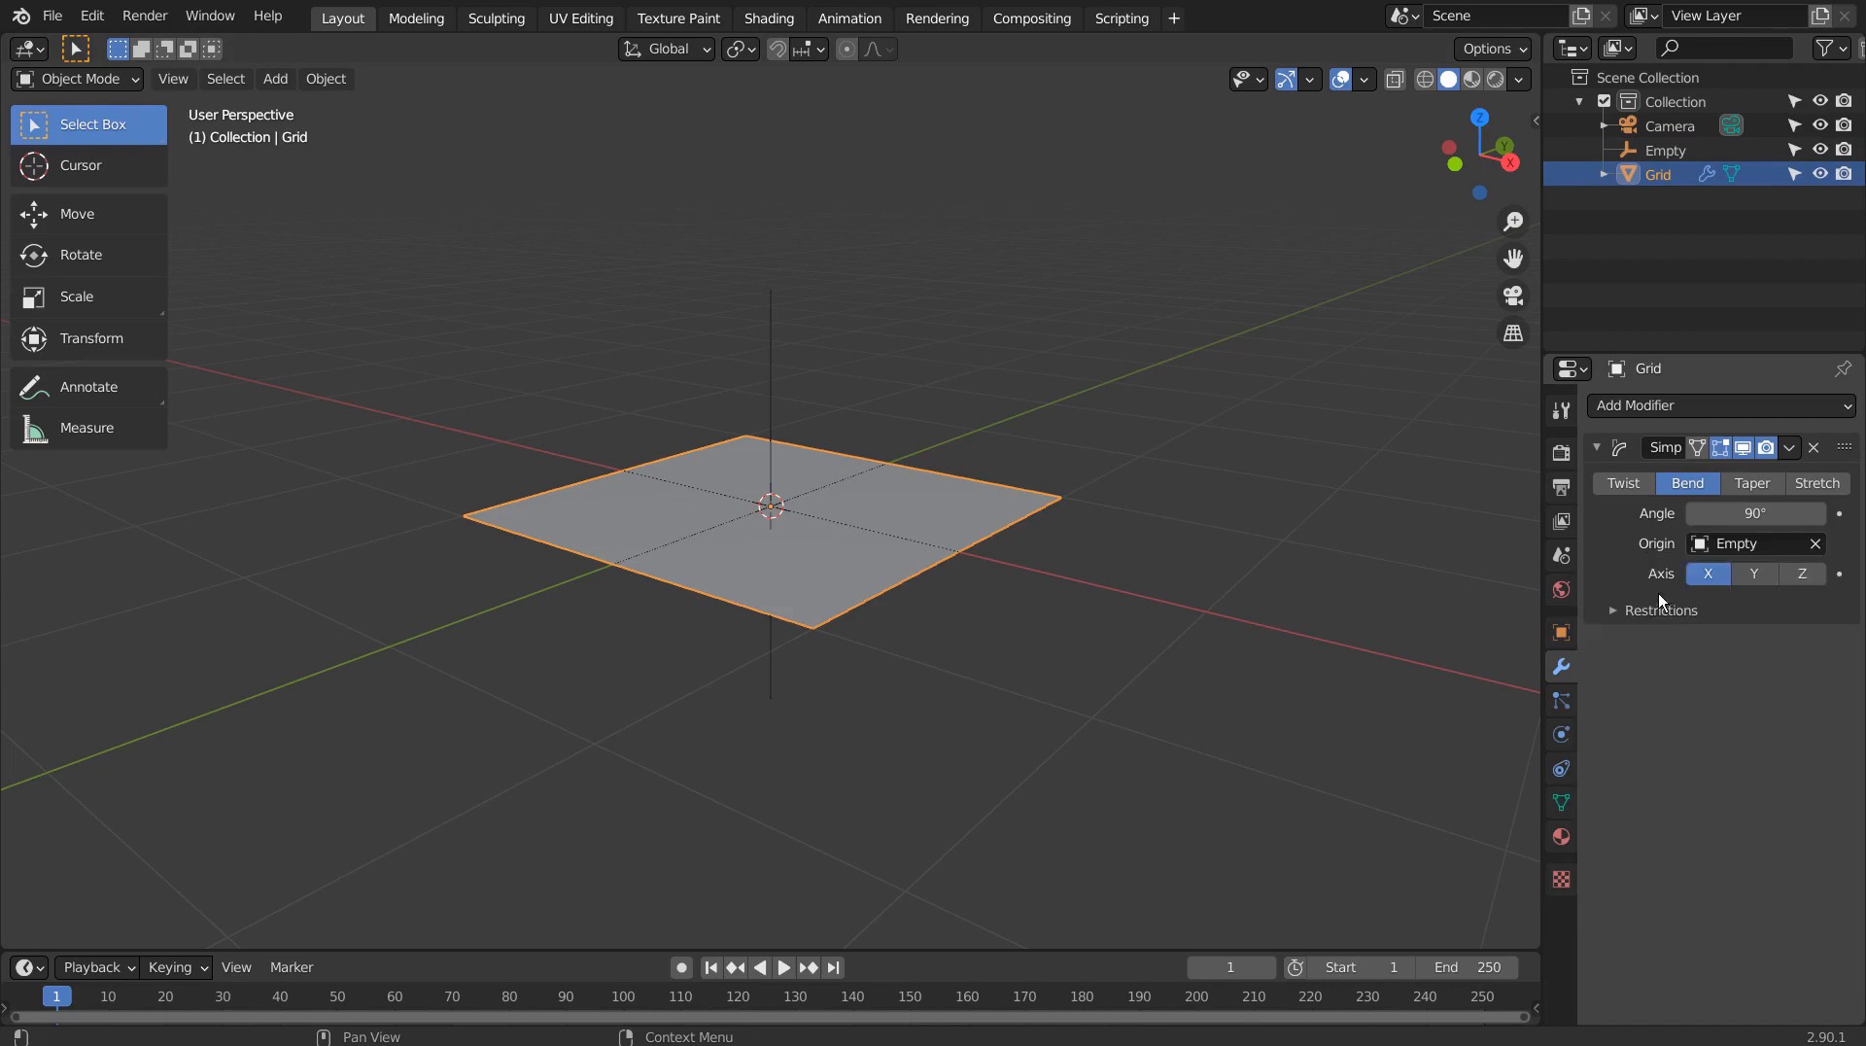
click(1665, 150)
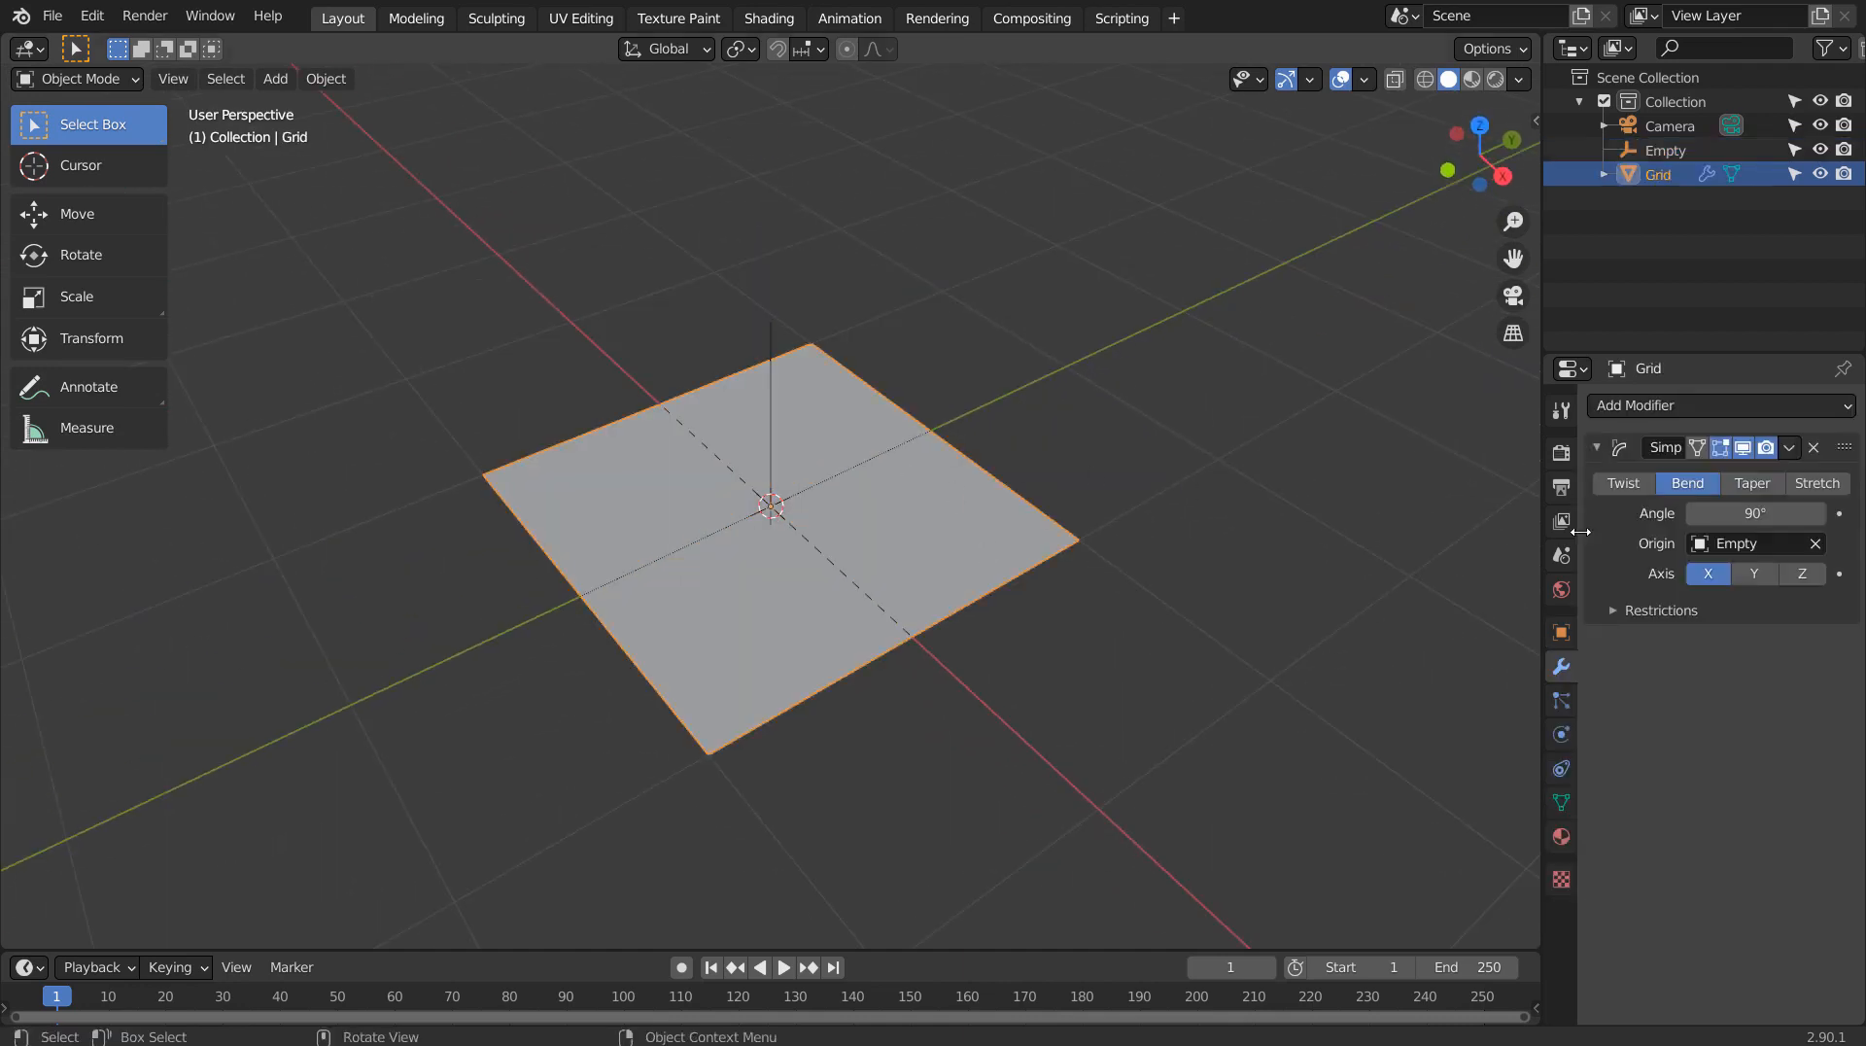
Retest the bend on the Z axis, restore X, and select the Empty.
click(1799, 573)
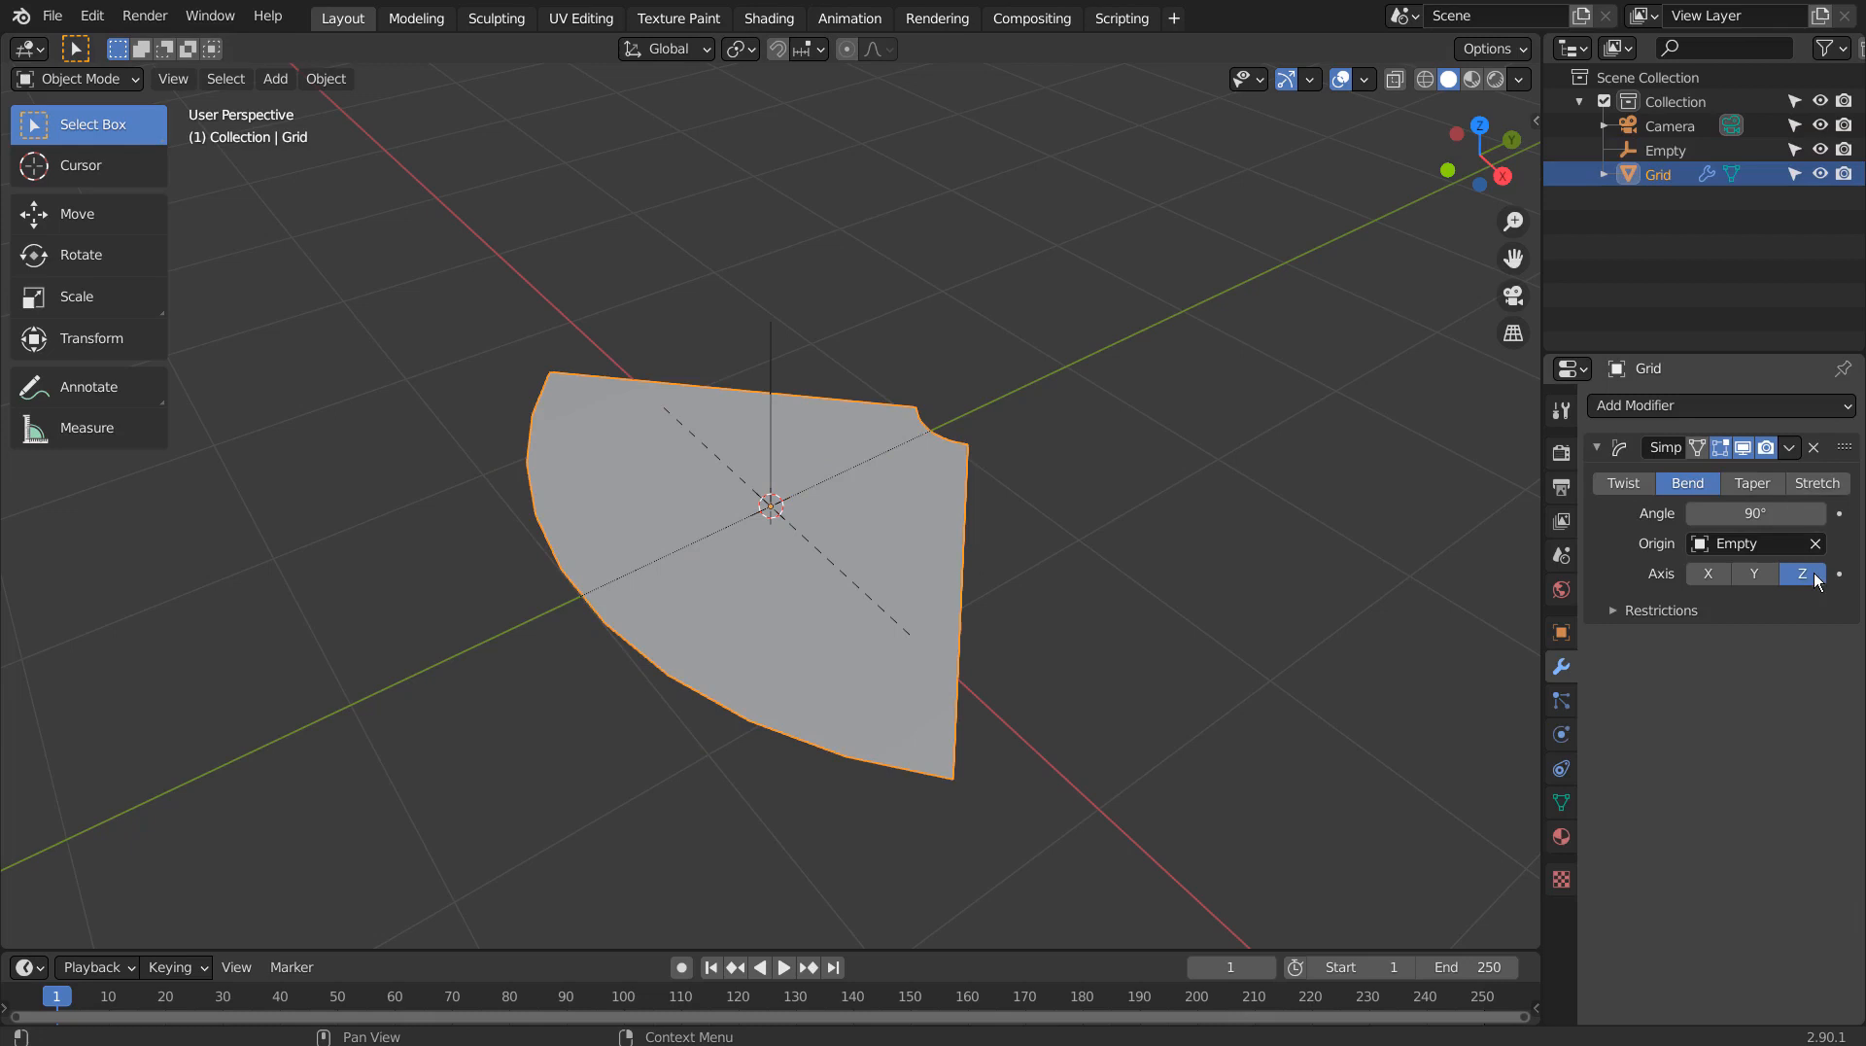
click(1707, 572)
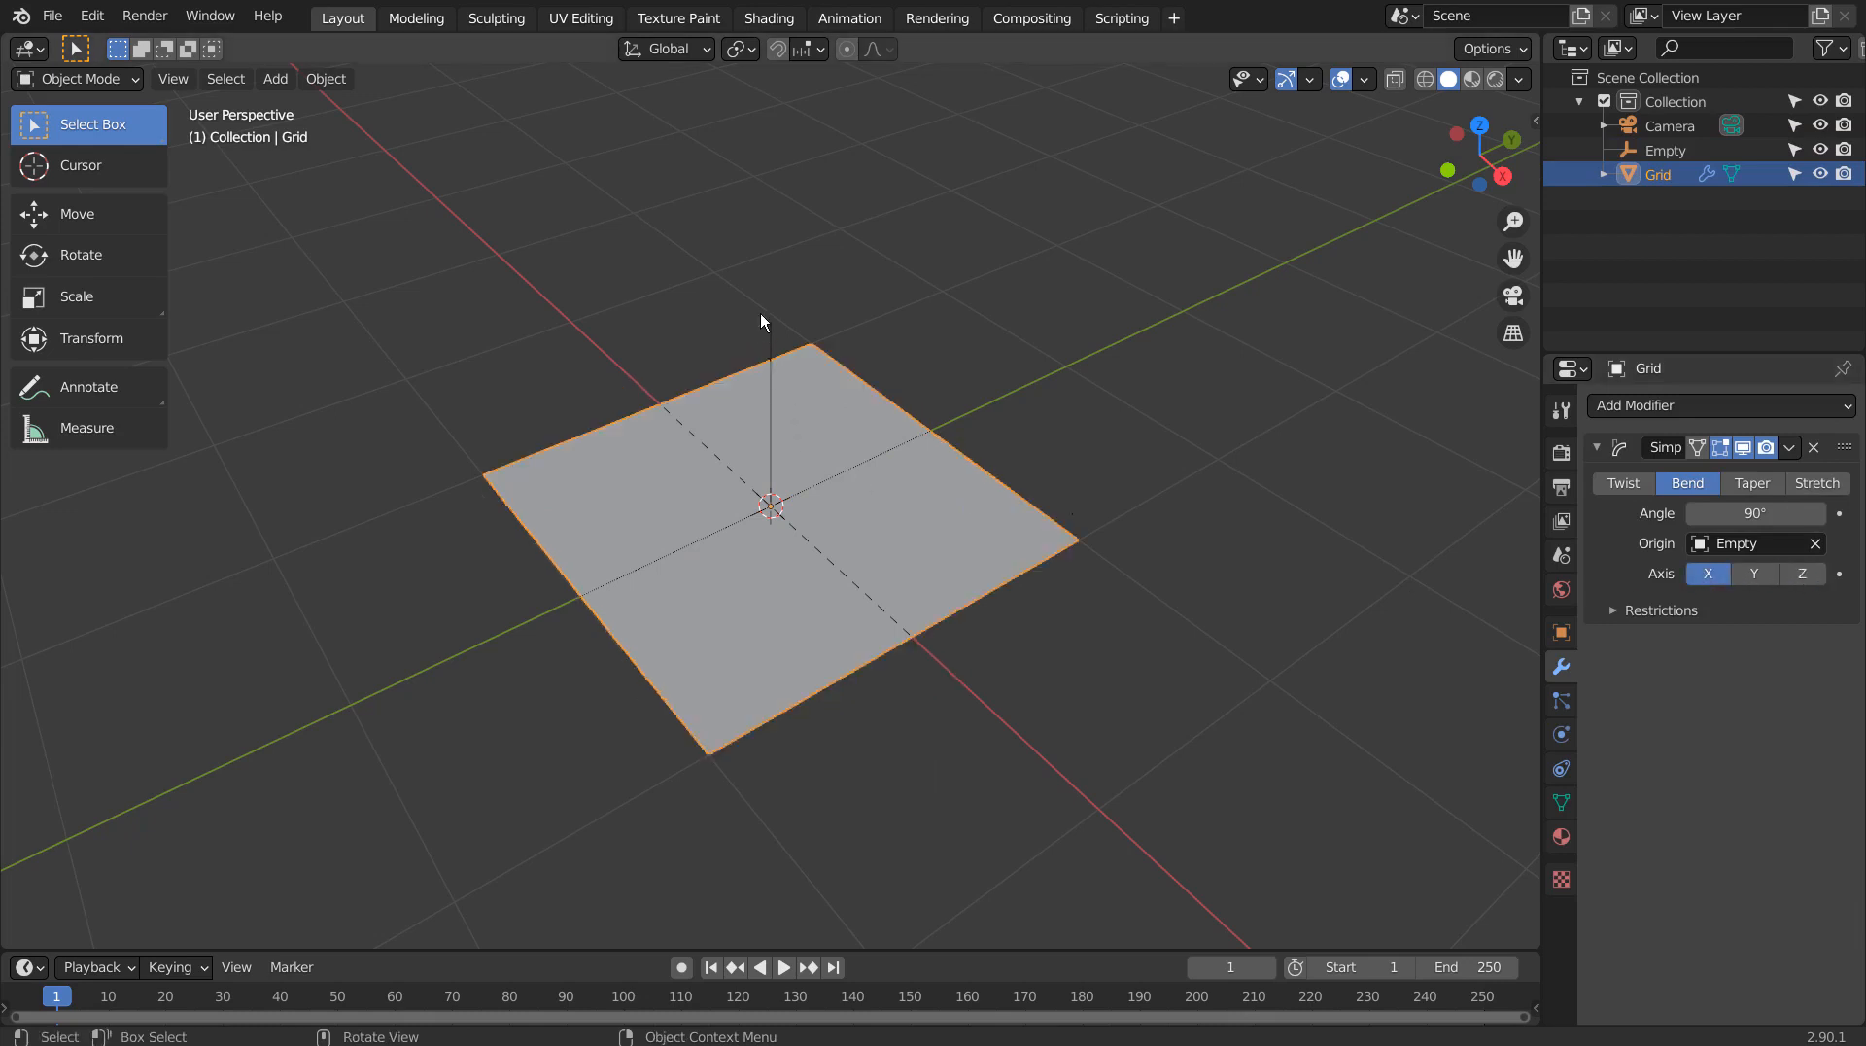
click(1666, 150)
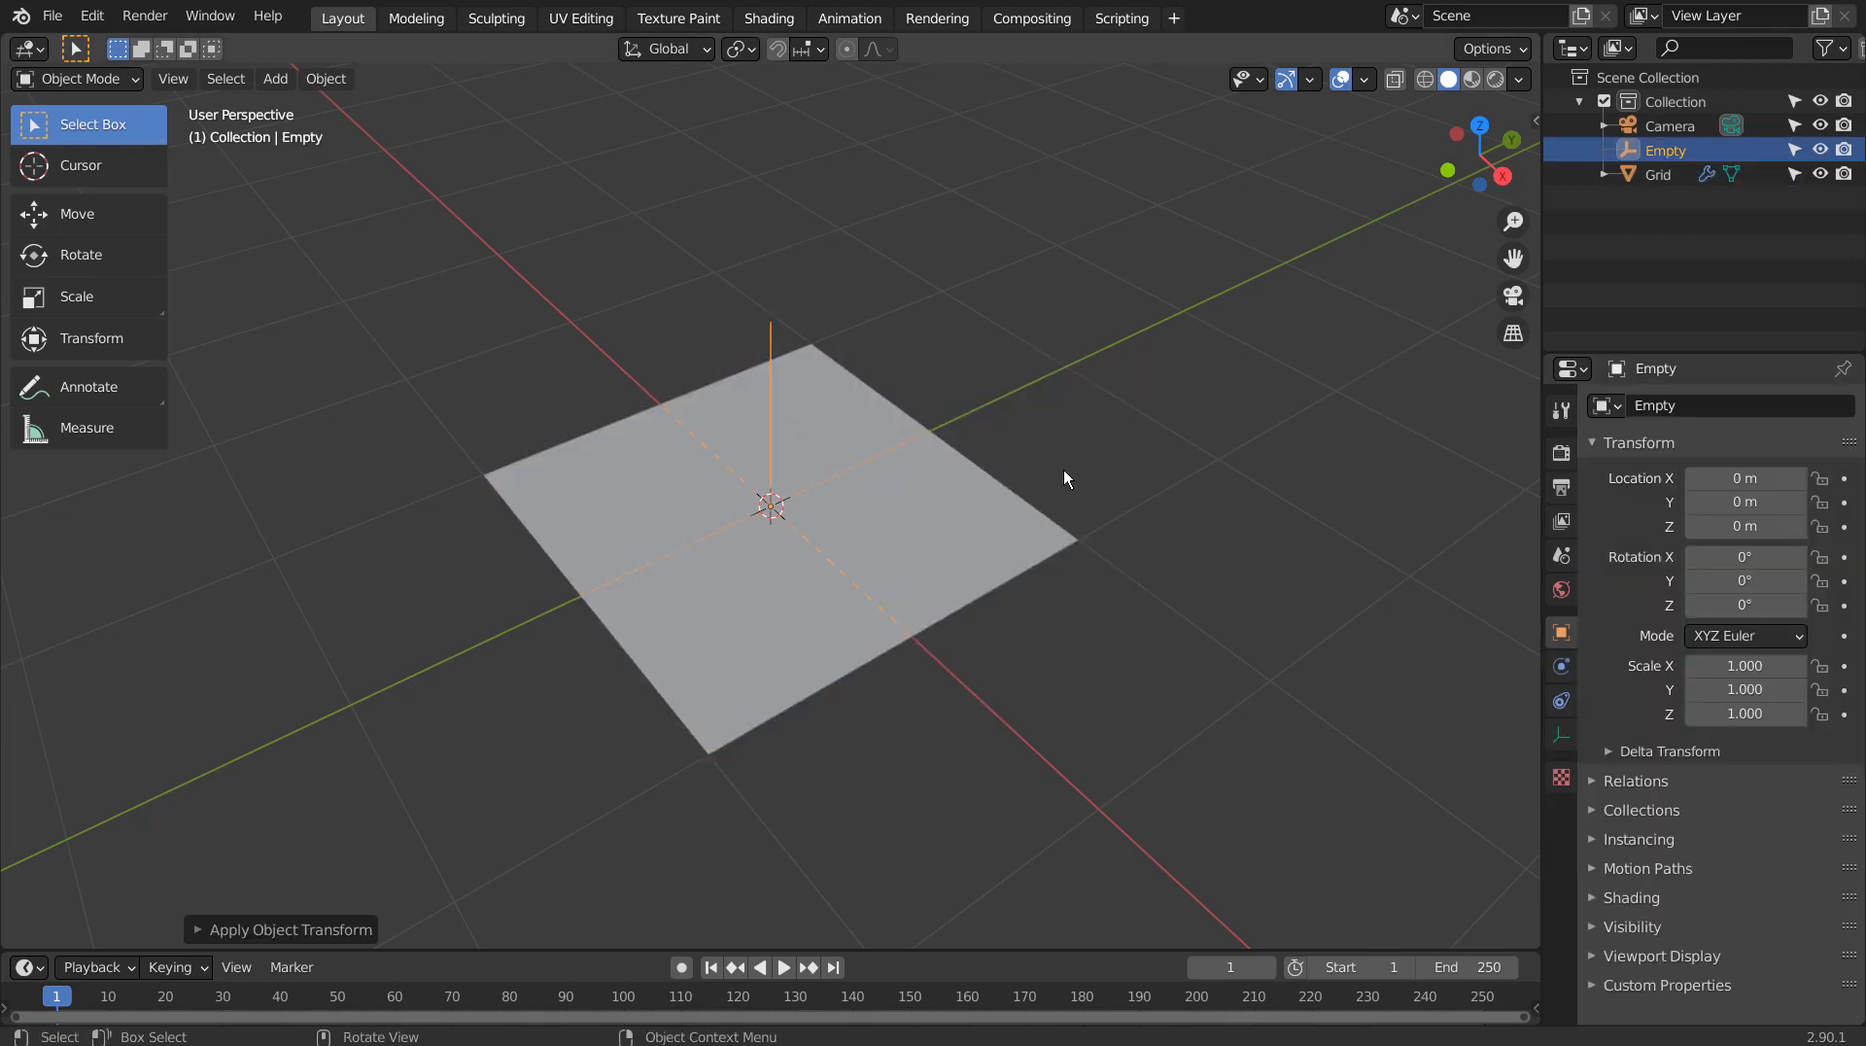
Delete the Empty and remove the Simple Deform modifier from the grid.
click(1656, 173)
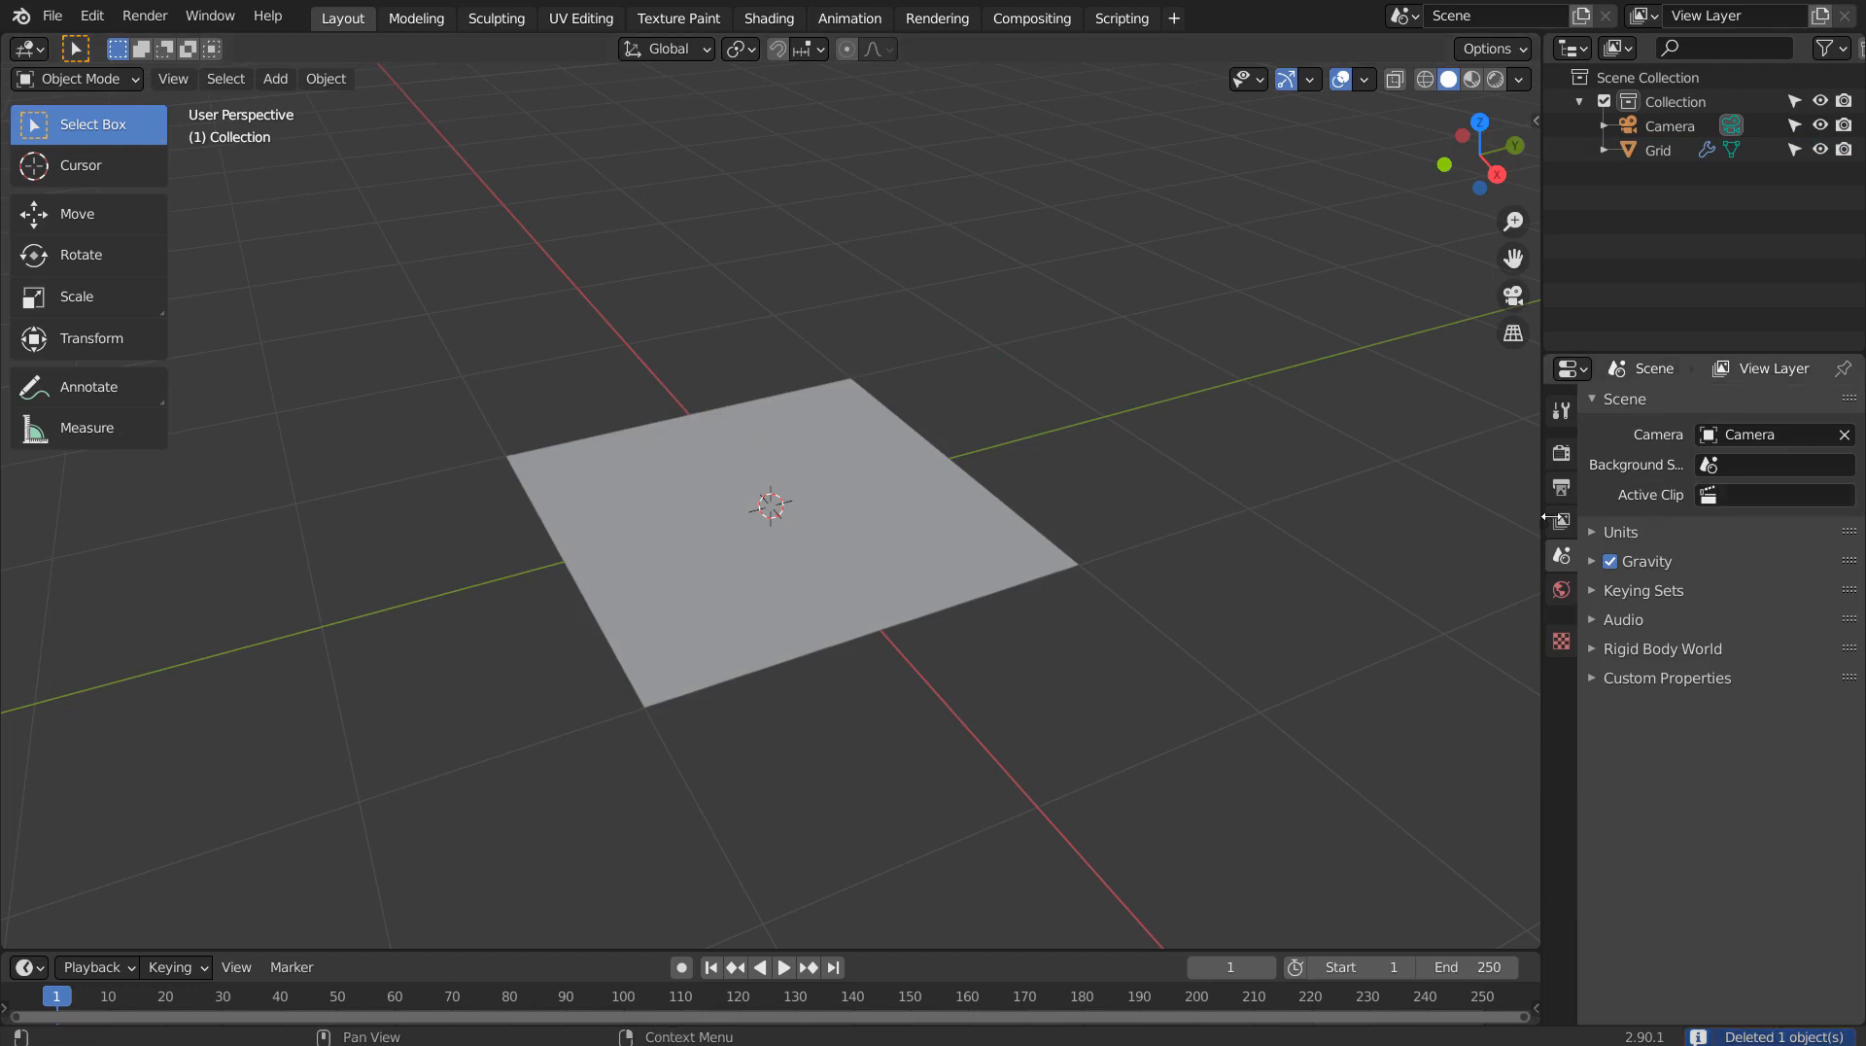
click(939, 564)
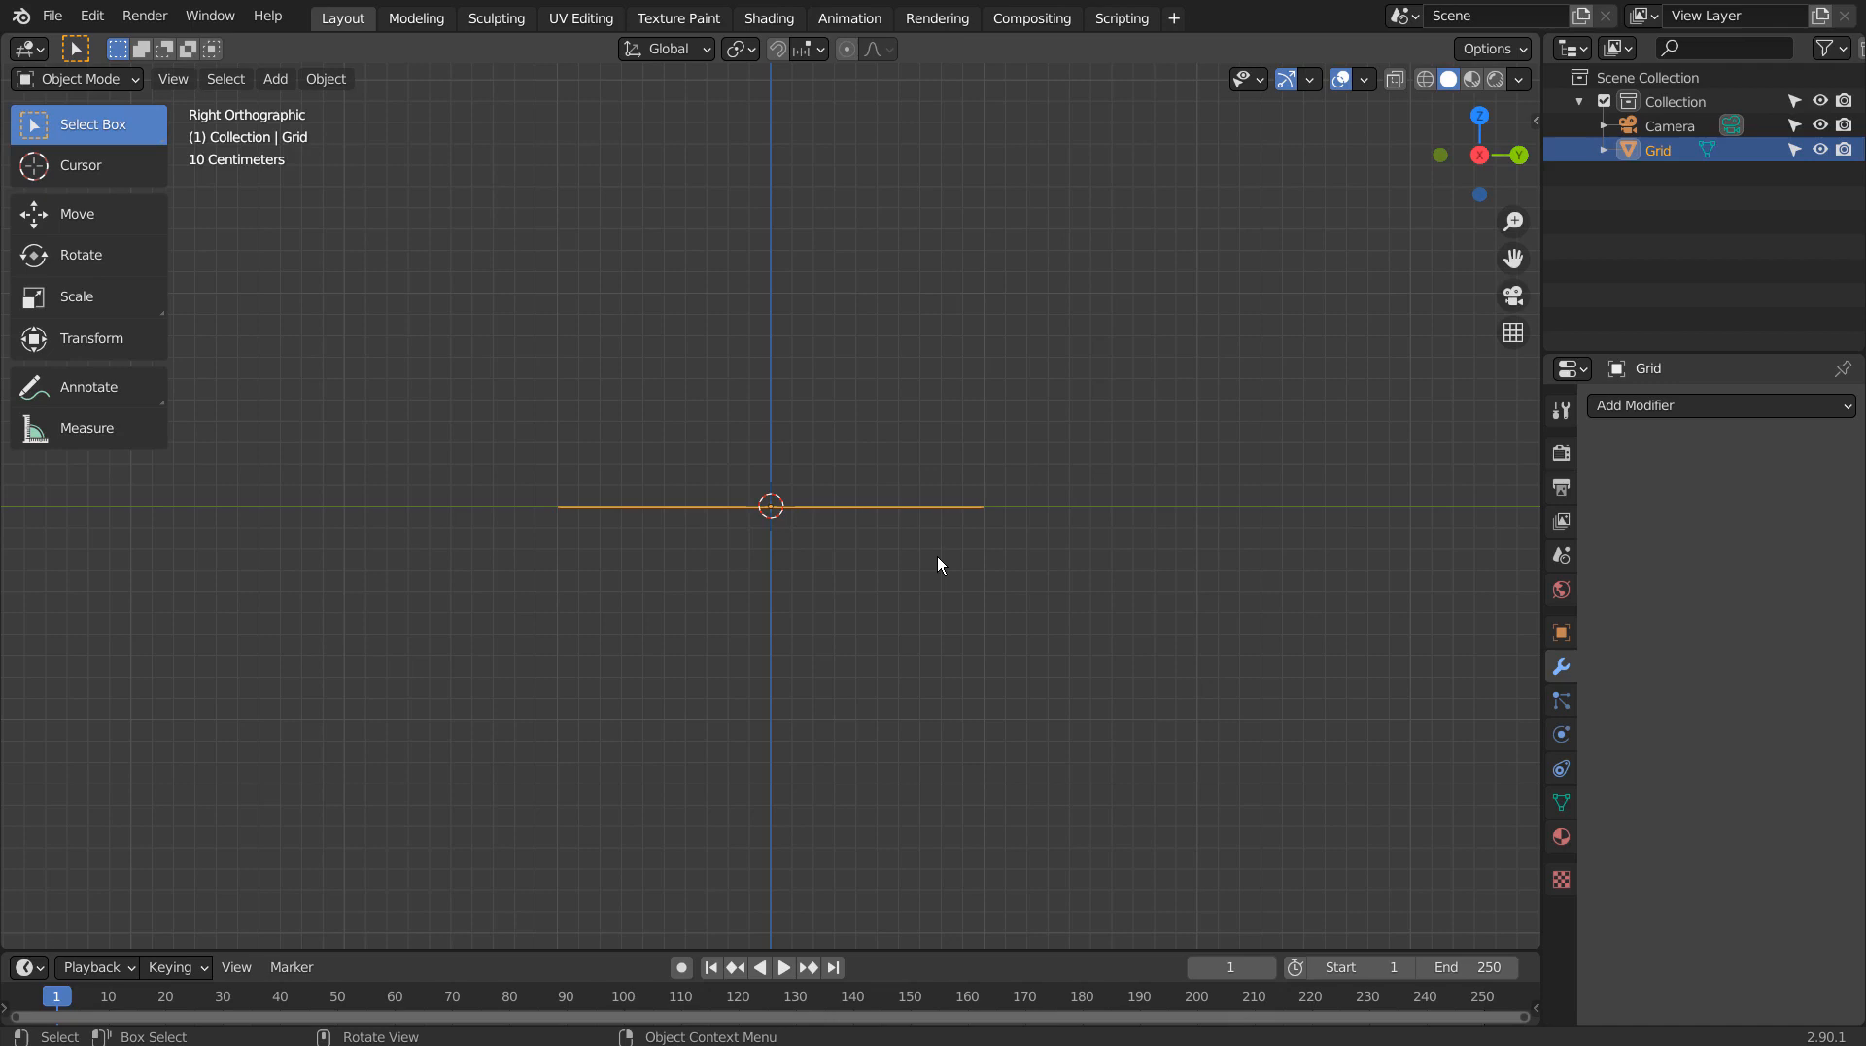
Add a Simple Curve of type Point and make it a 3D curve.
click(274, 78)
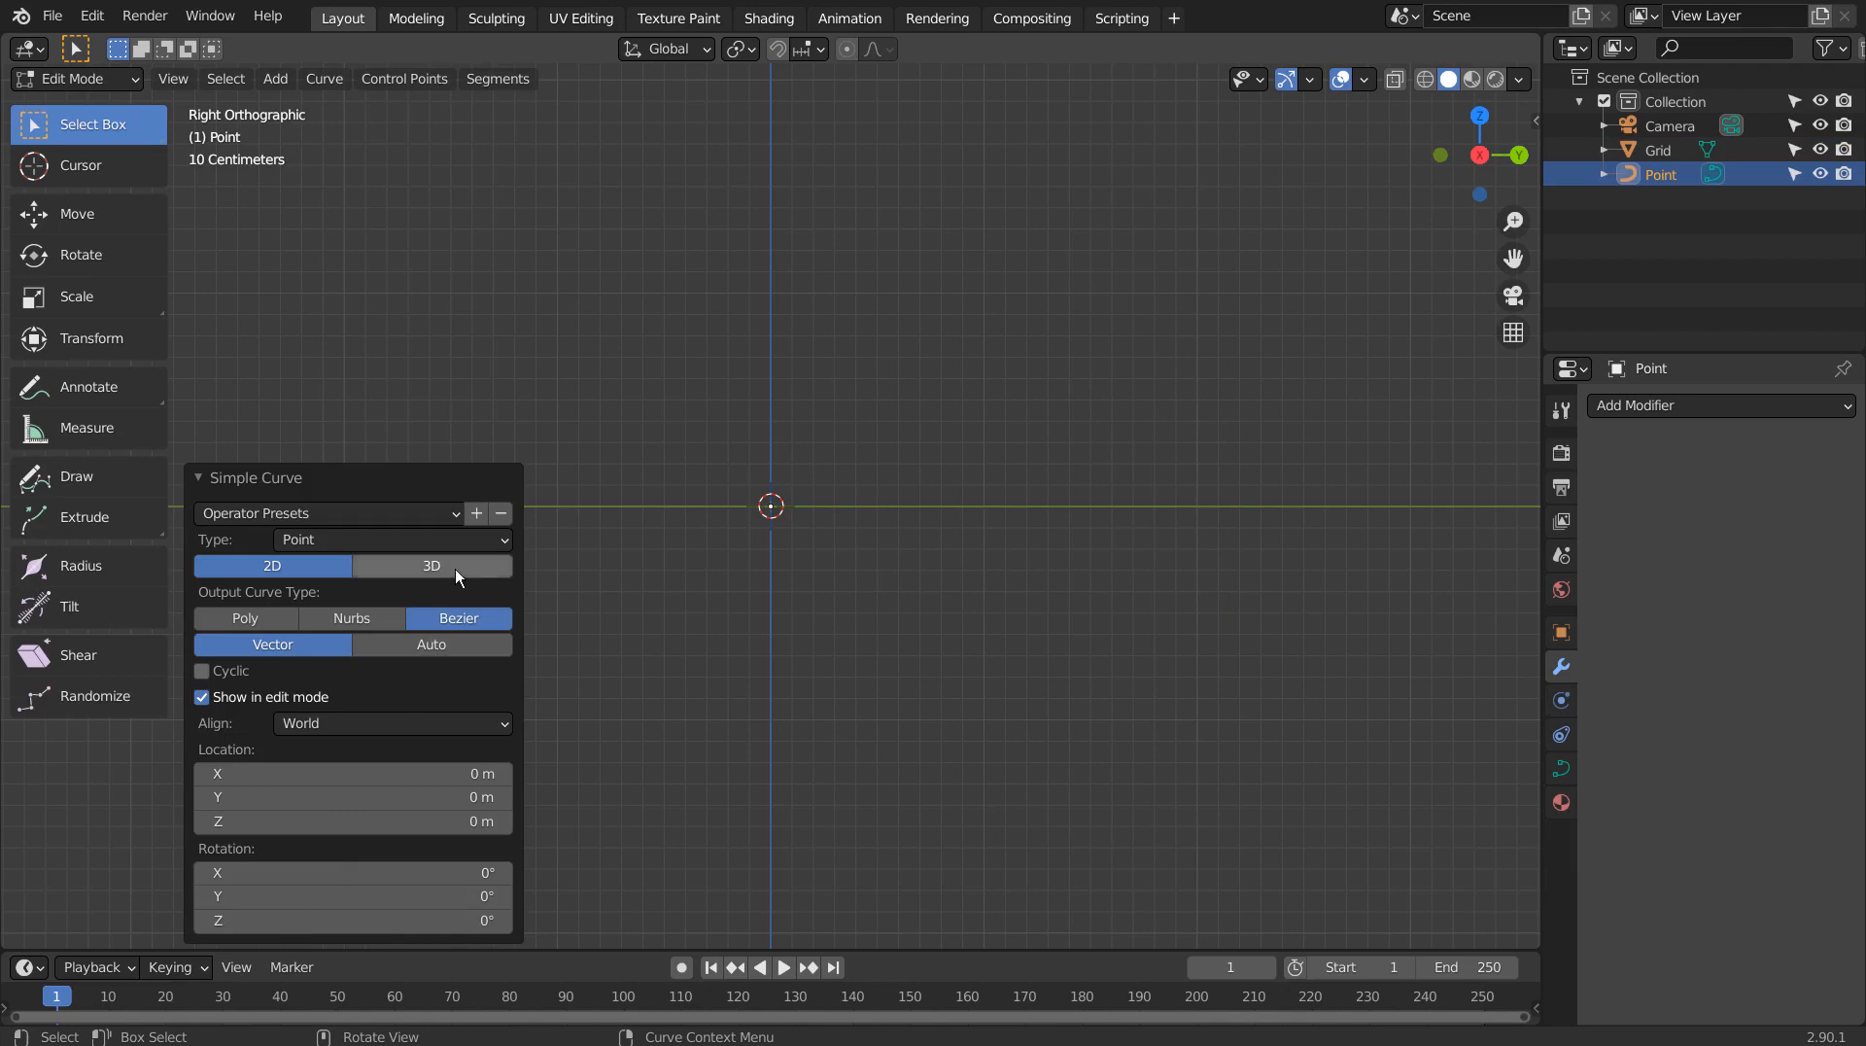
click(431, 566)
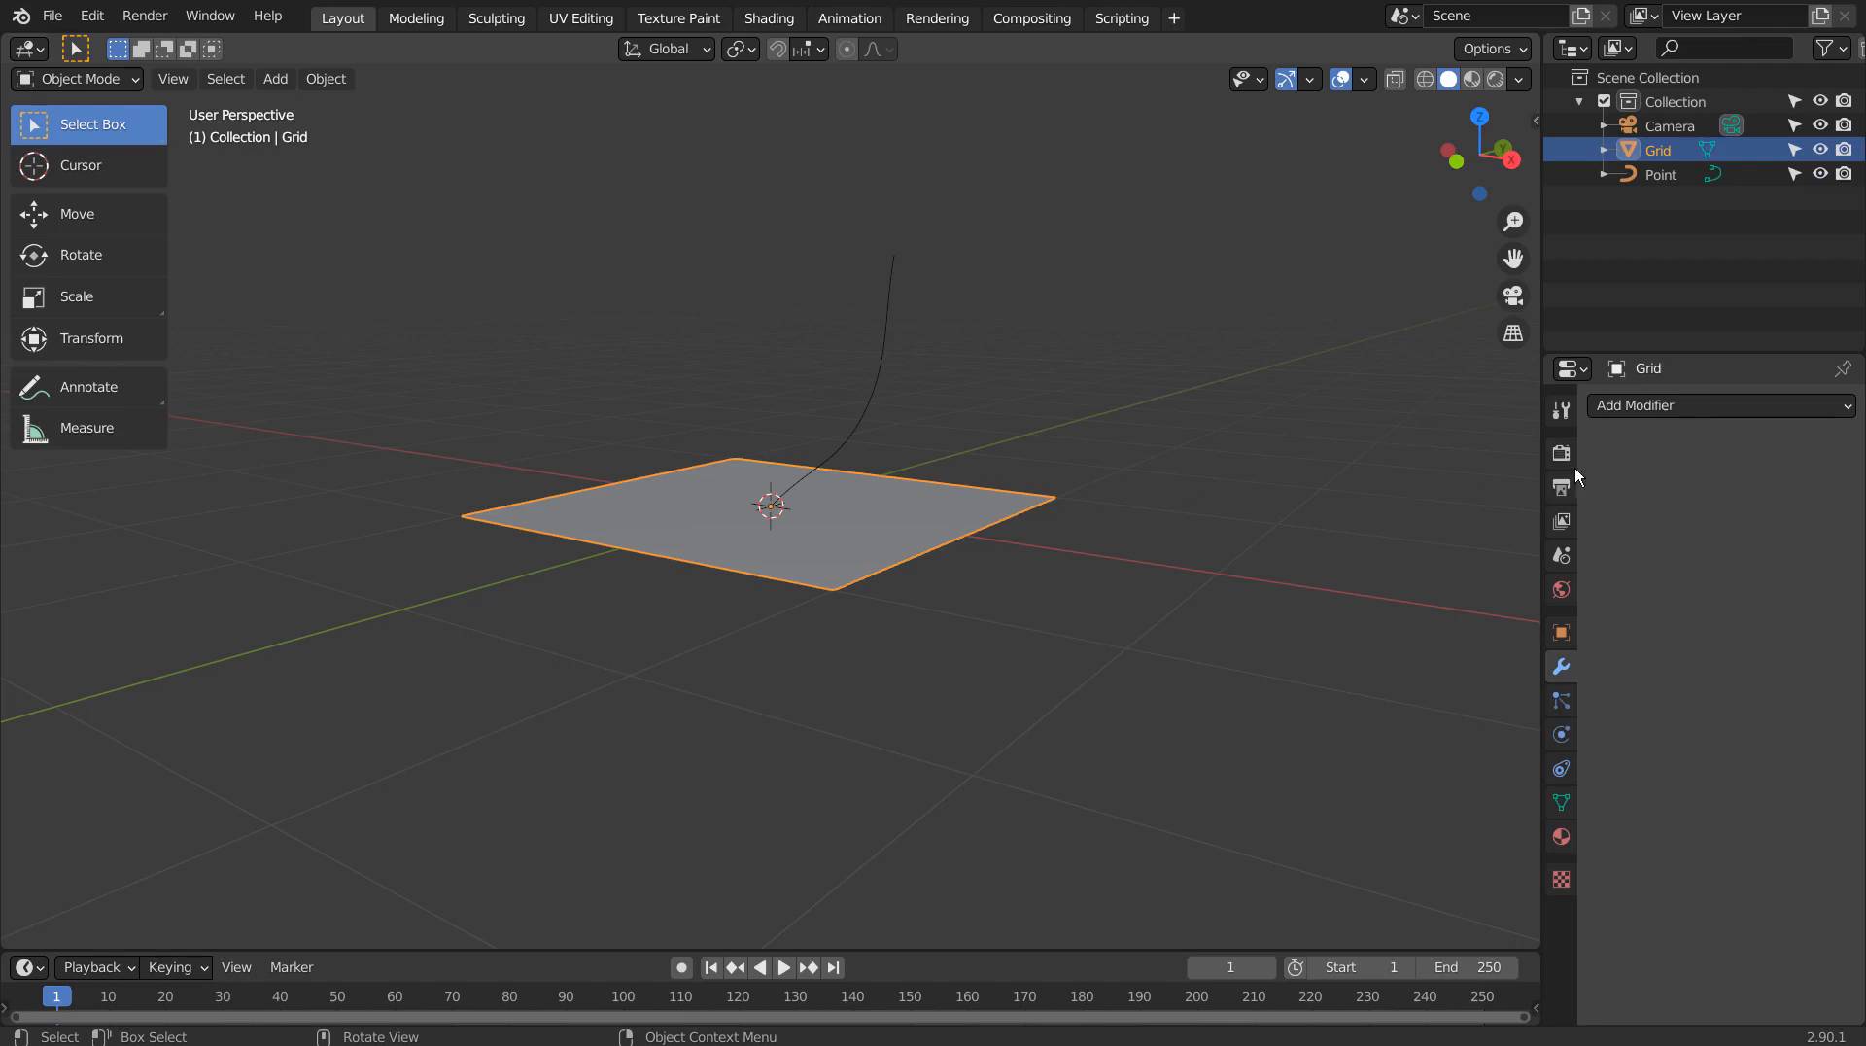
Give the grid a Curve modifier targeting Point and slide the grid along X.
click(1718, 404)
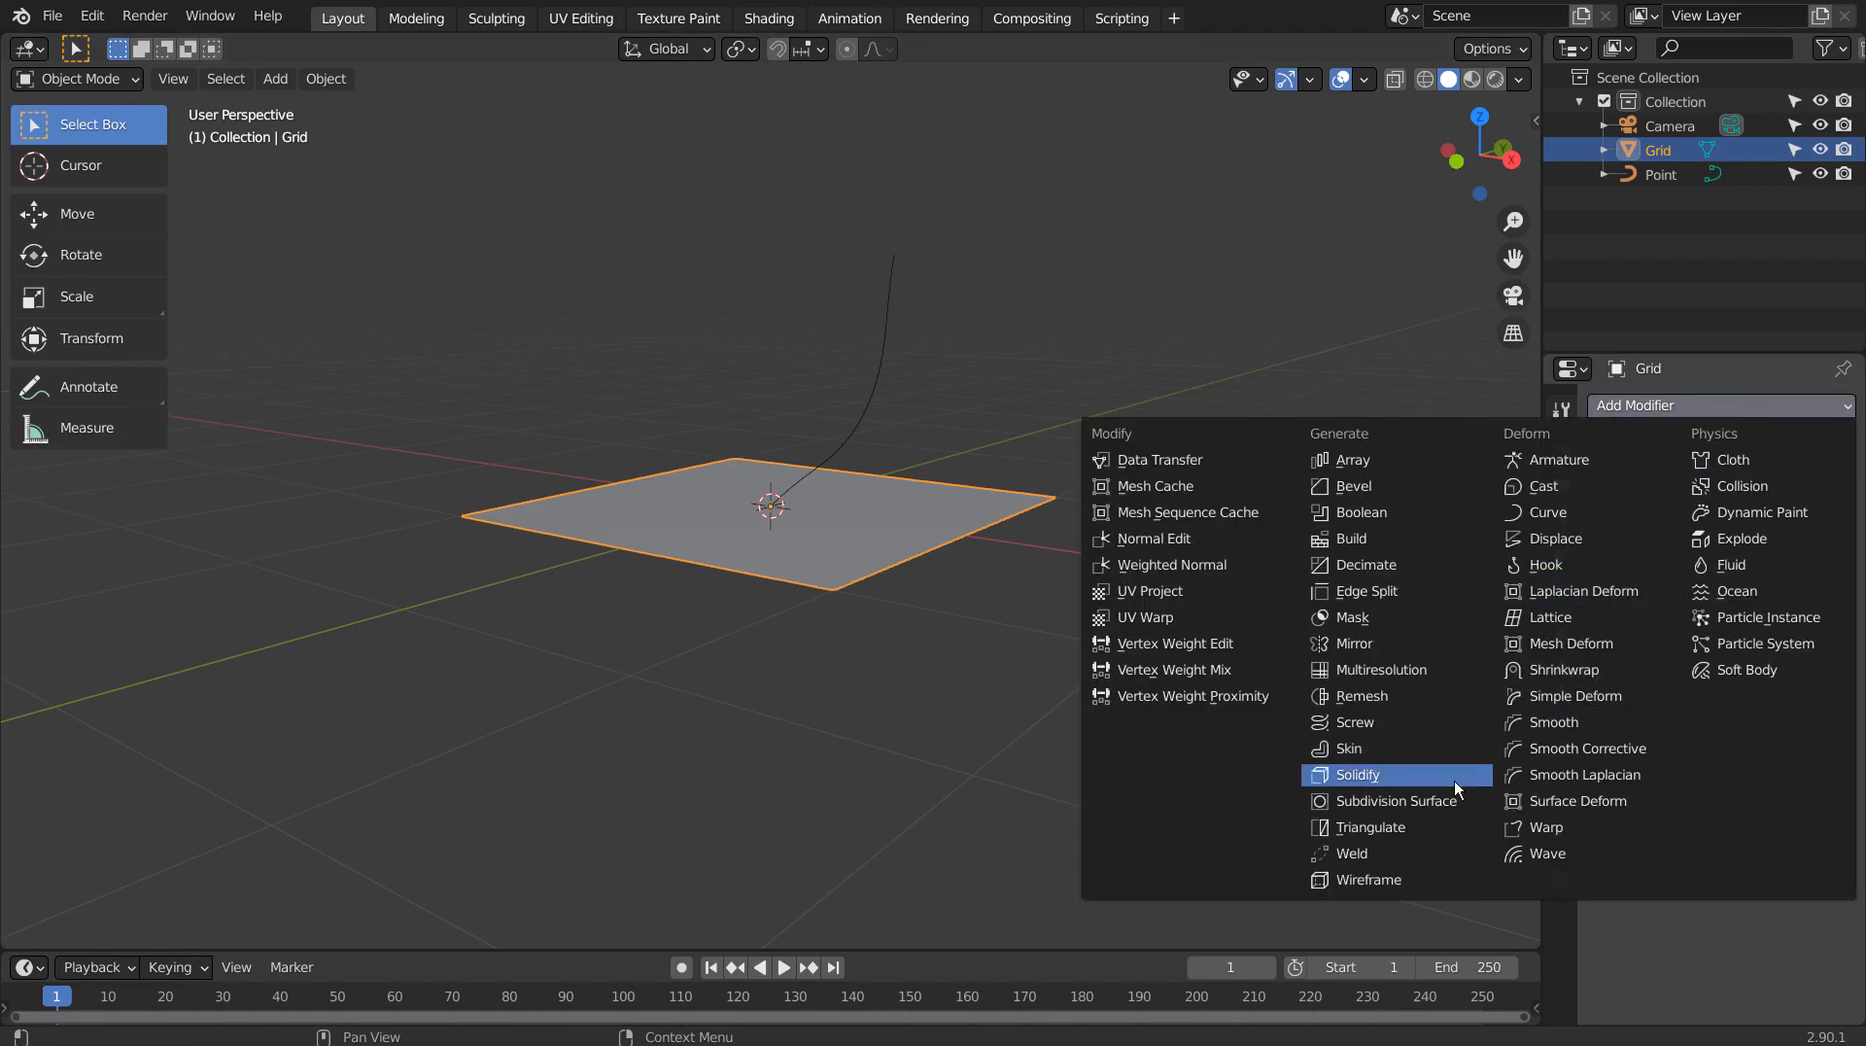
mouse_move(1586, 774)
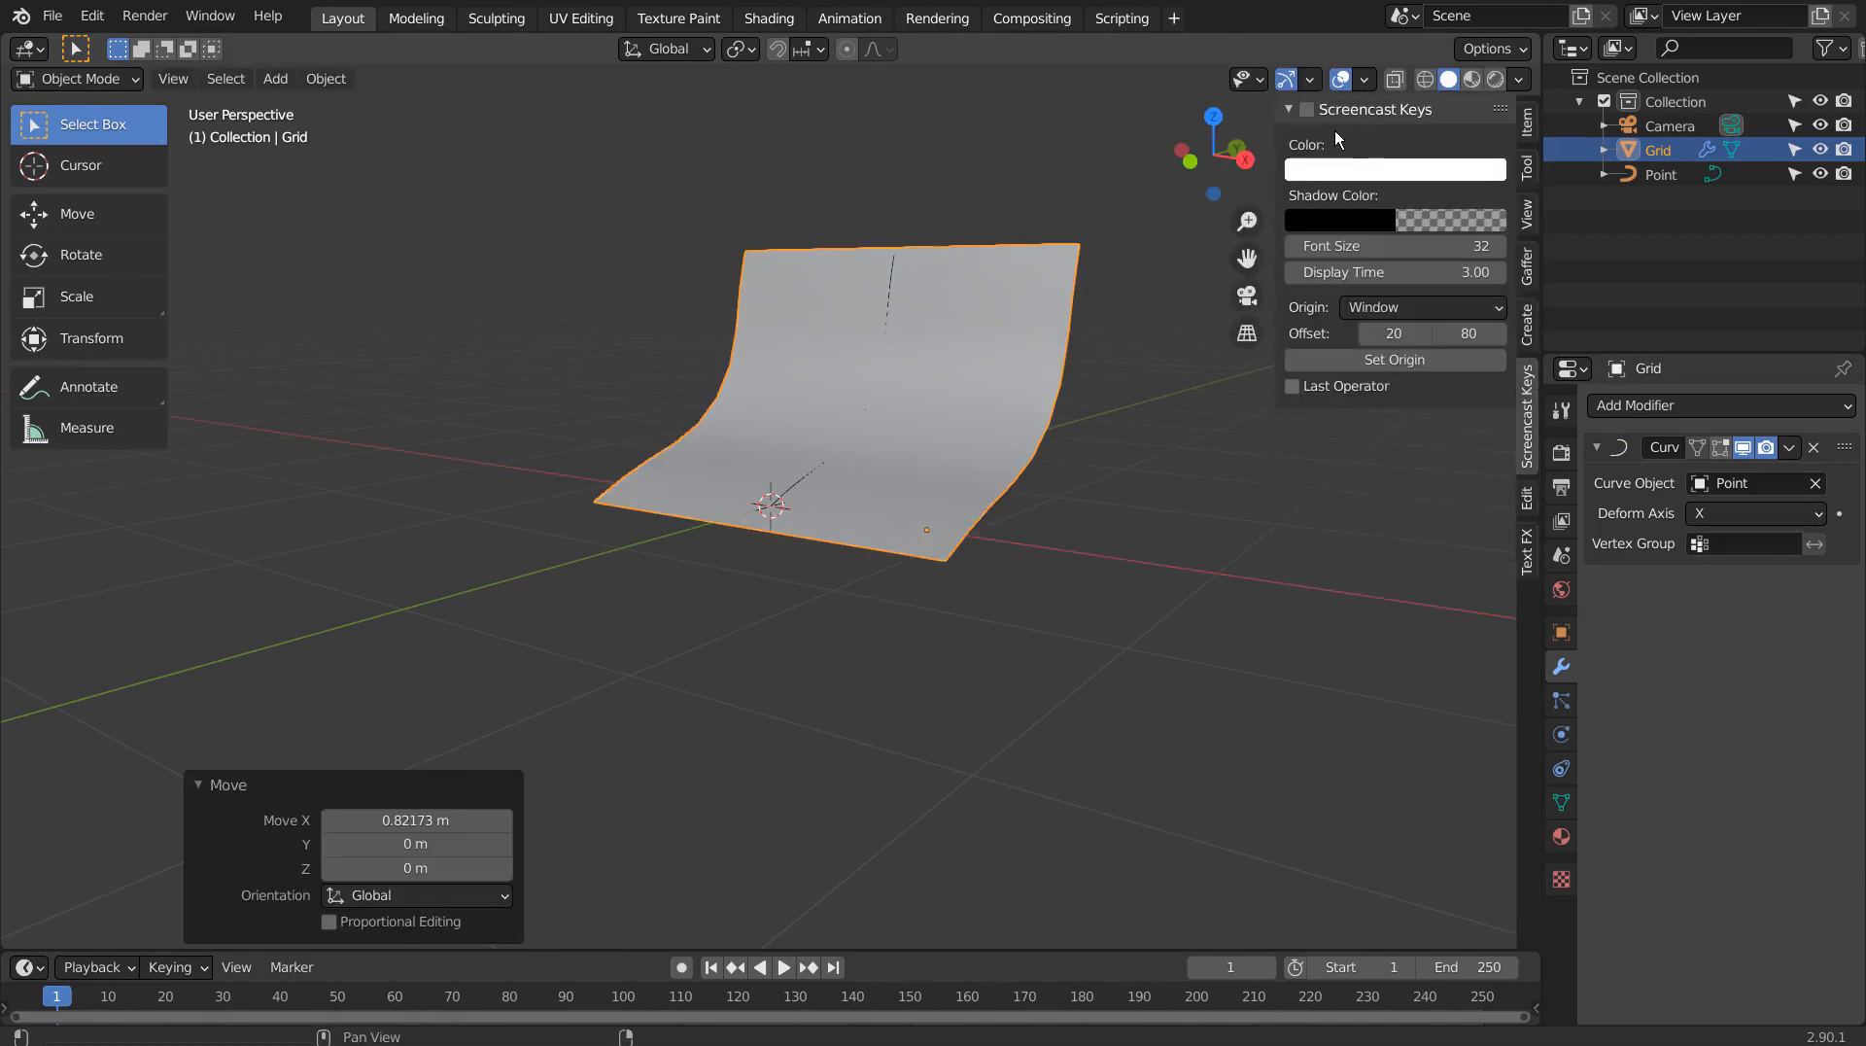
key(g)
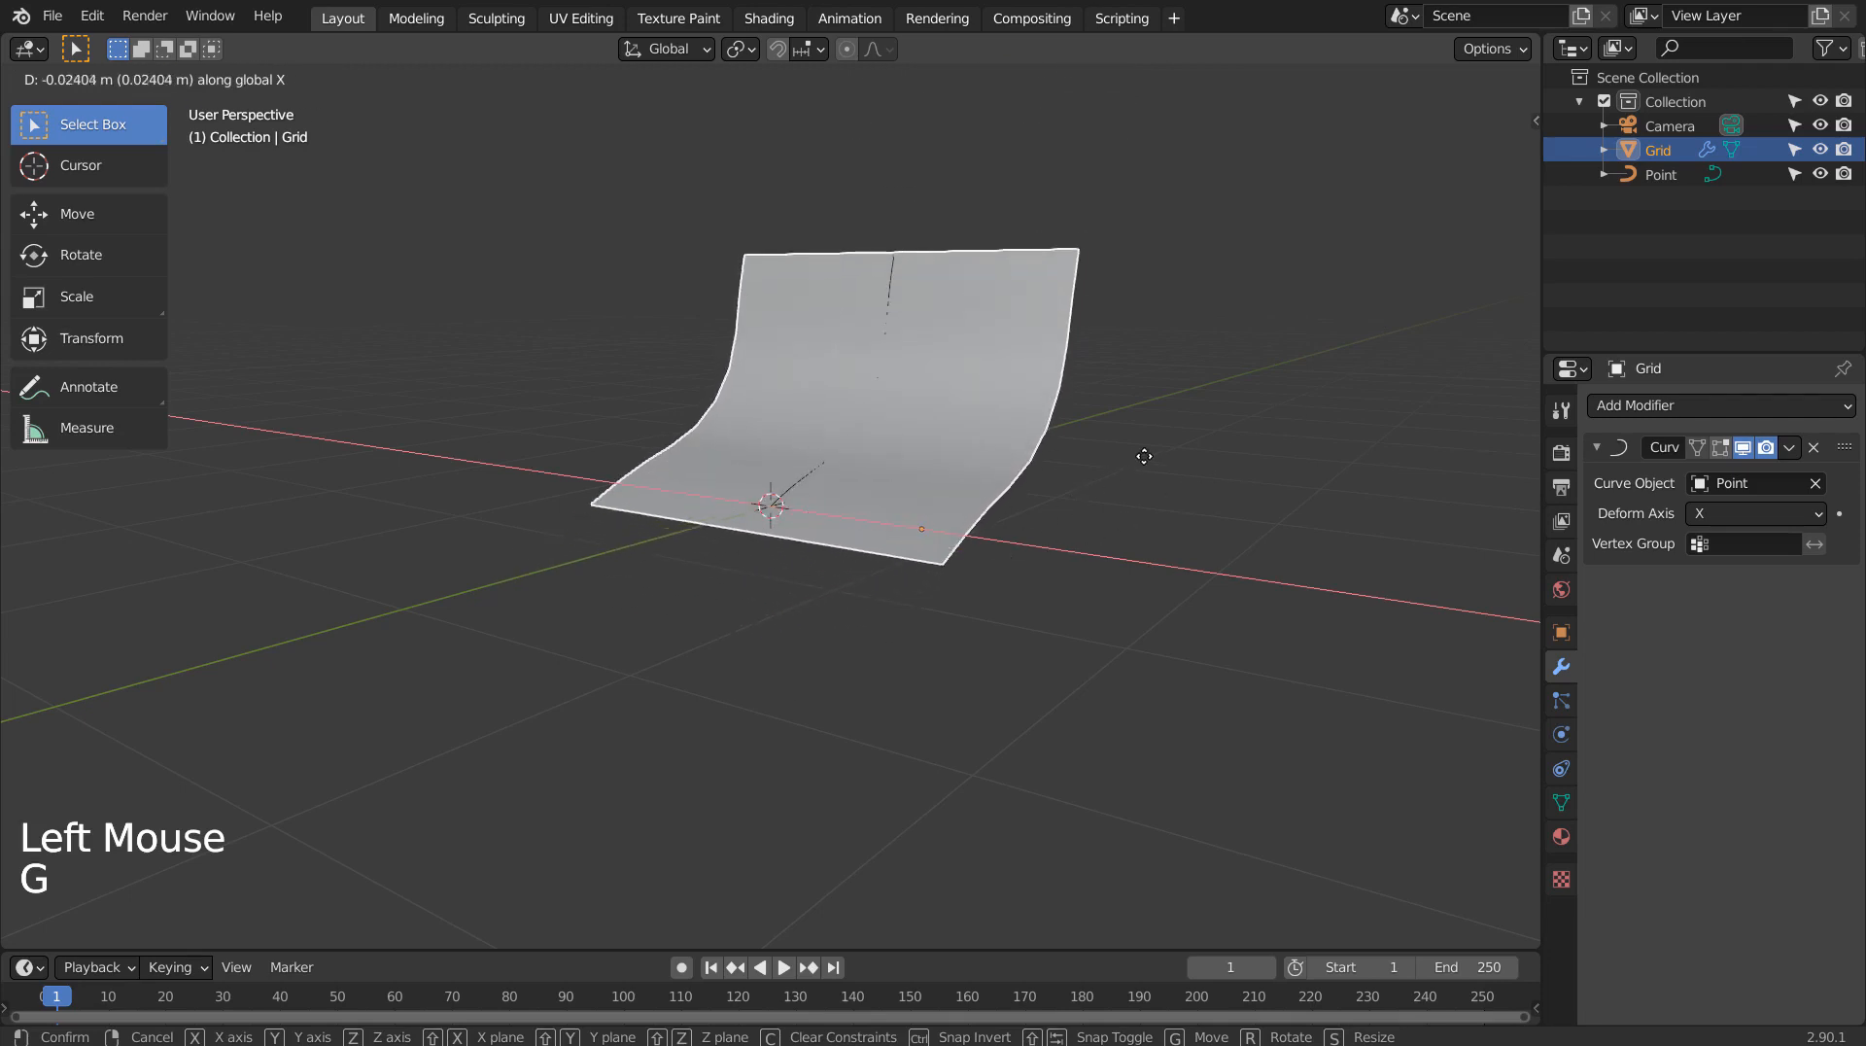
click(908, 293)
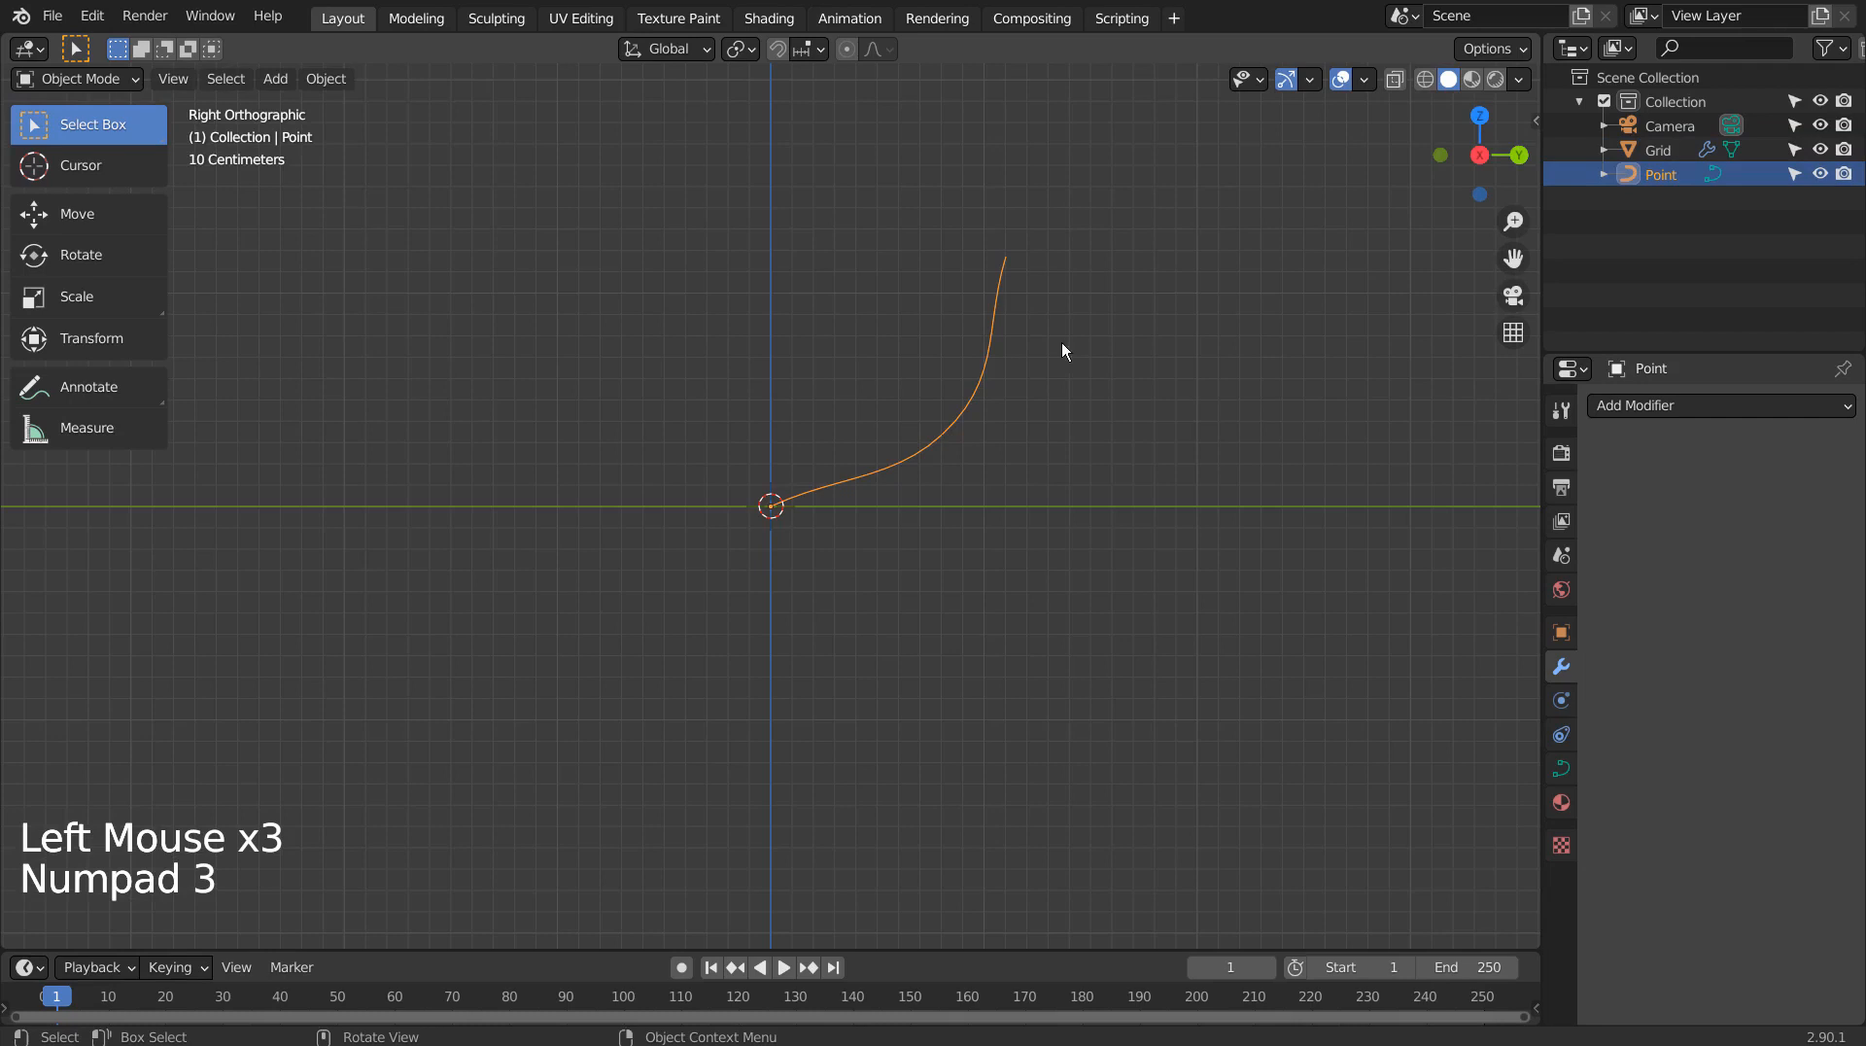
In quad view, tilt and move the curve's end point to steepen the grid's bend.
key(r)
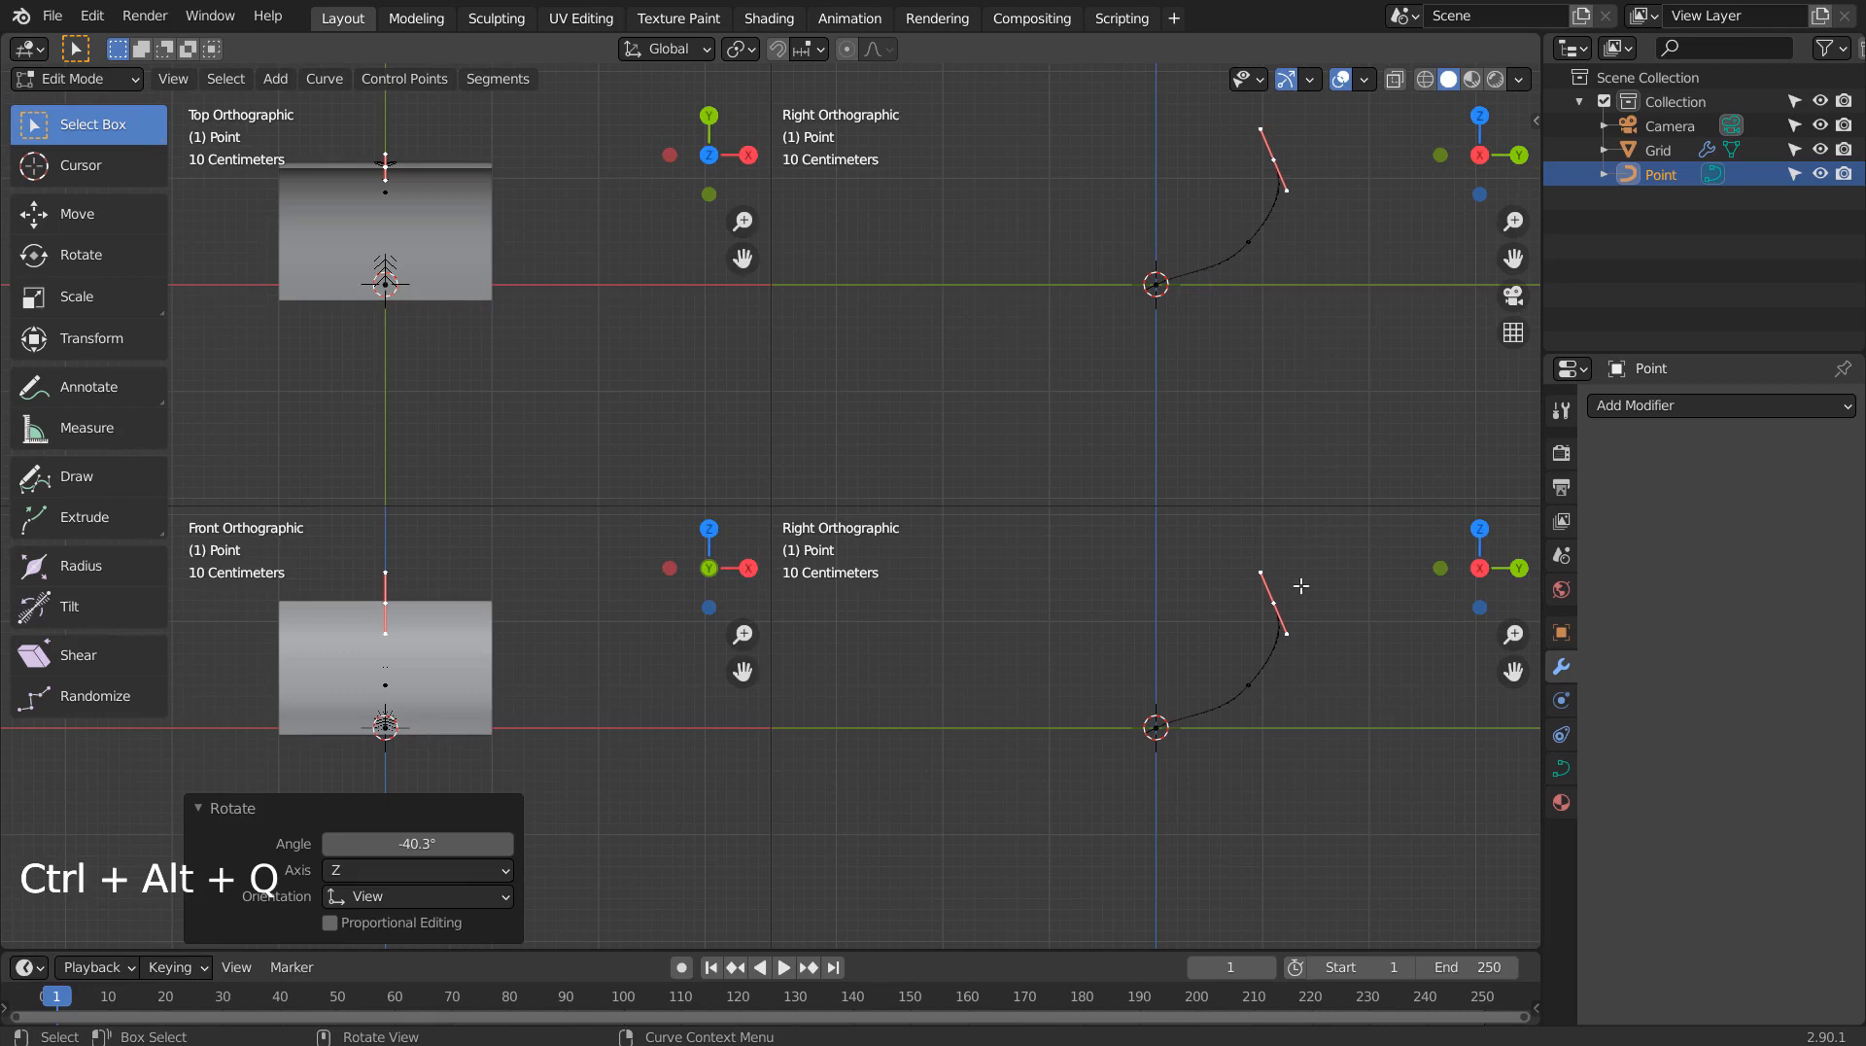
key(g)
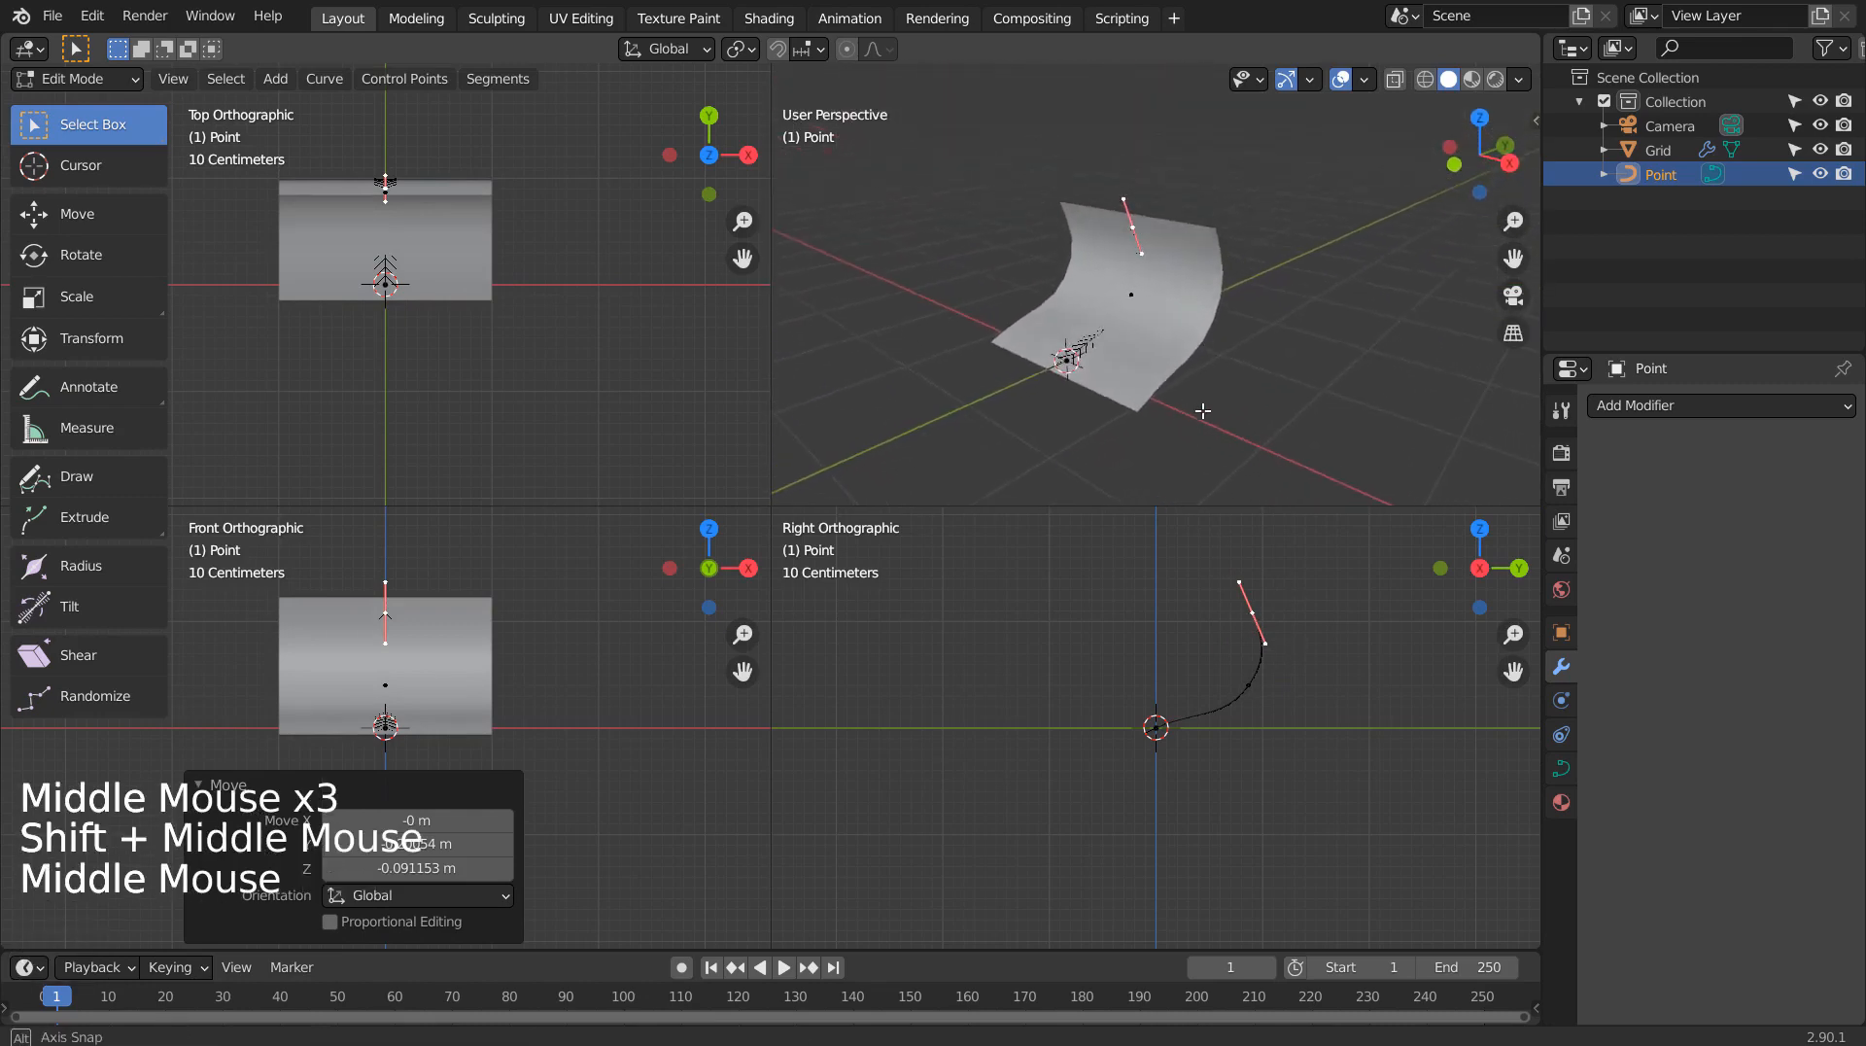
key(r)
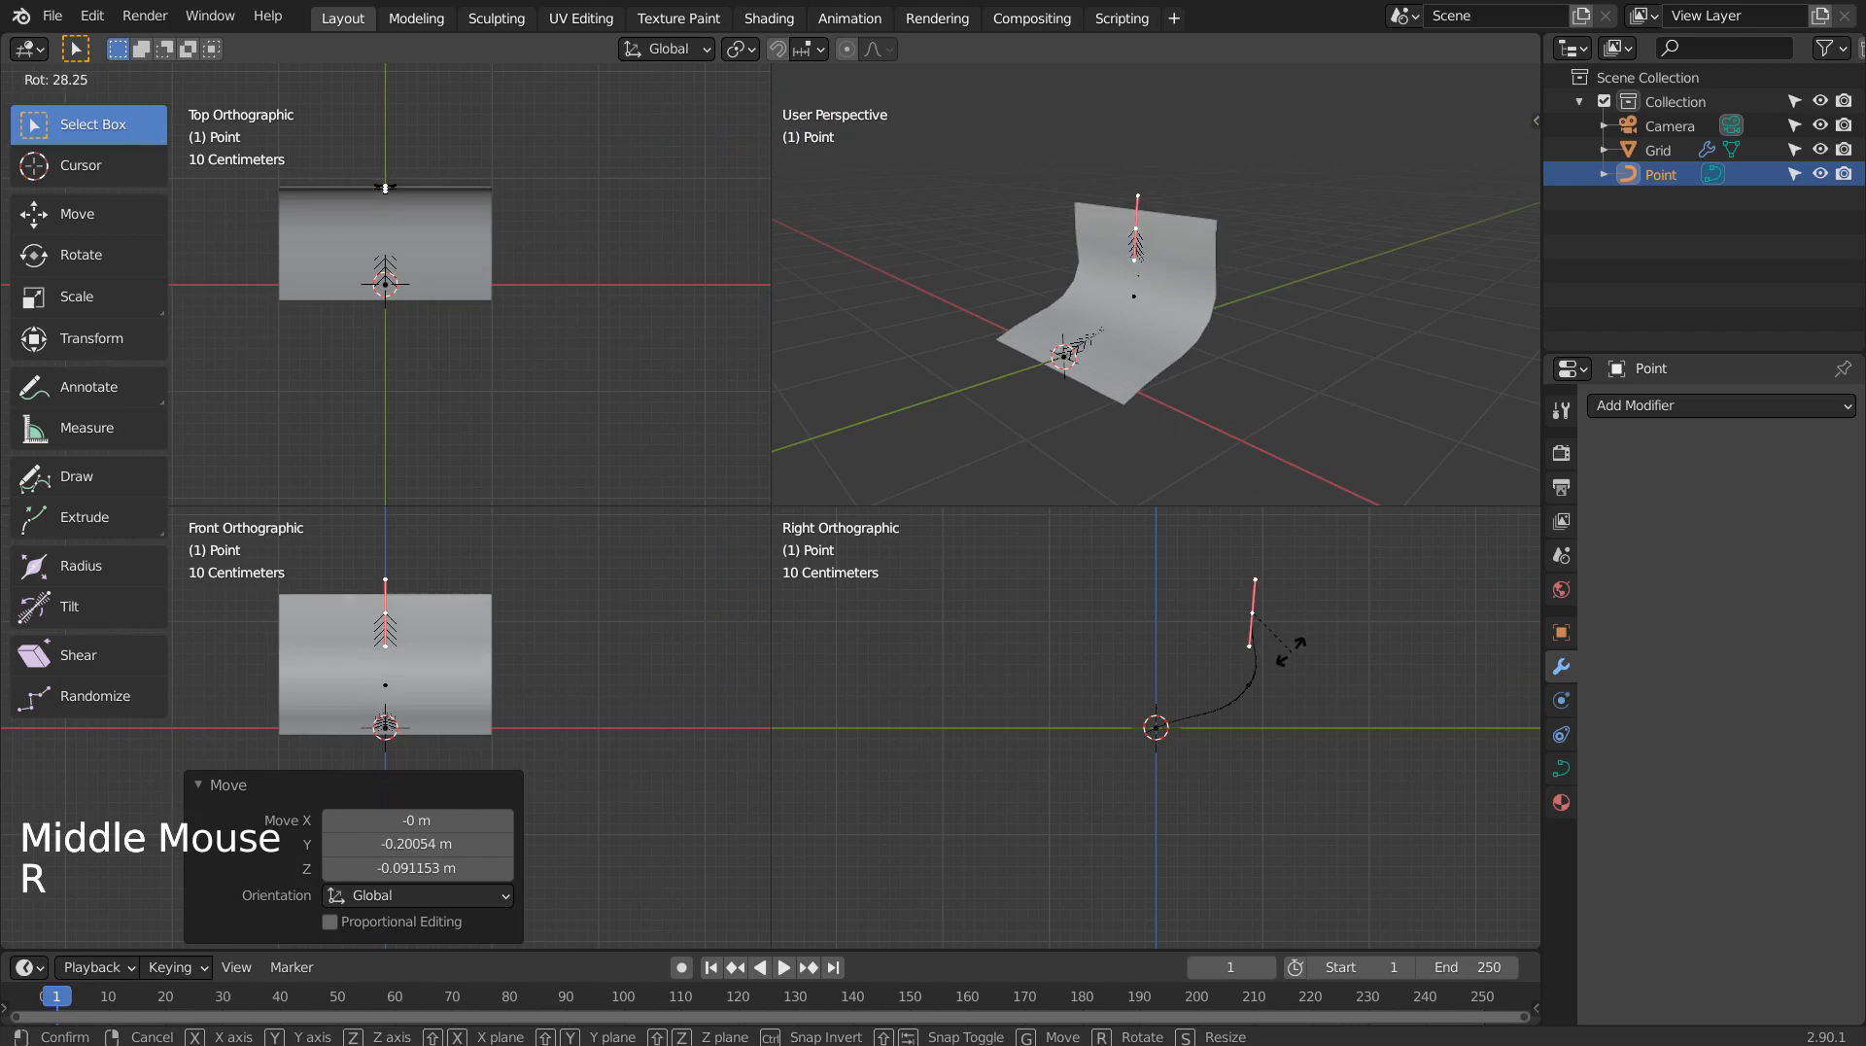
key(r)
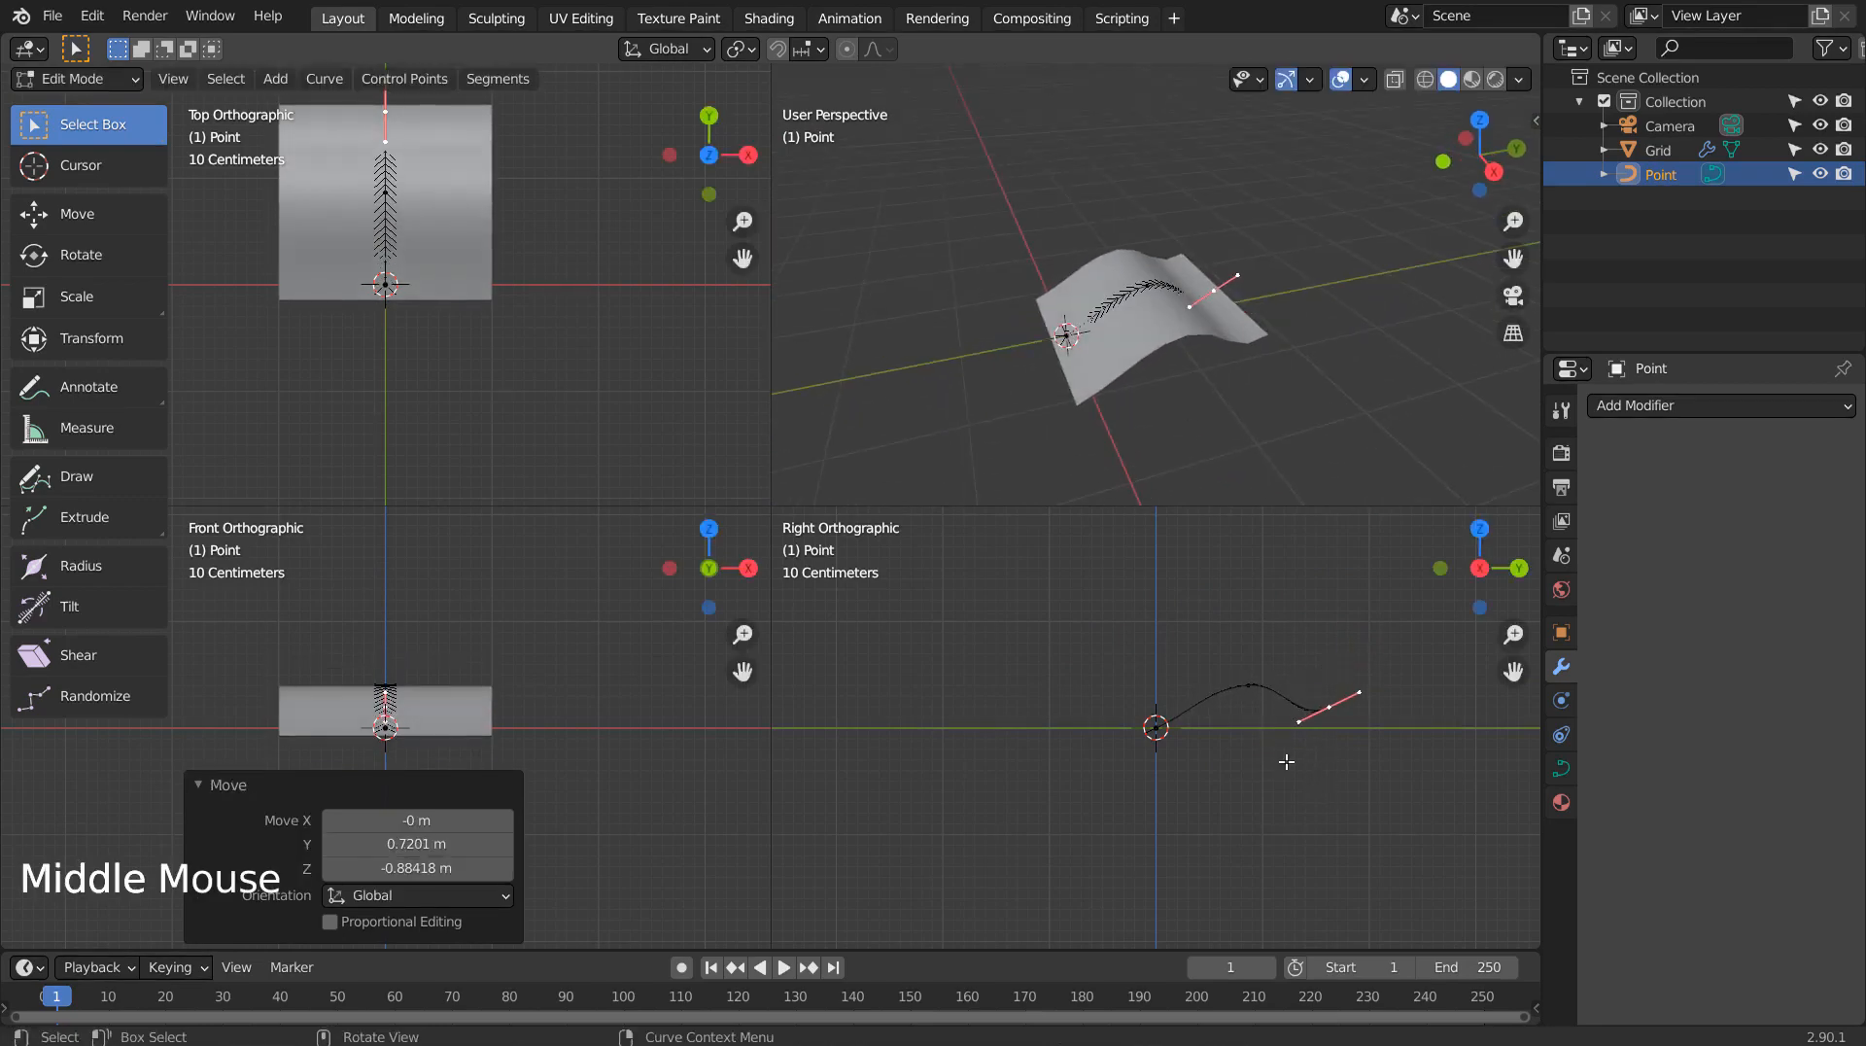
Move and tilt the end point further to curl the grid over, then return to a single view.
key(g)
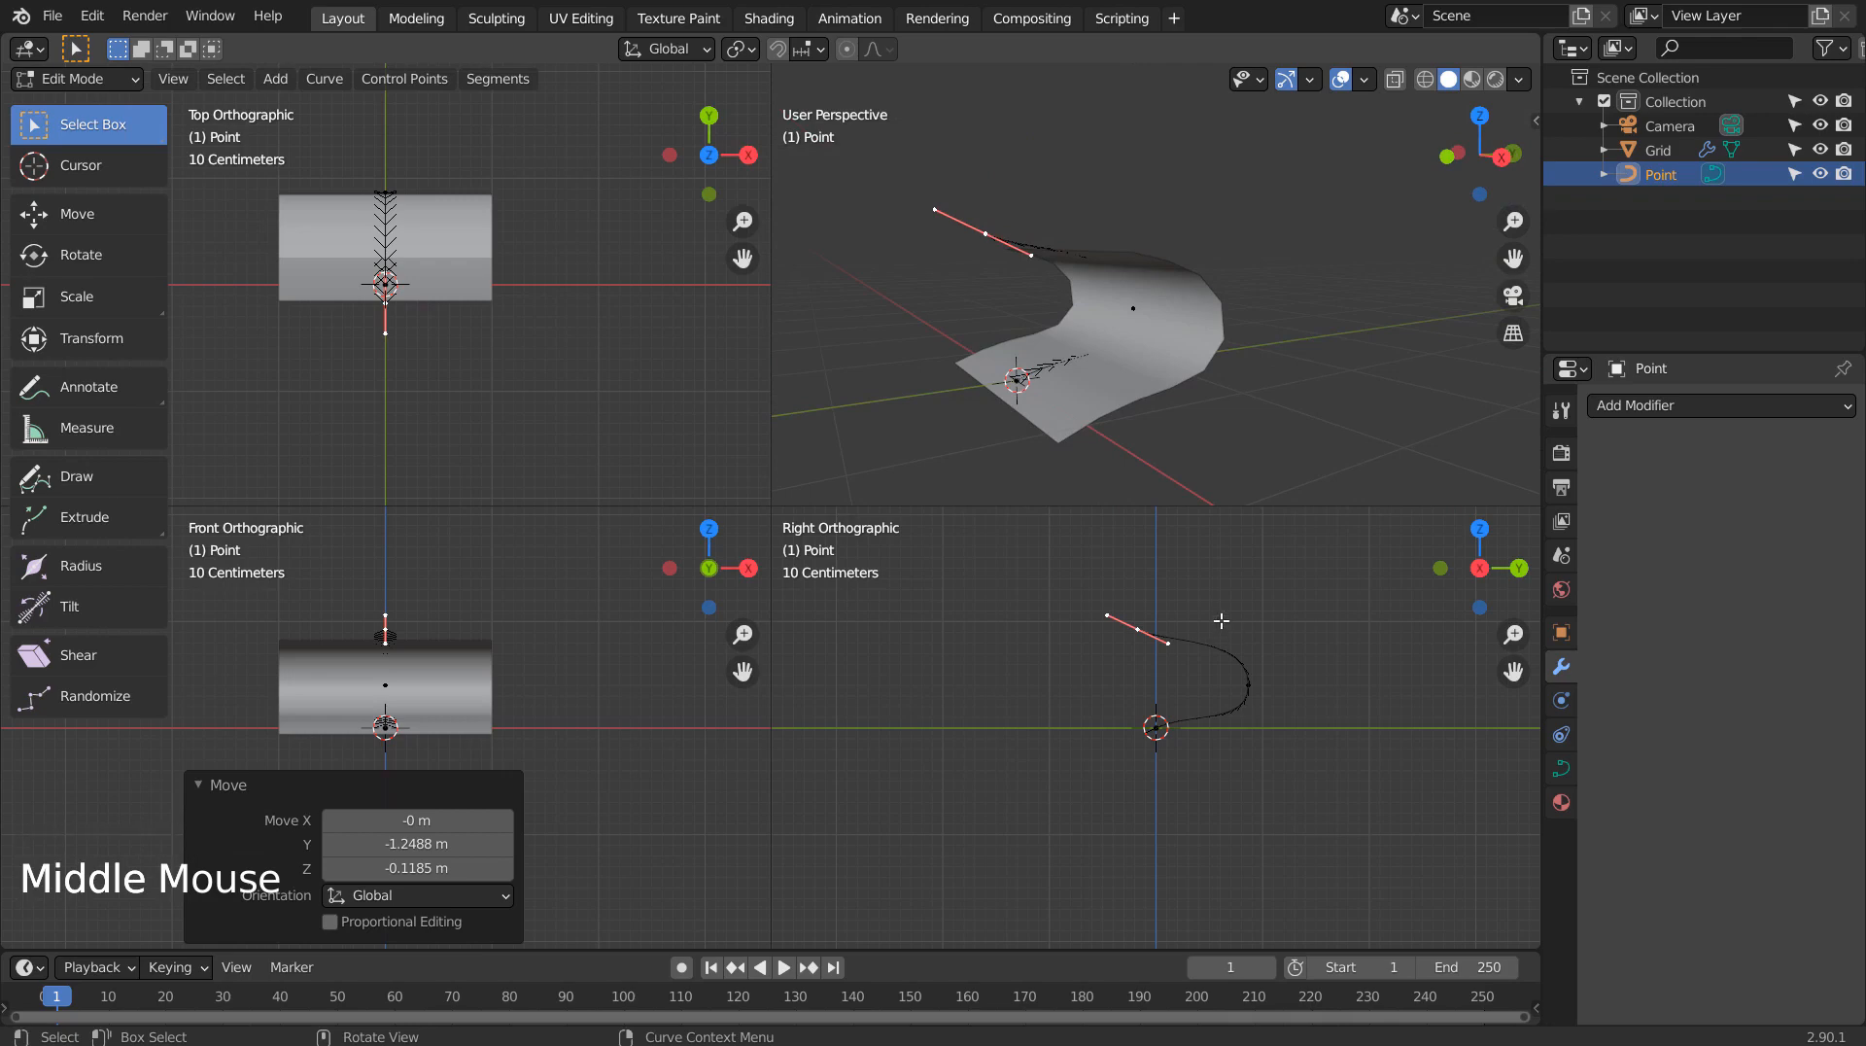
key(r)
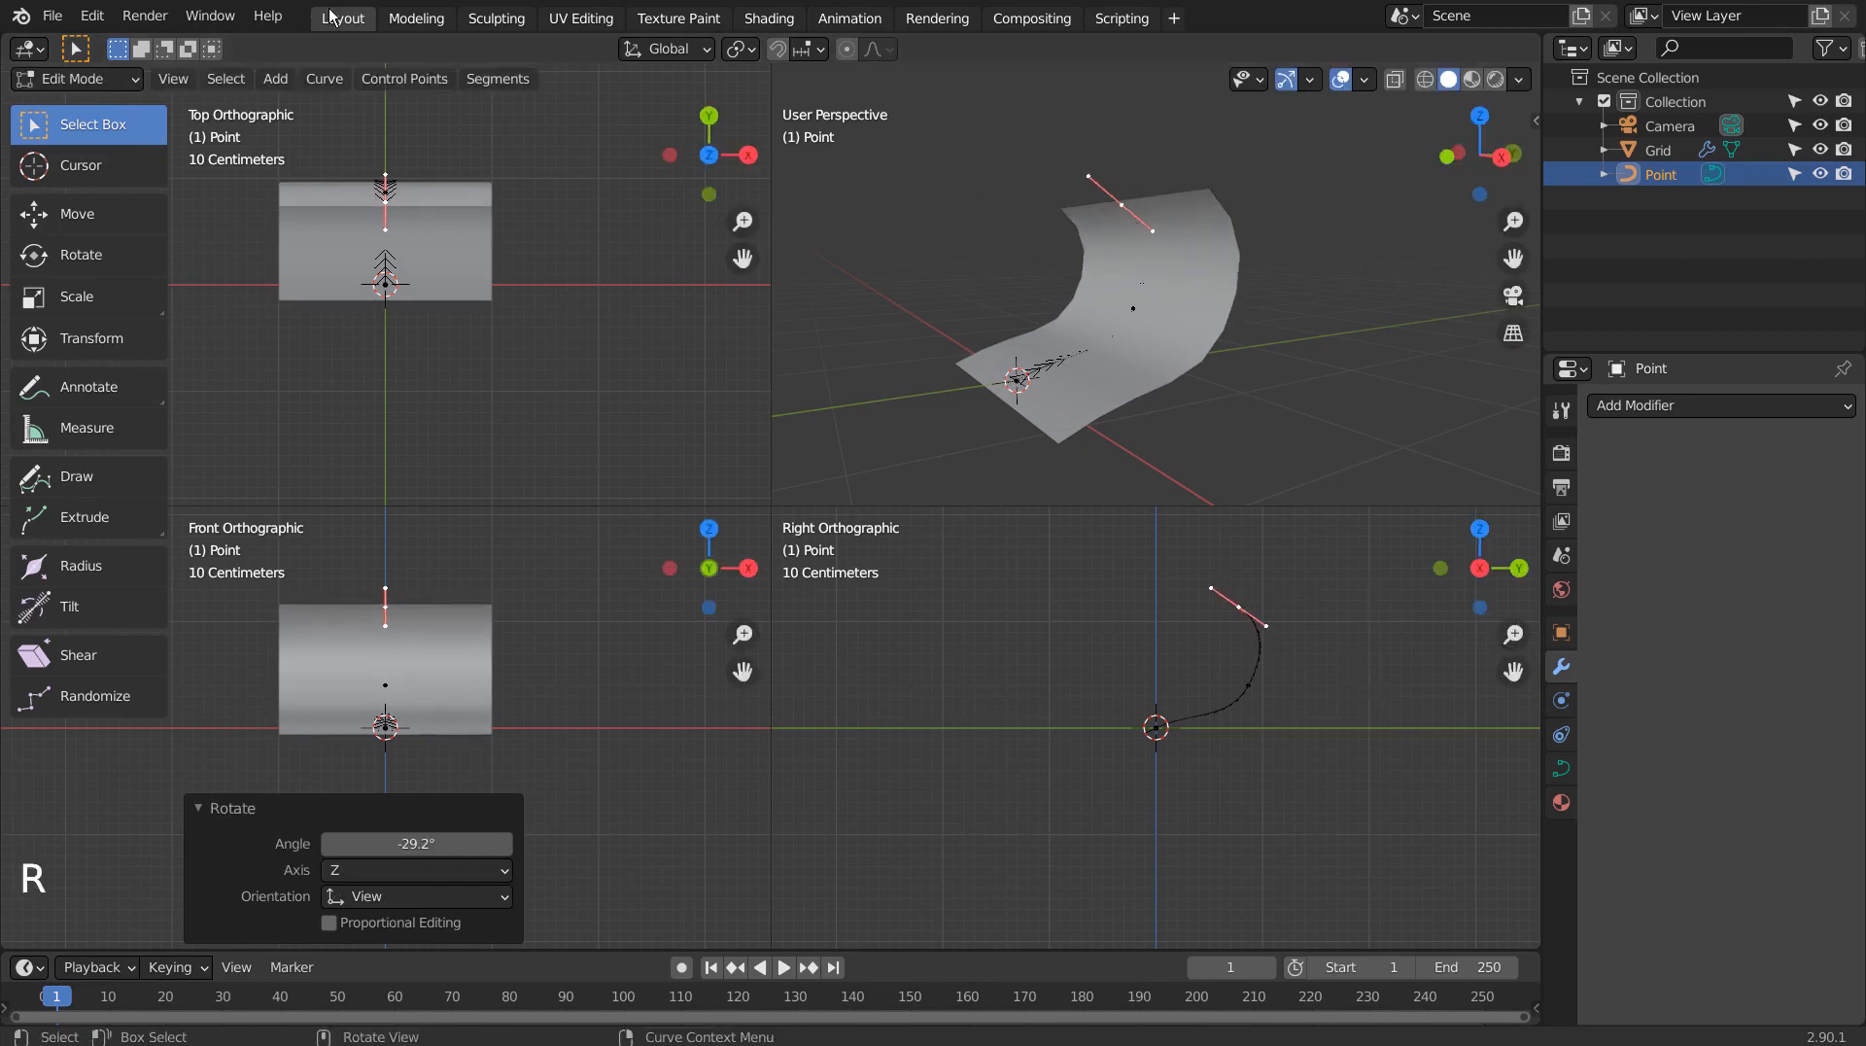
key(ctrl+alt+q)
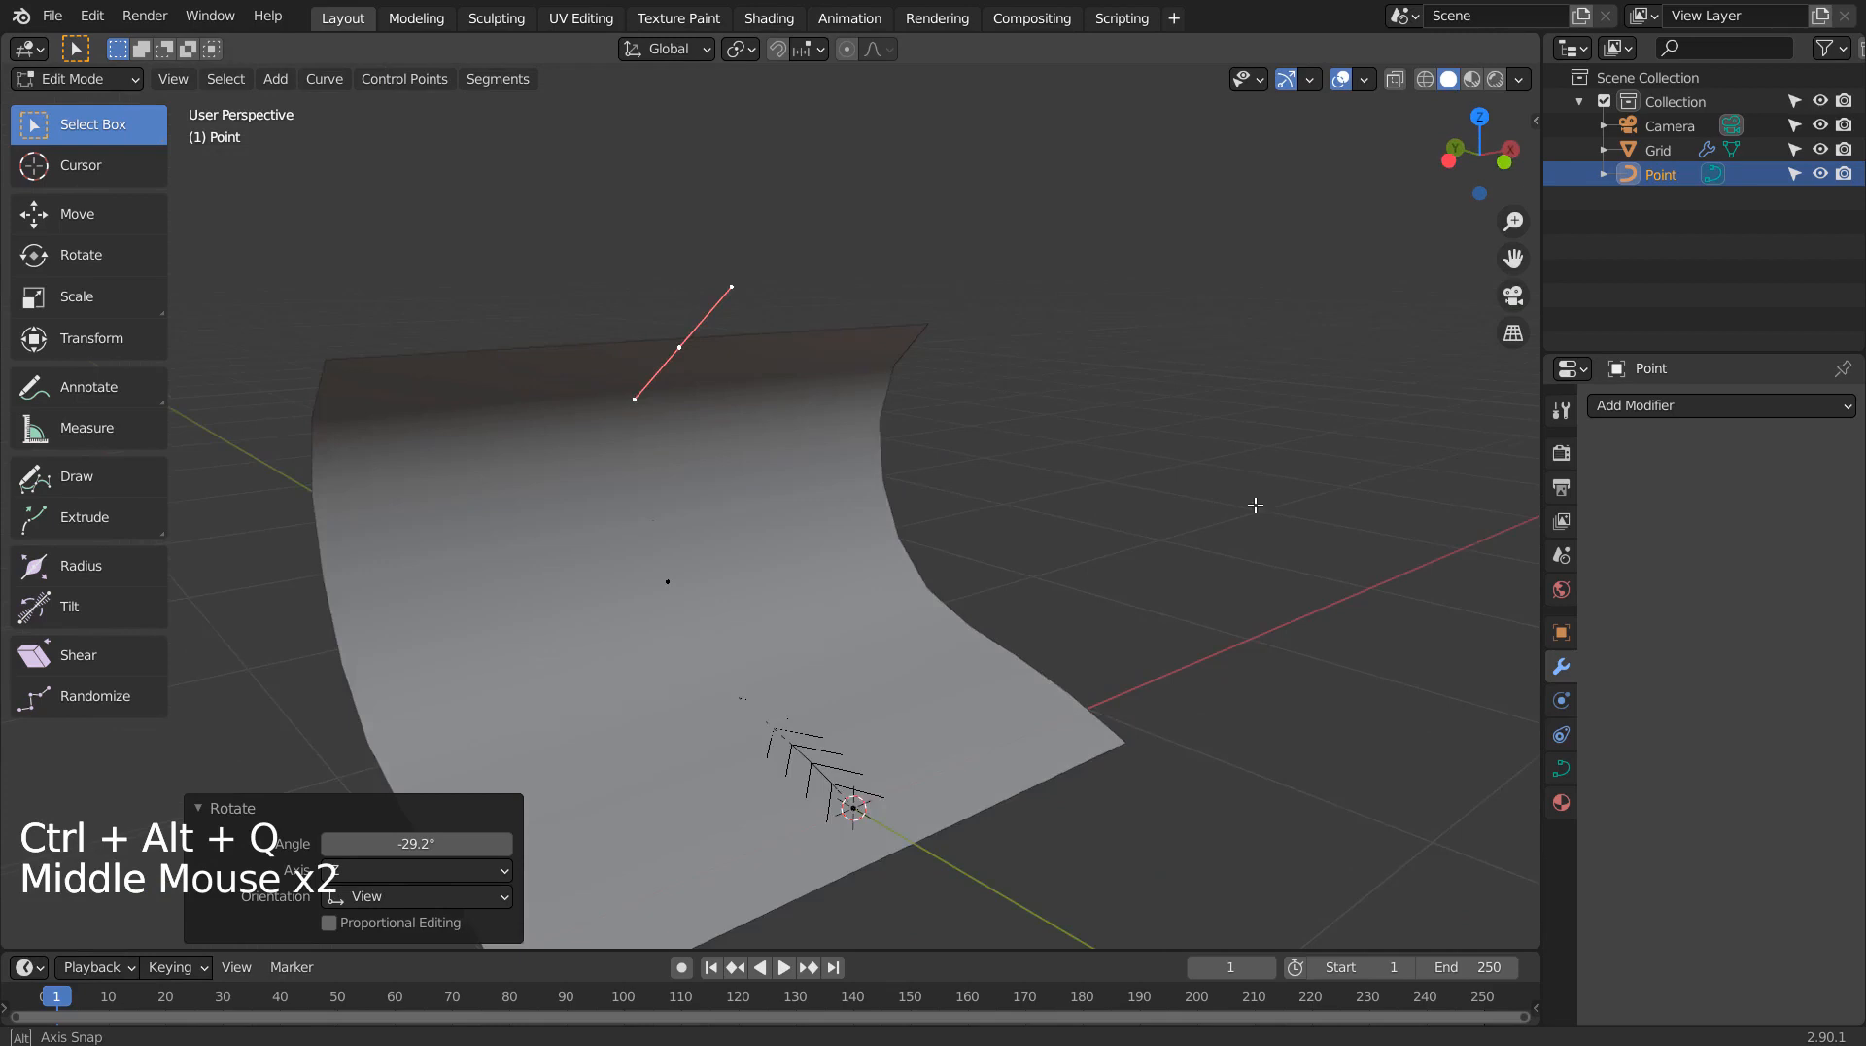
Leave curve editing and add a mesh Circle at the grid's origin.
key(shift+a)
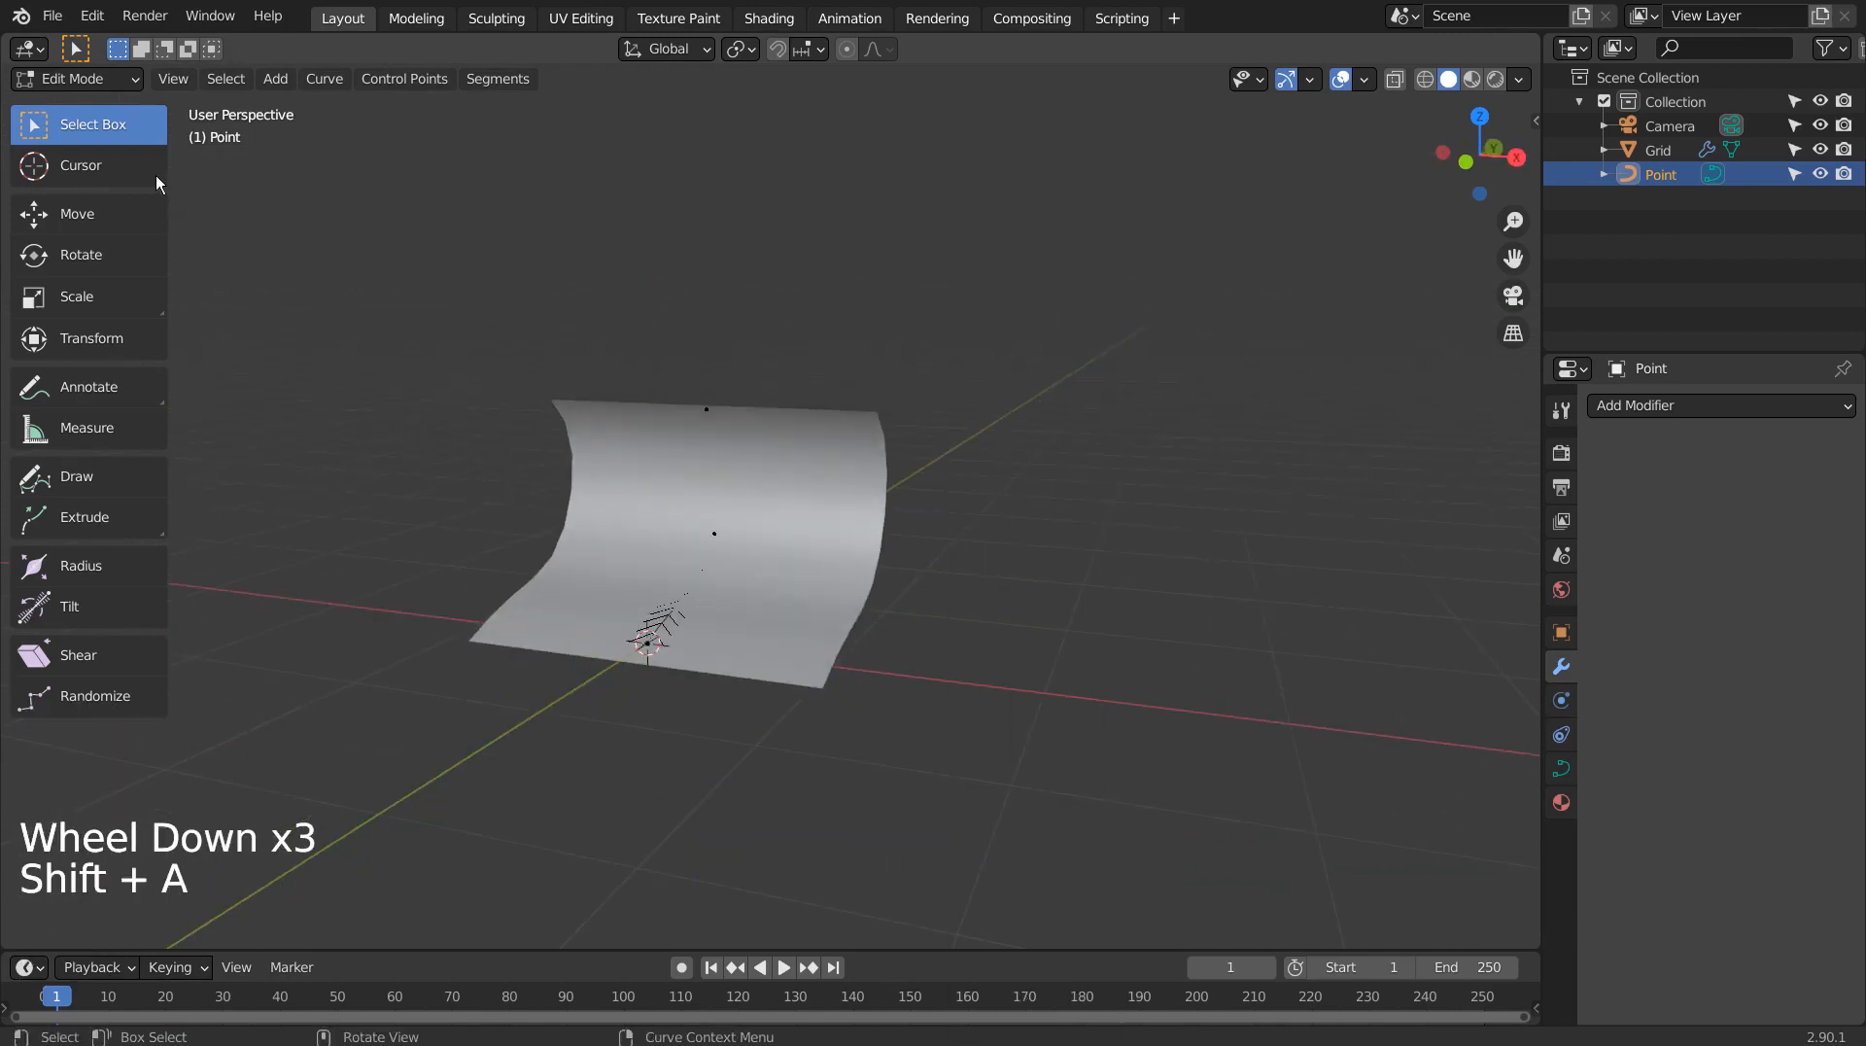
key(shift+a)
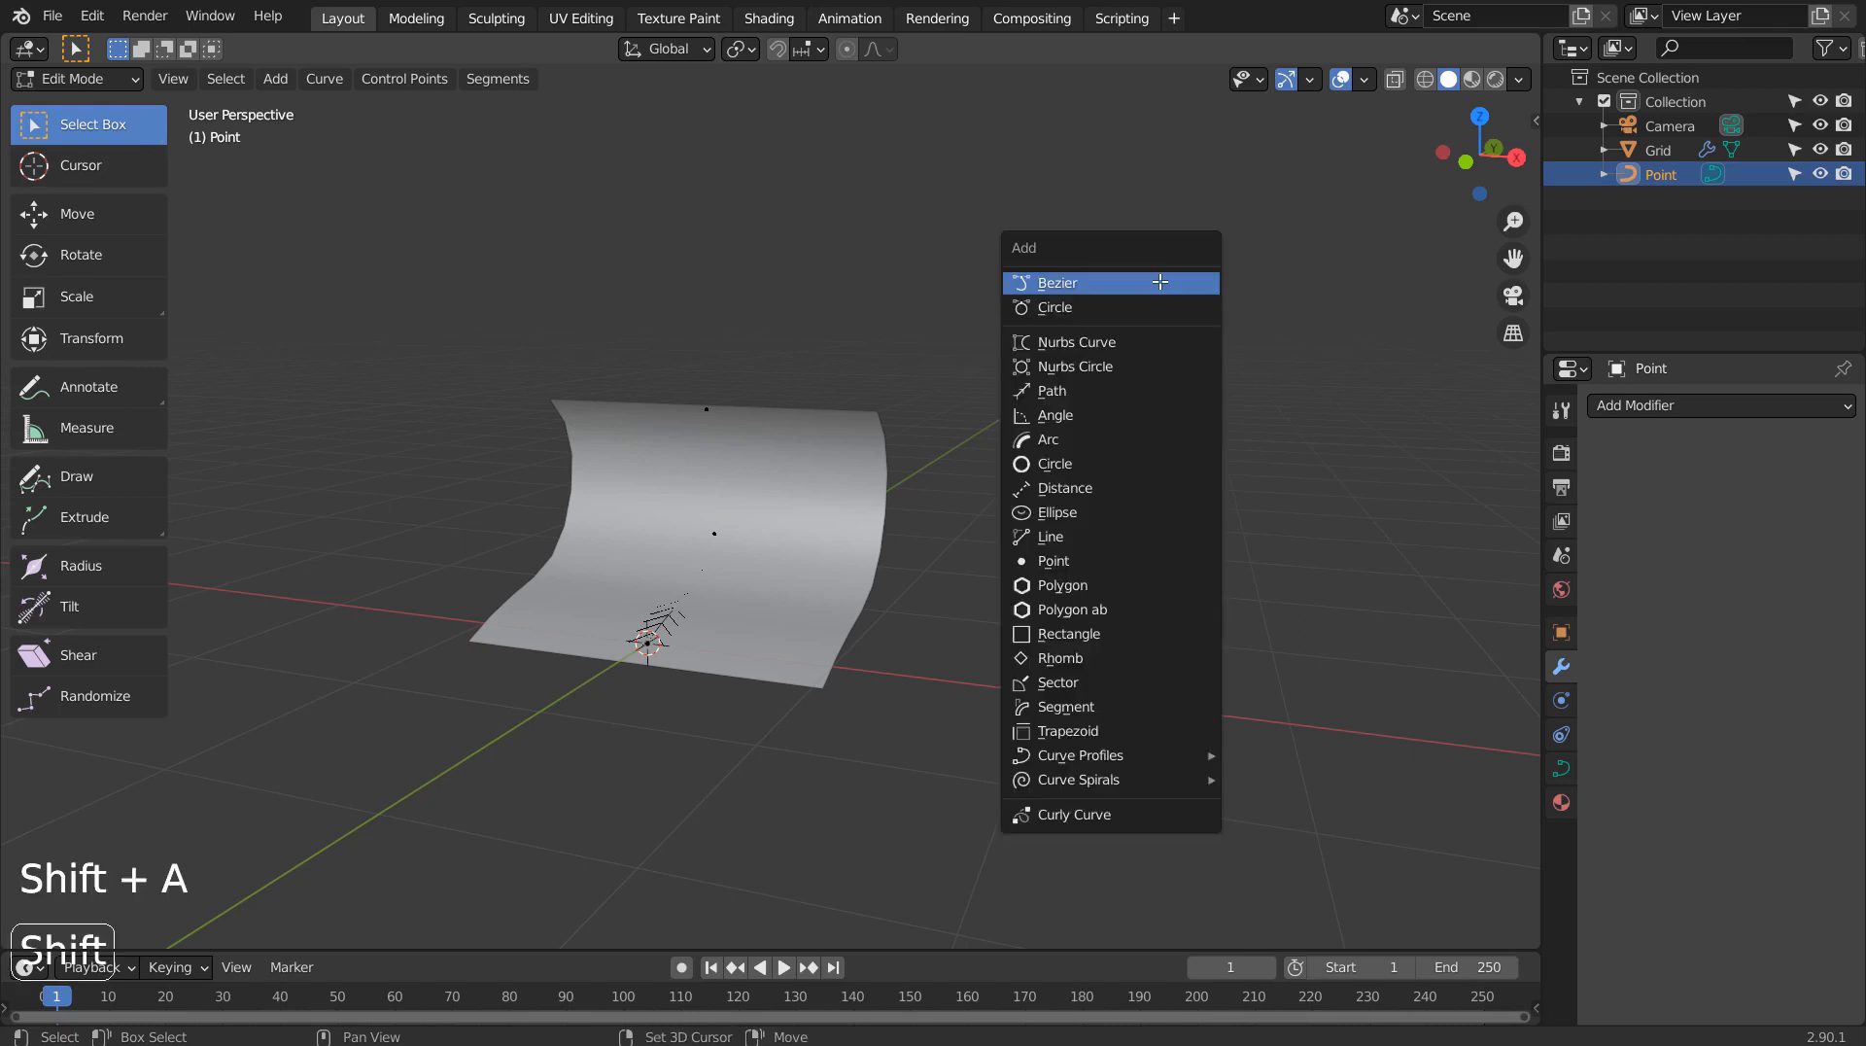
key(Tab)
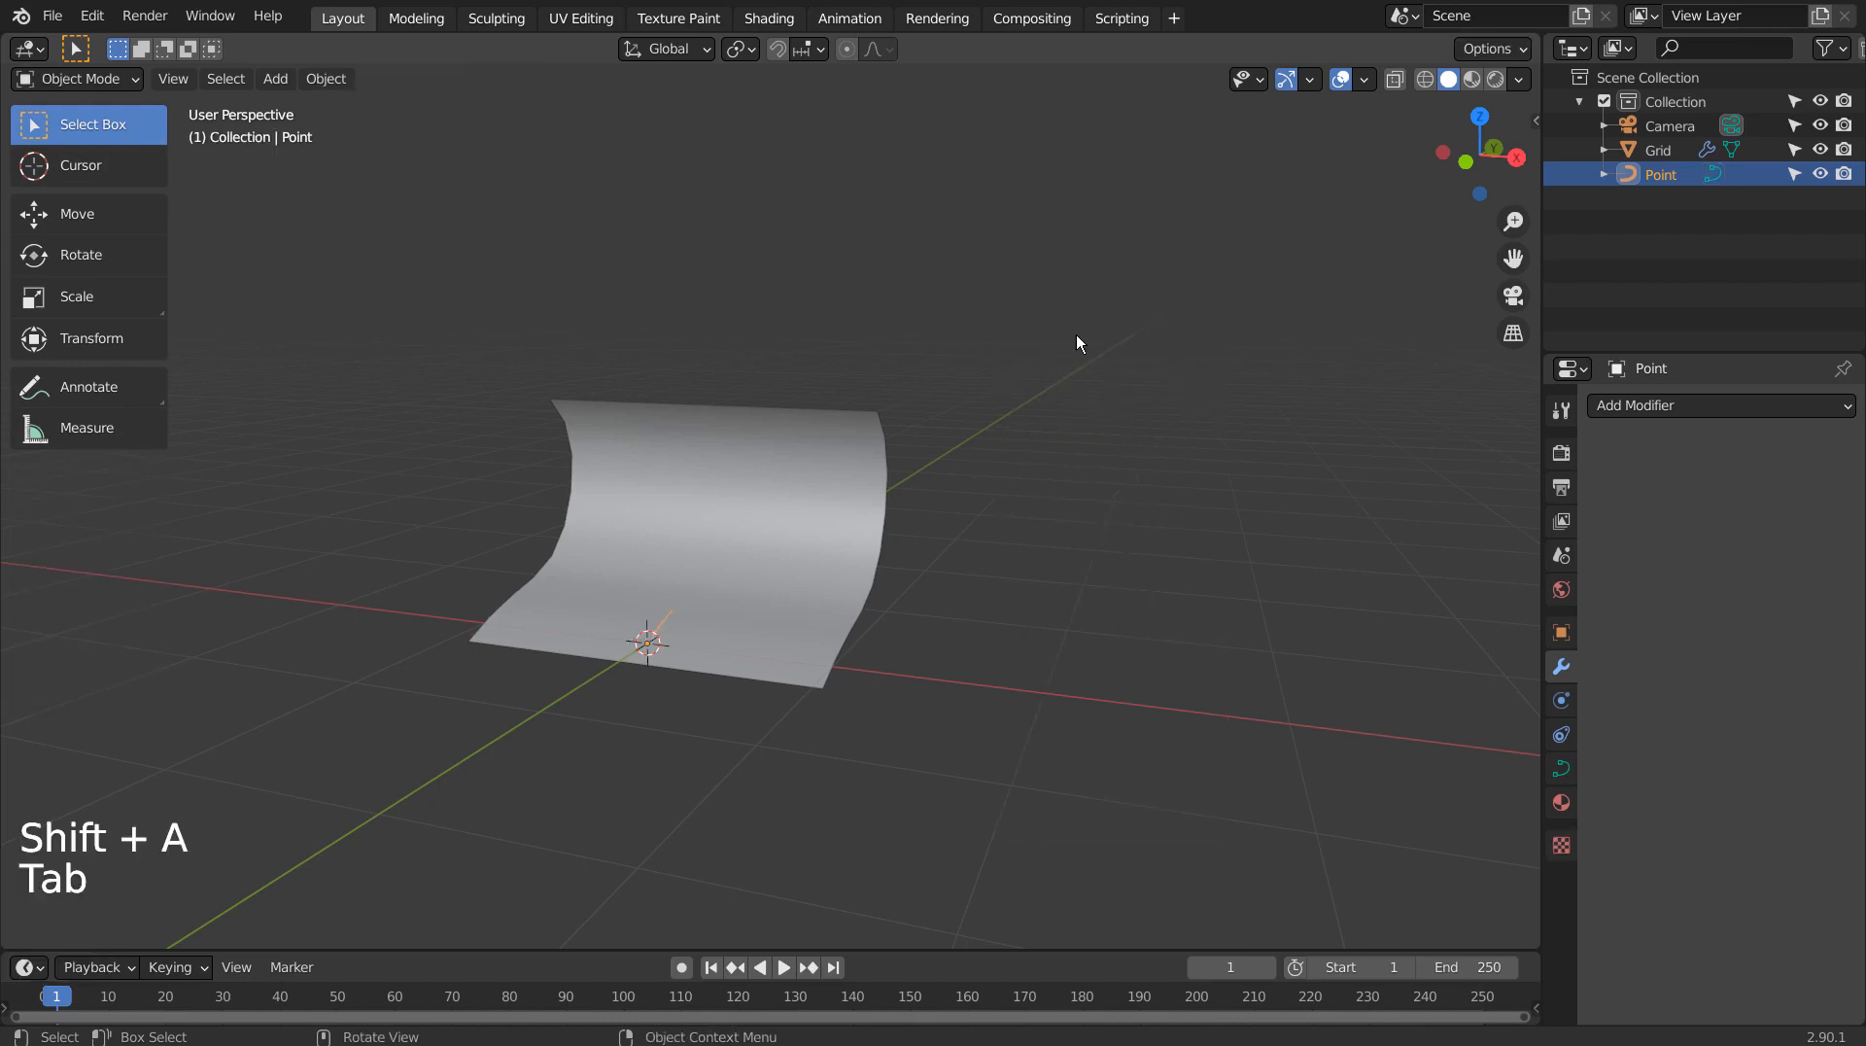
key(shift+a)
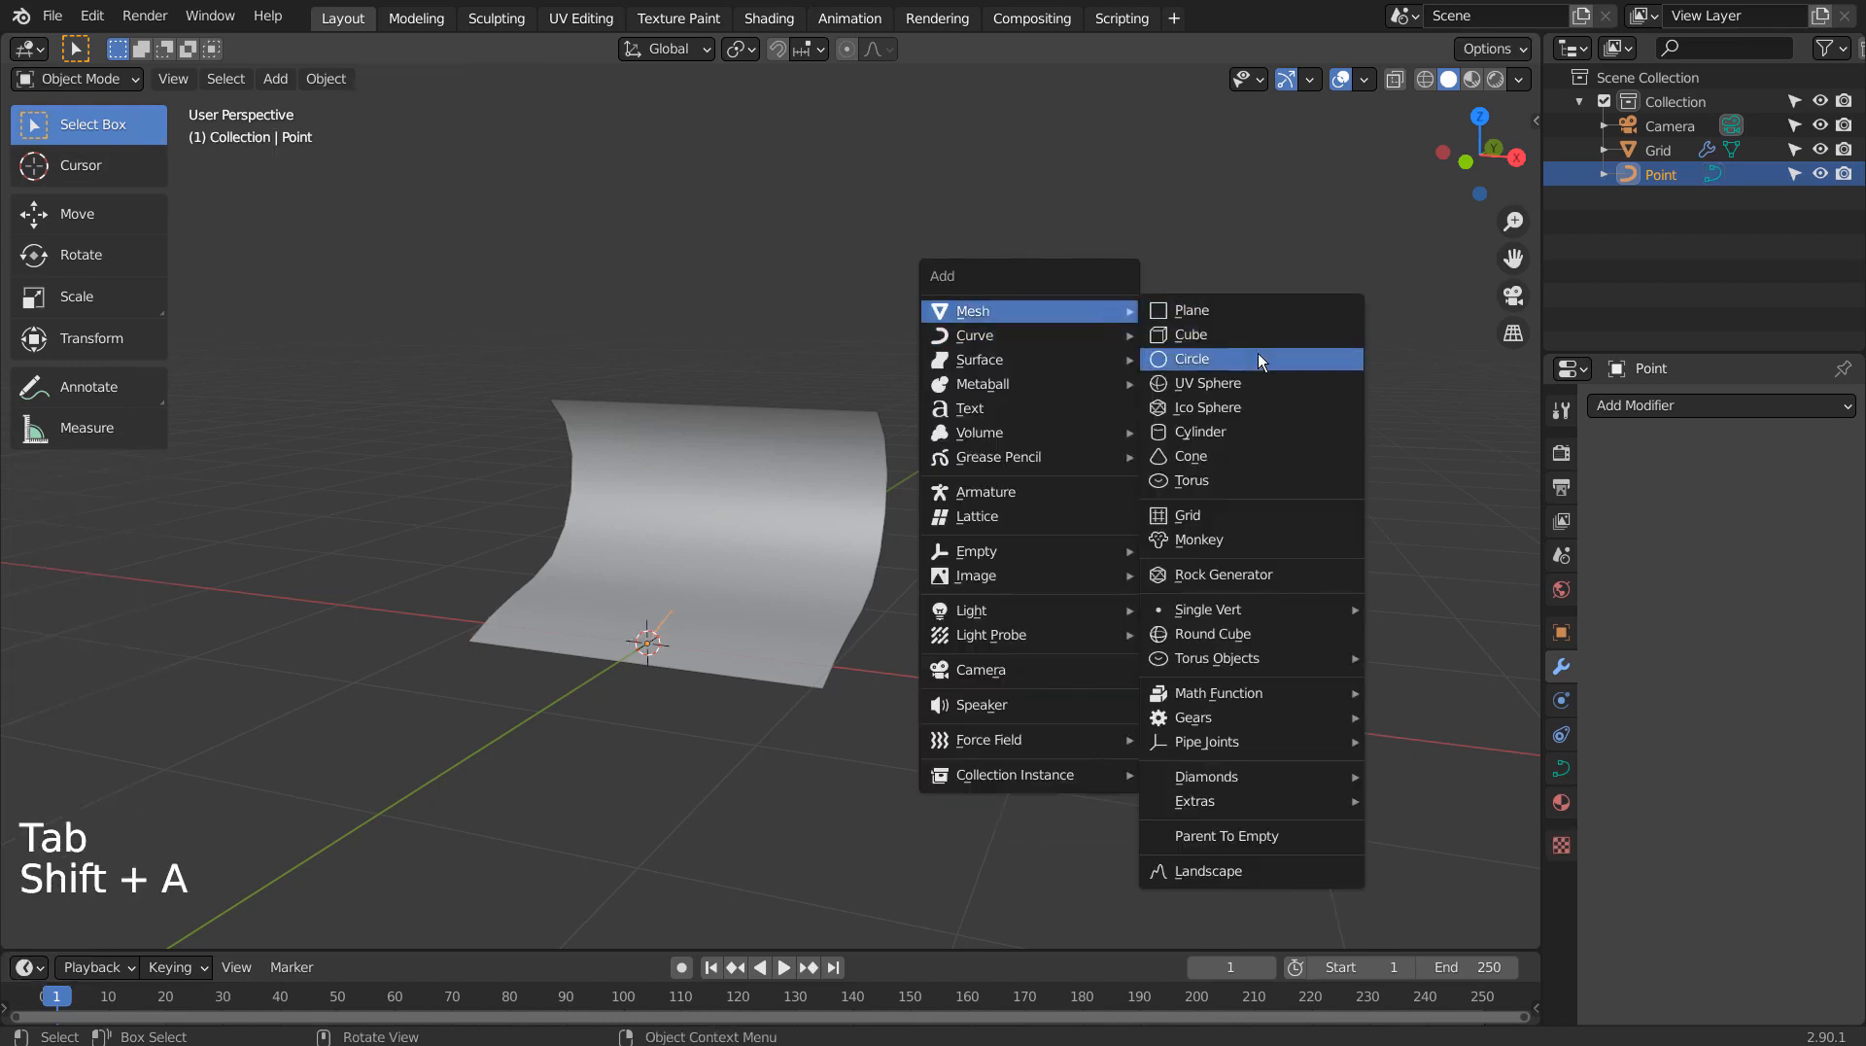
click(1192, 357)
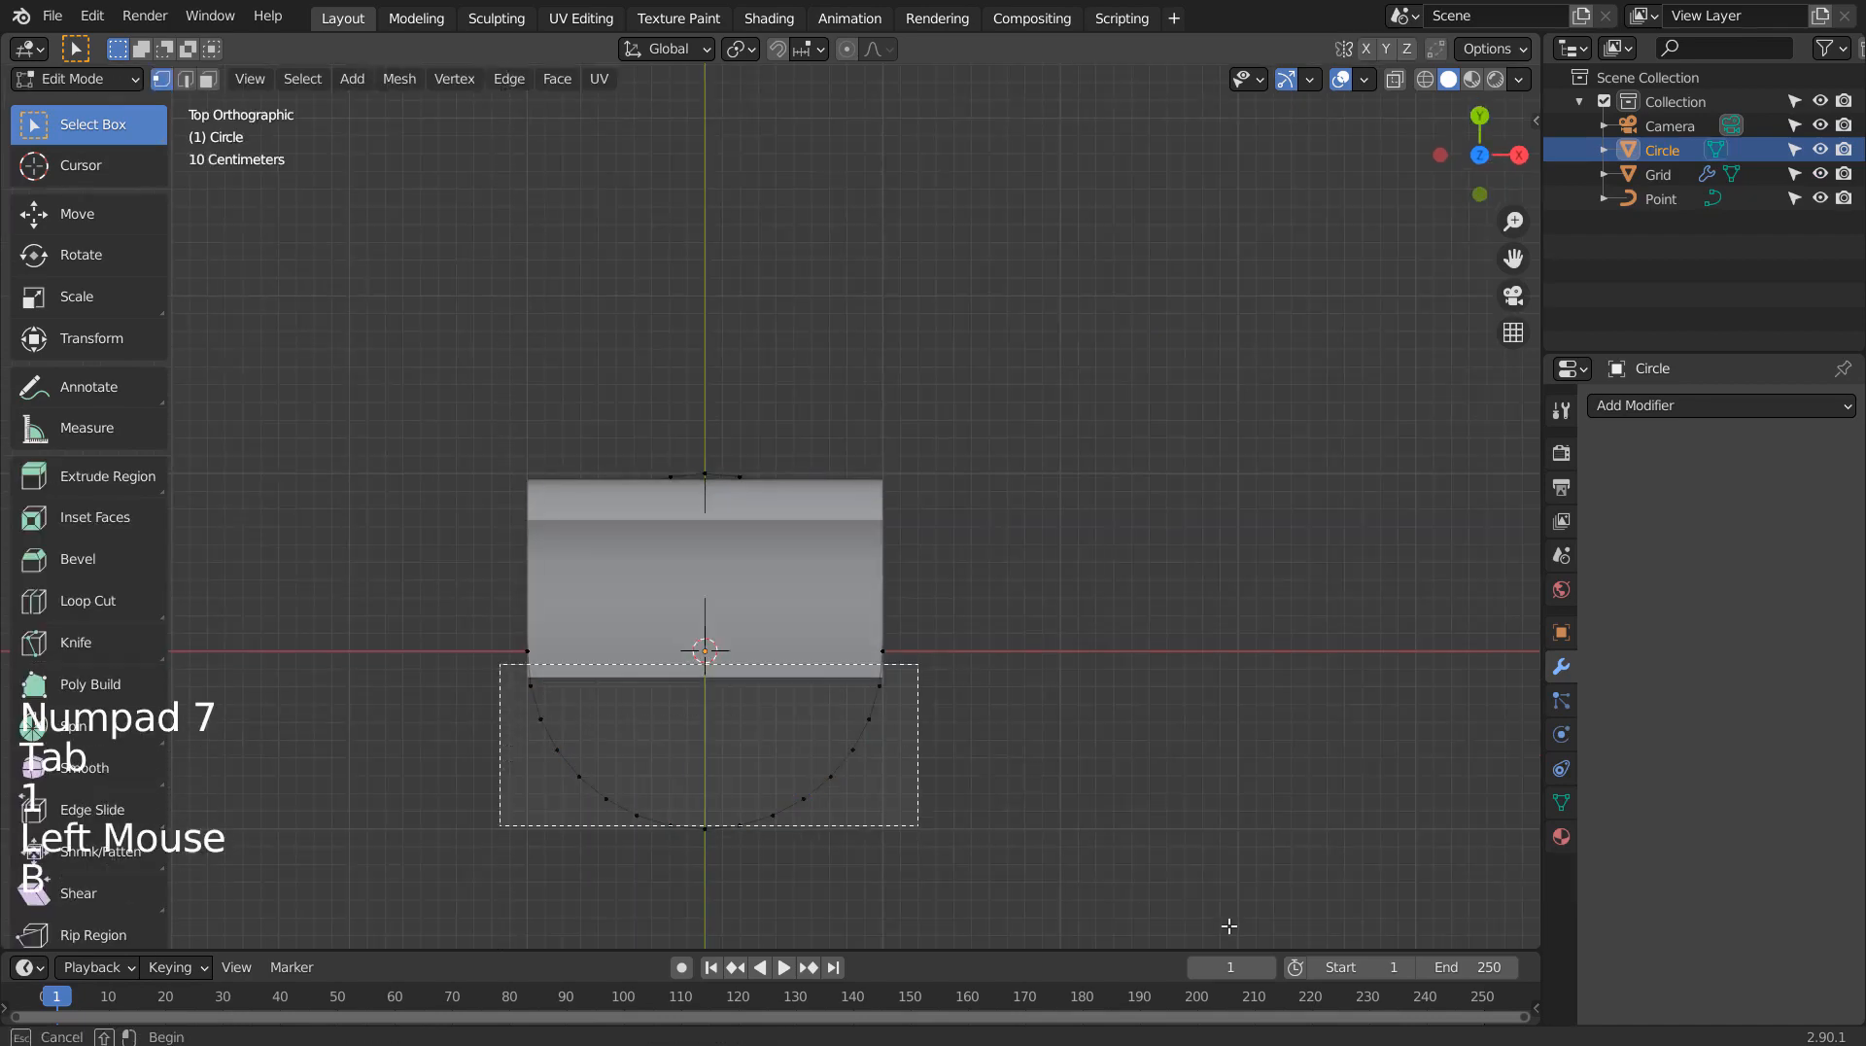
Delete the circle's lower half and apply a Subdivision modifier to the remaining arc.
key(x)
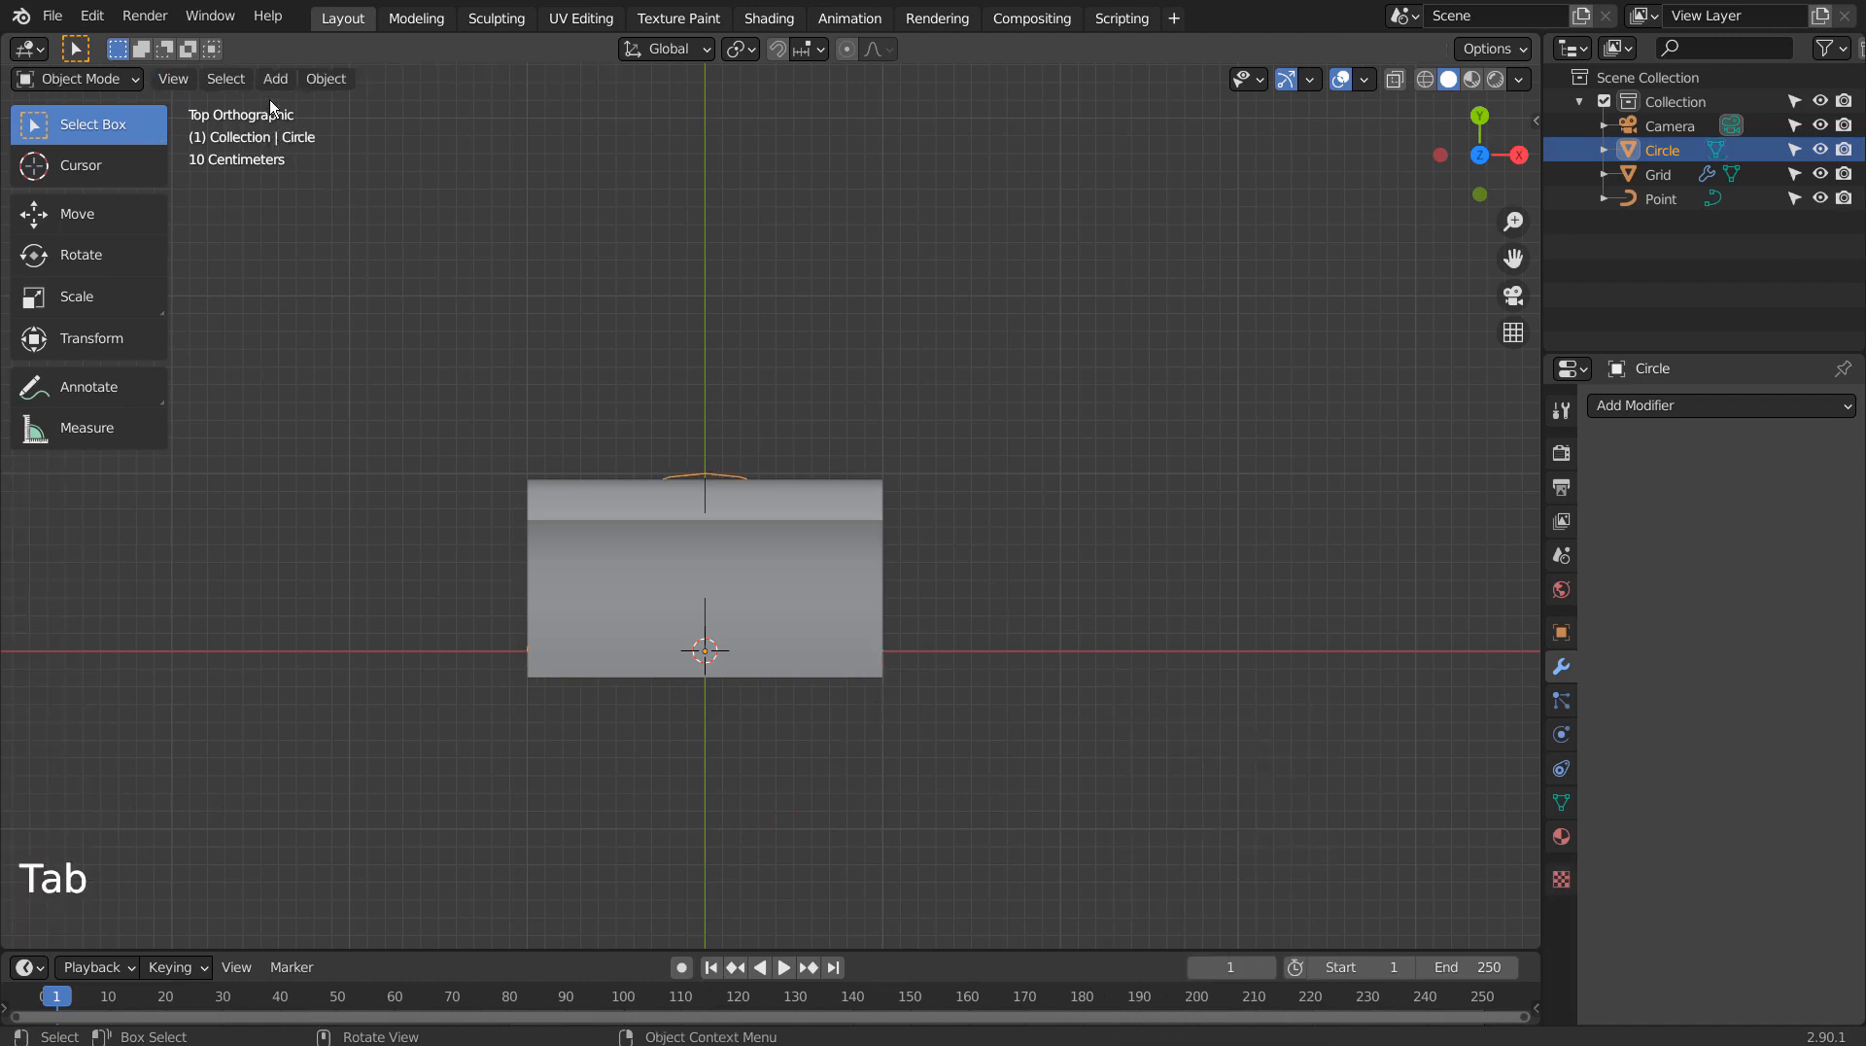
key(ctrl+a)
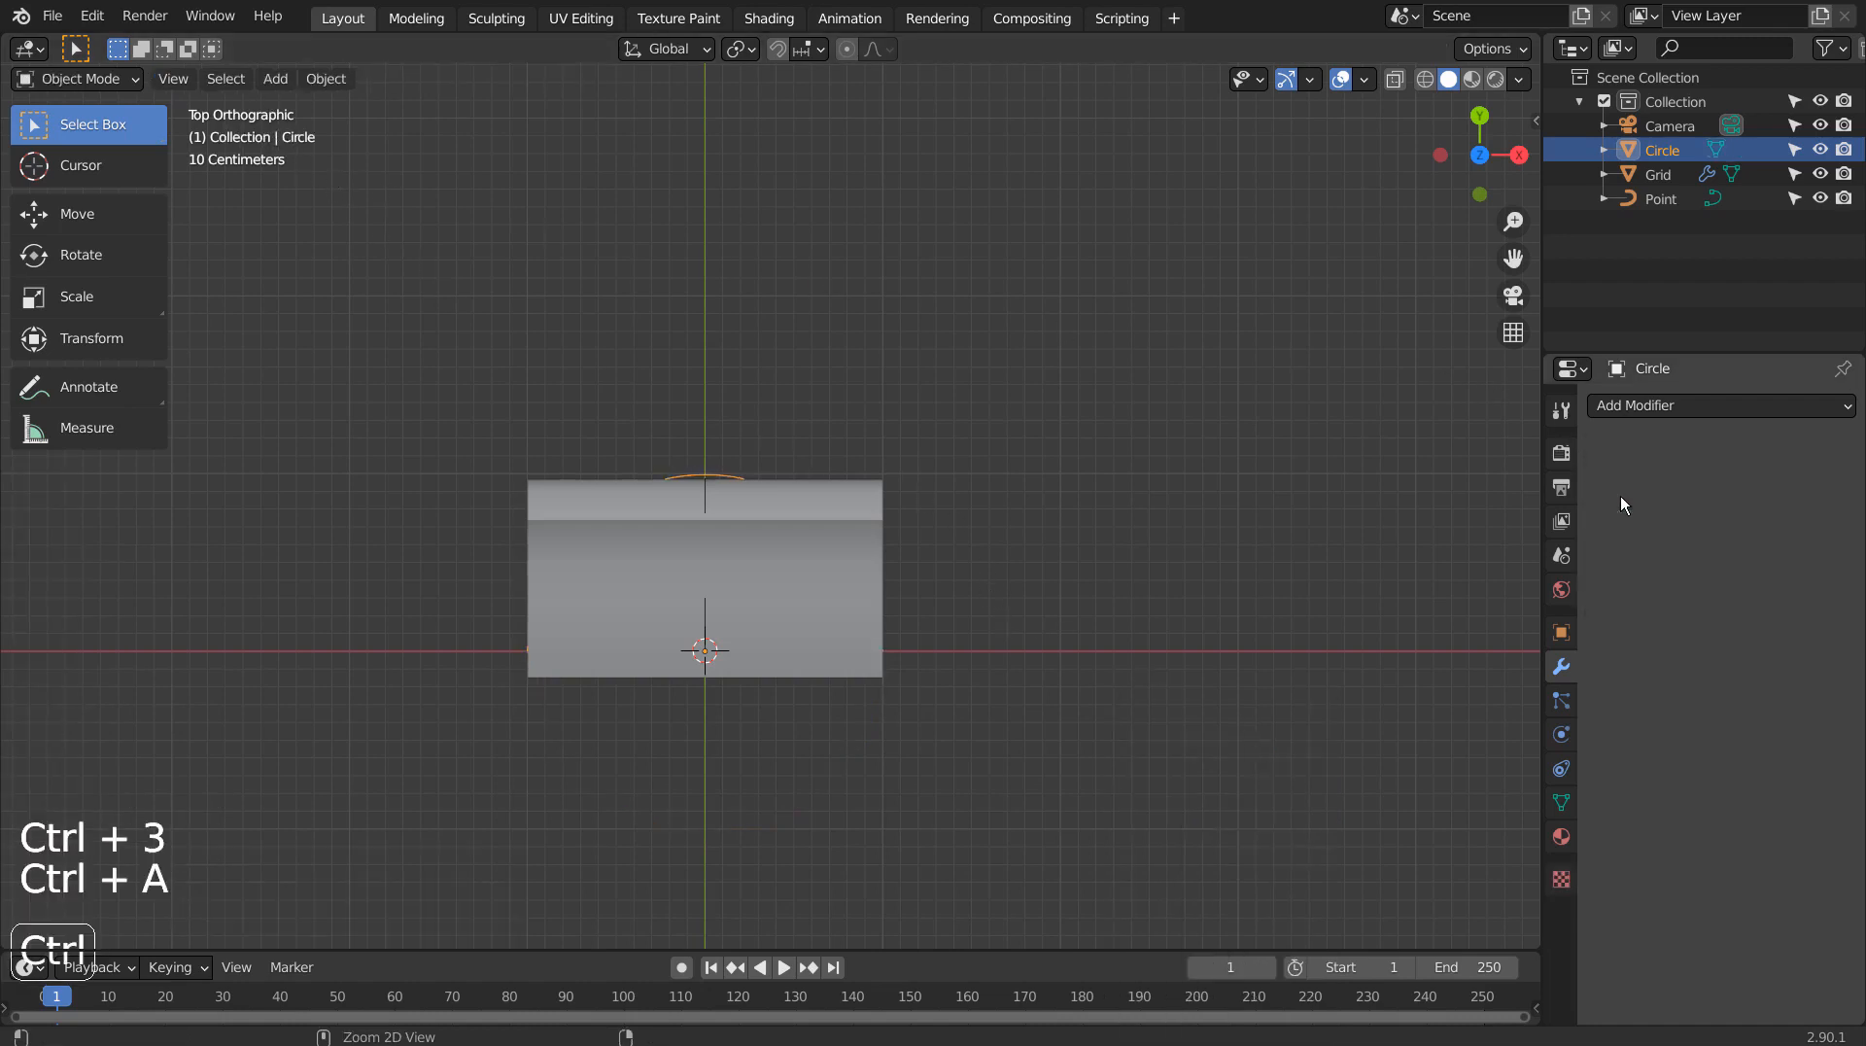
key(Tab)
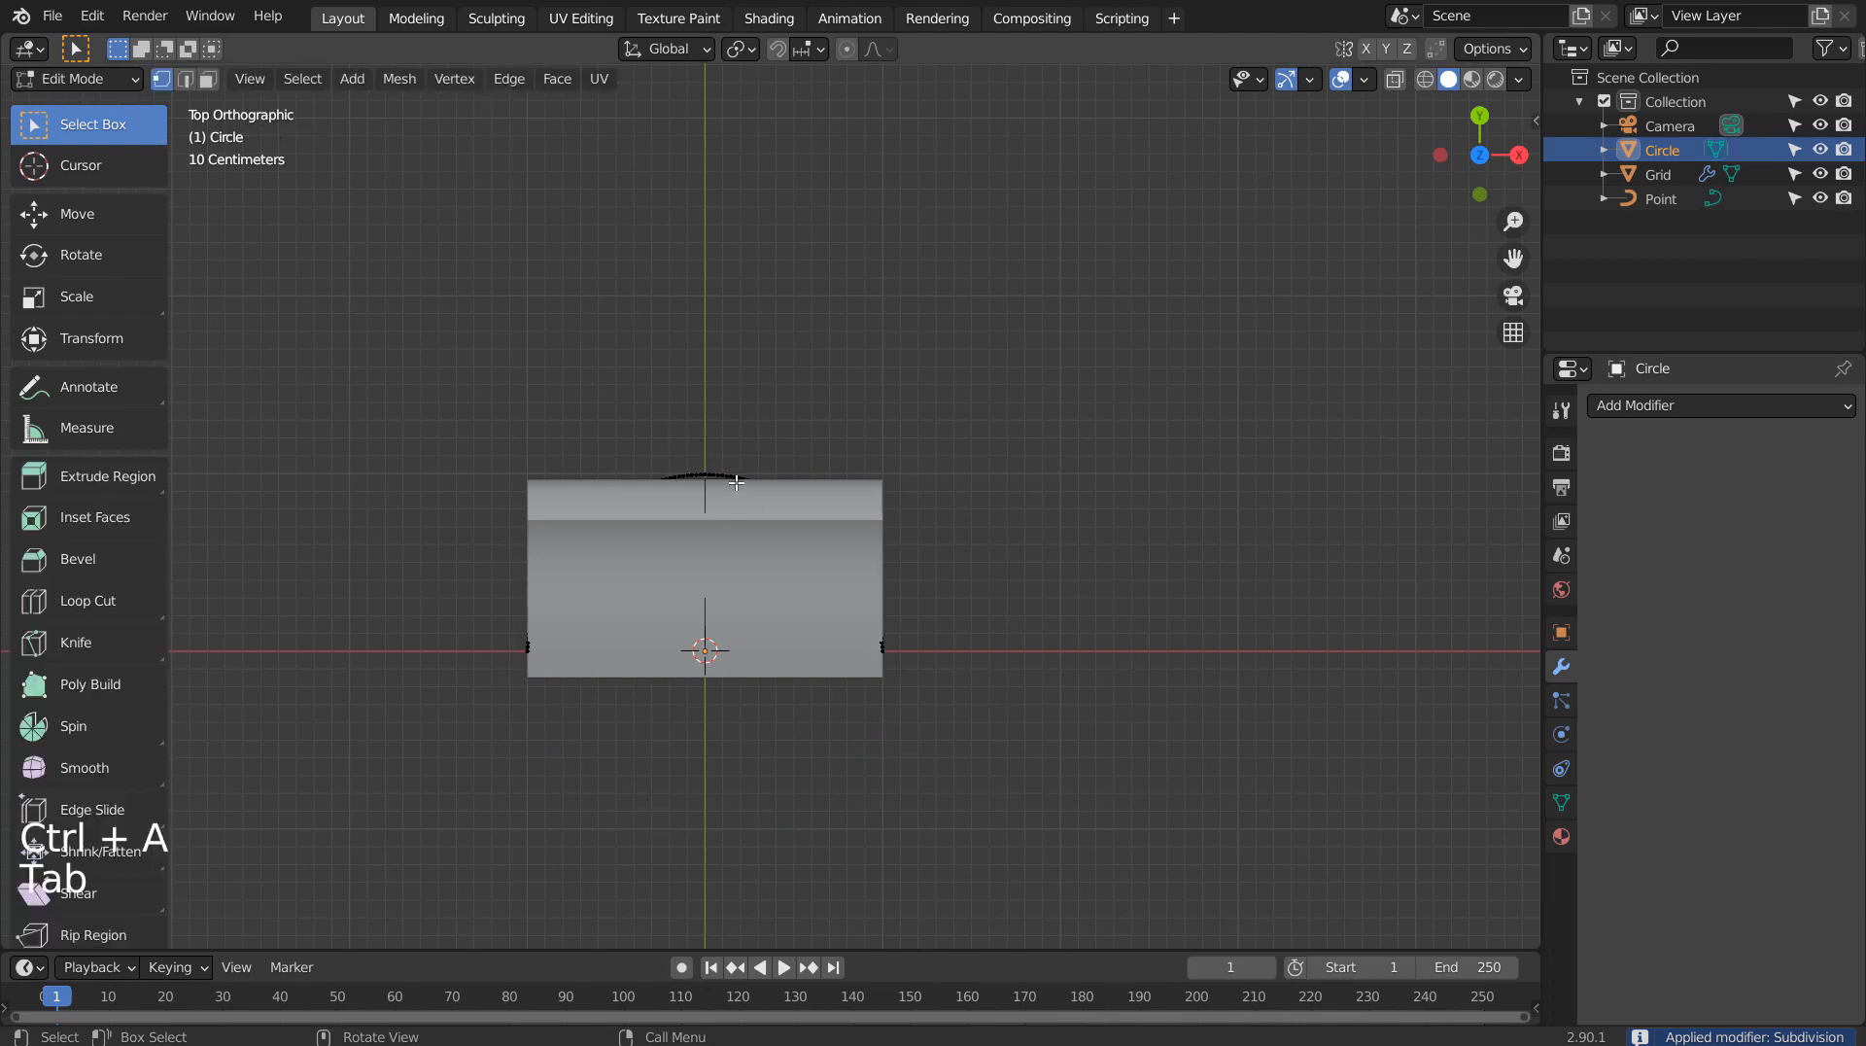
click(325, 77)
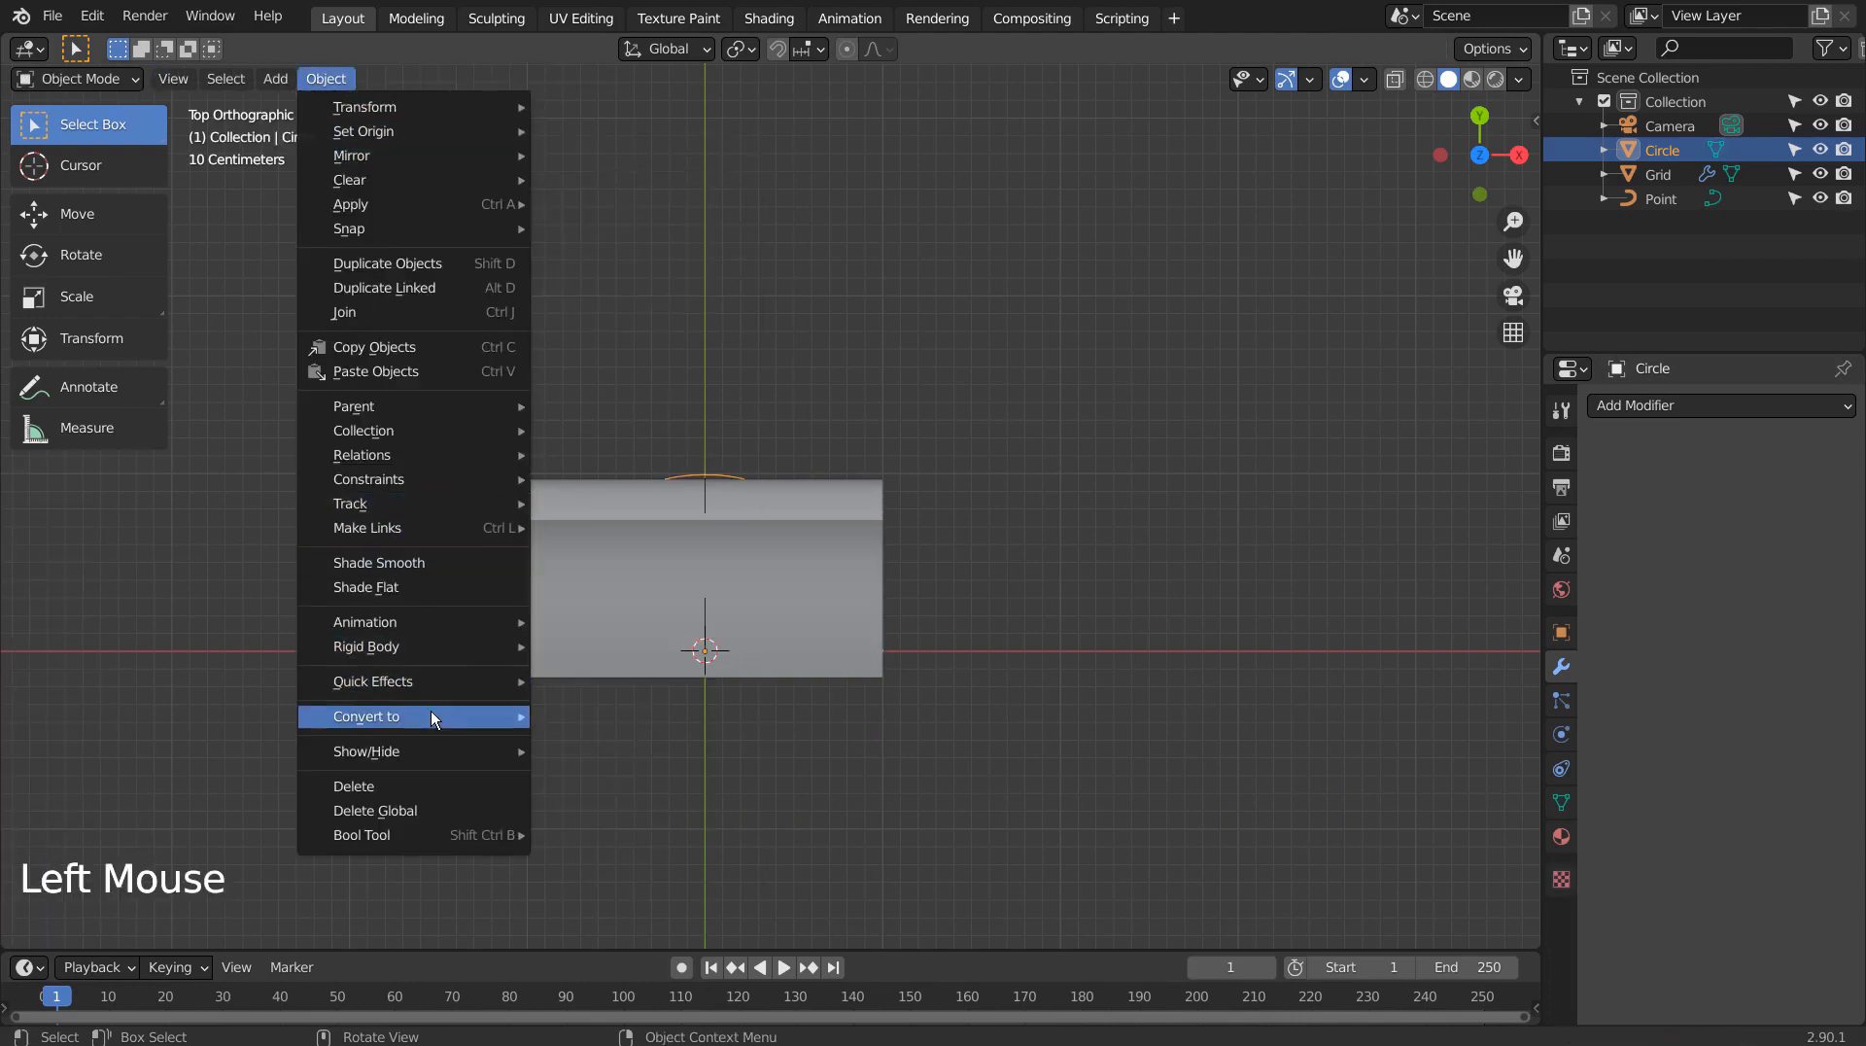
mouse_move(428, 715)
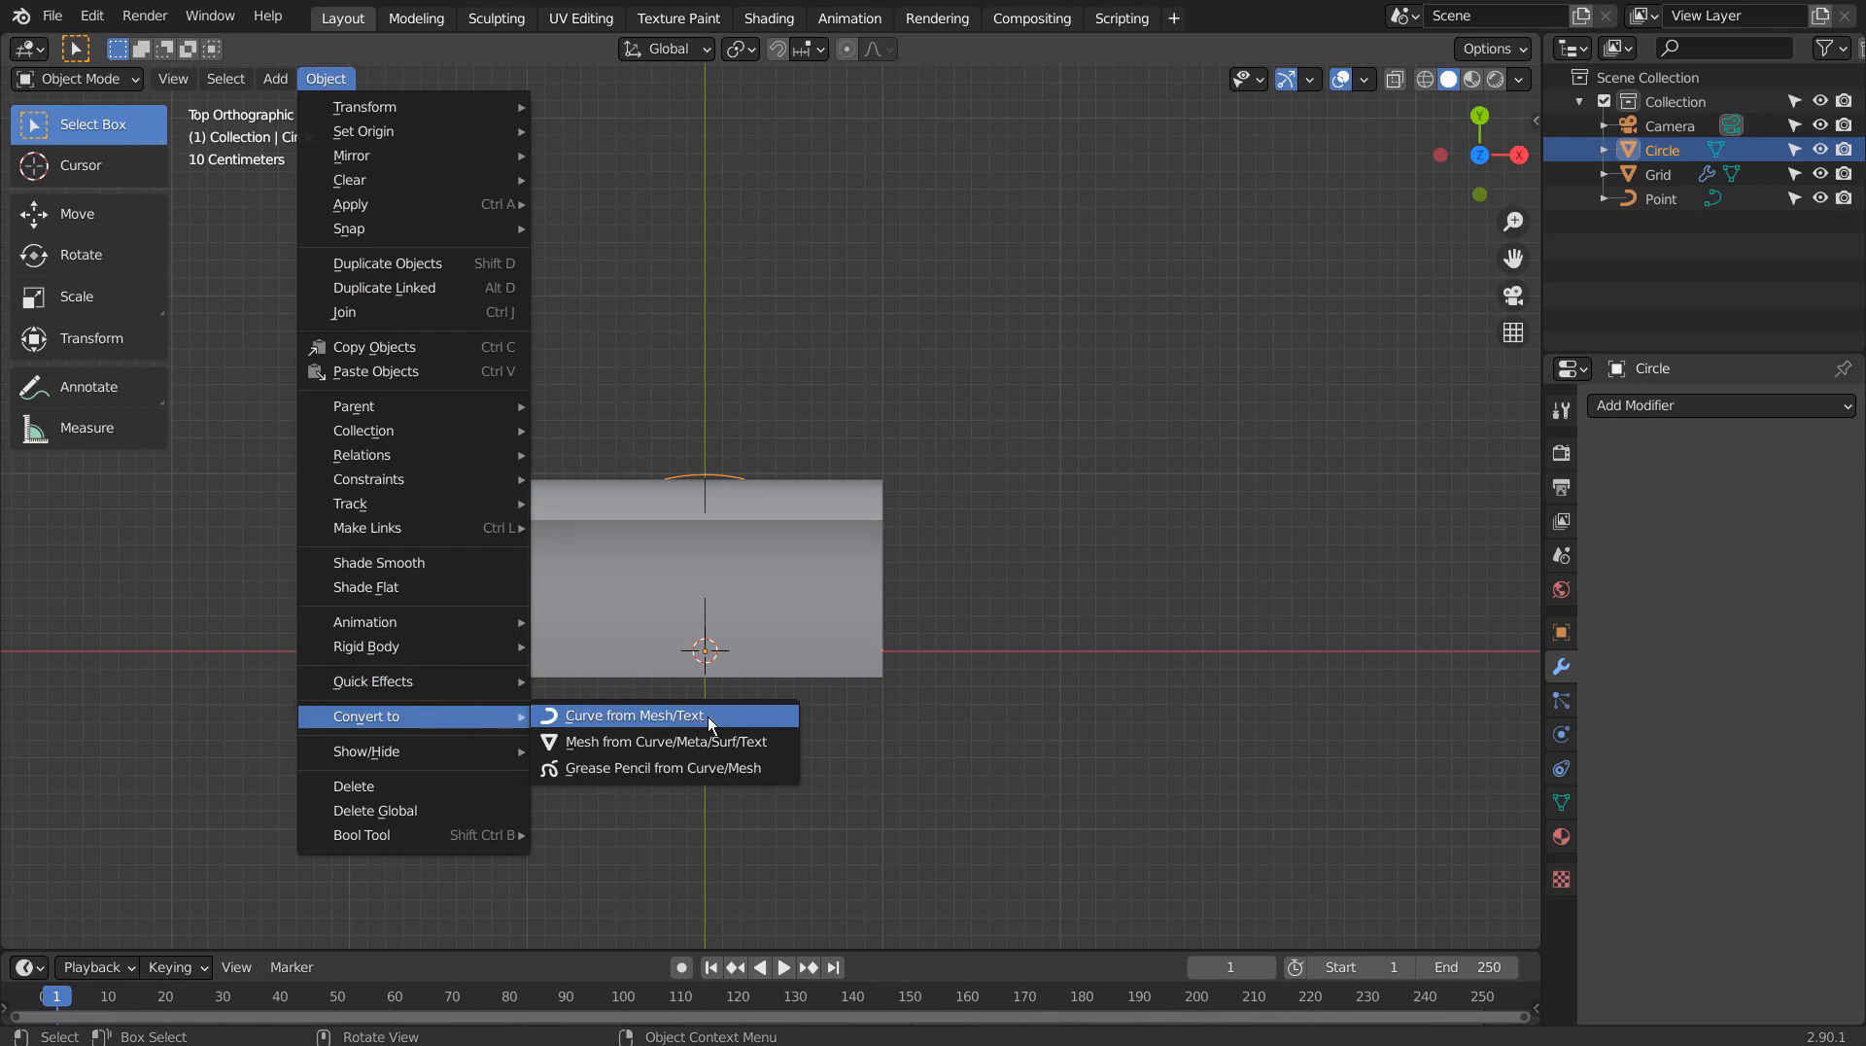
Convert the half-circle mesh into a curve object.
click(634, 715)
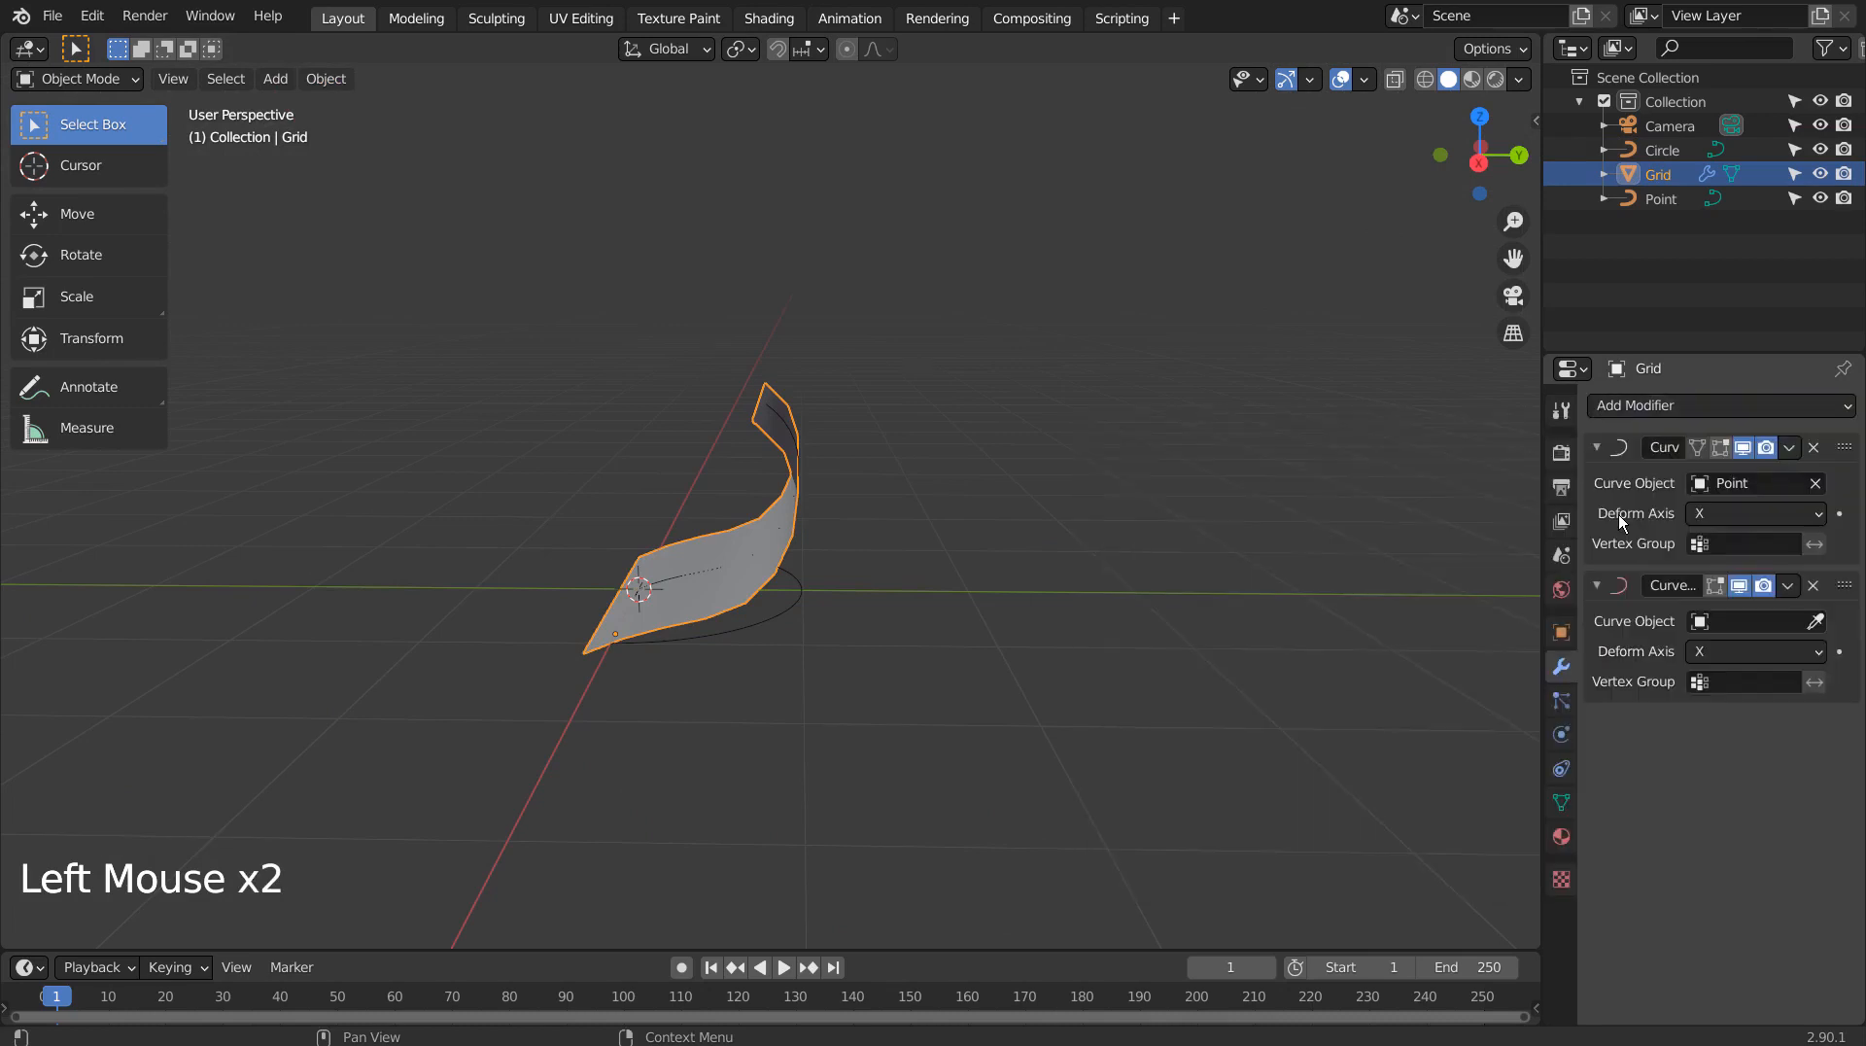
Assign Circle as the second Curve modifier's object, then reposition the grid vertically with G after an undo.
click(1749, 620)
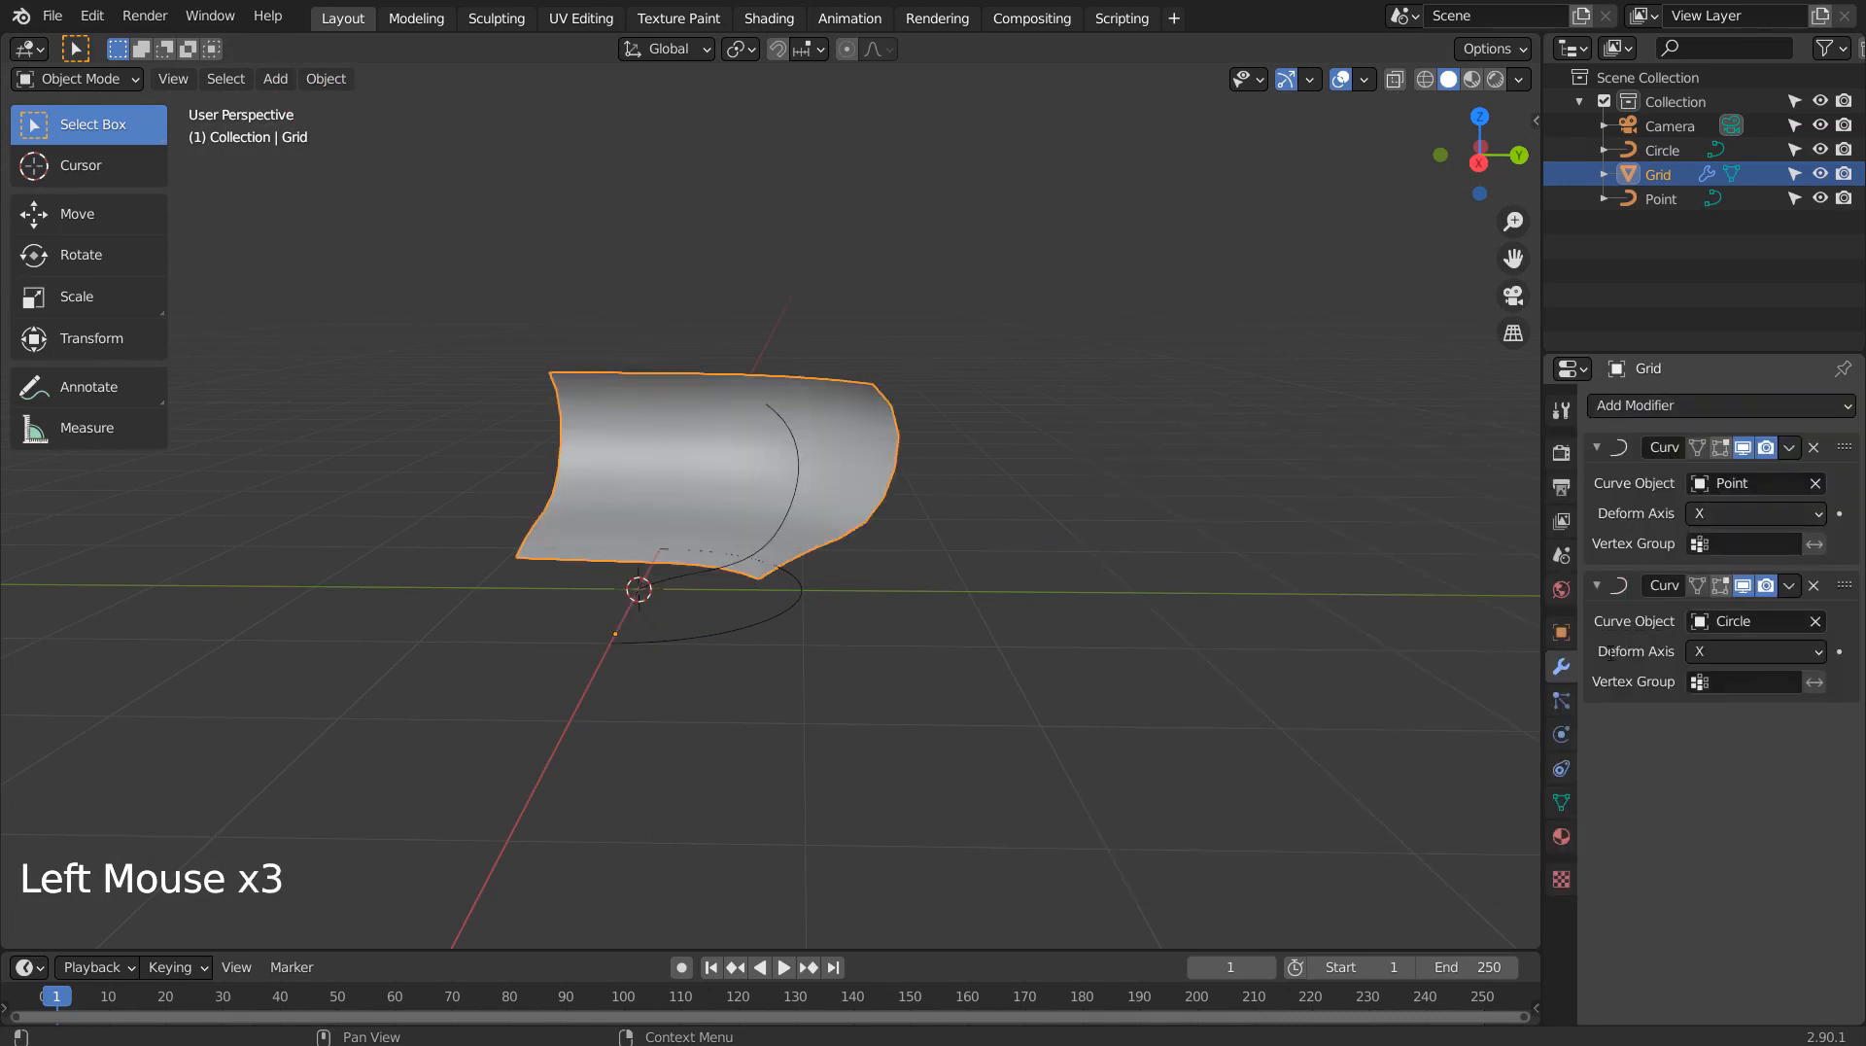
drag(713, 476, 594, 452)
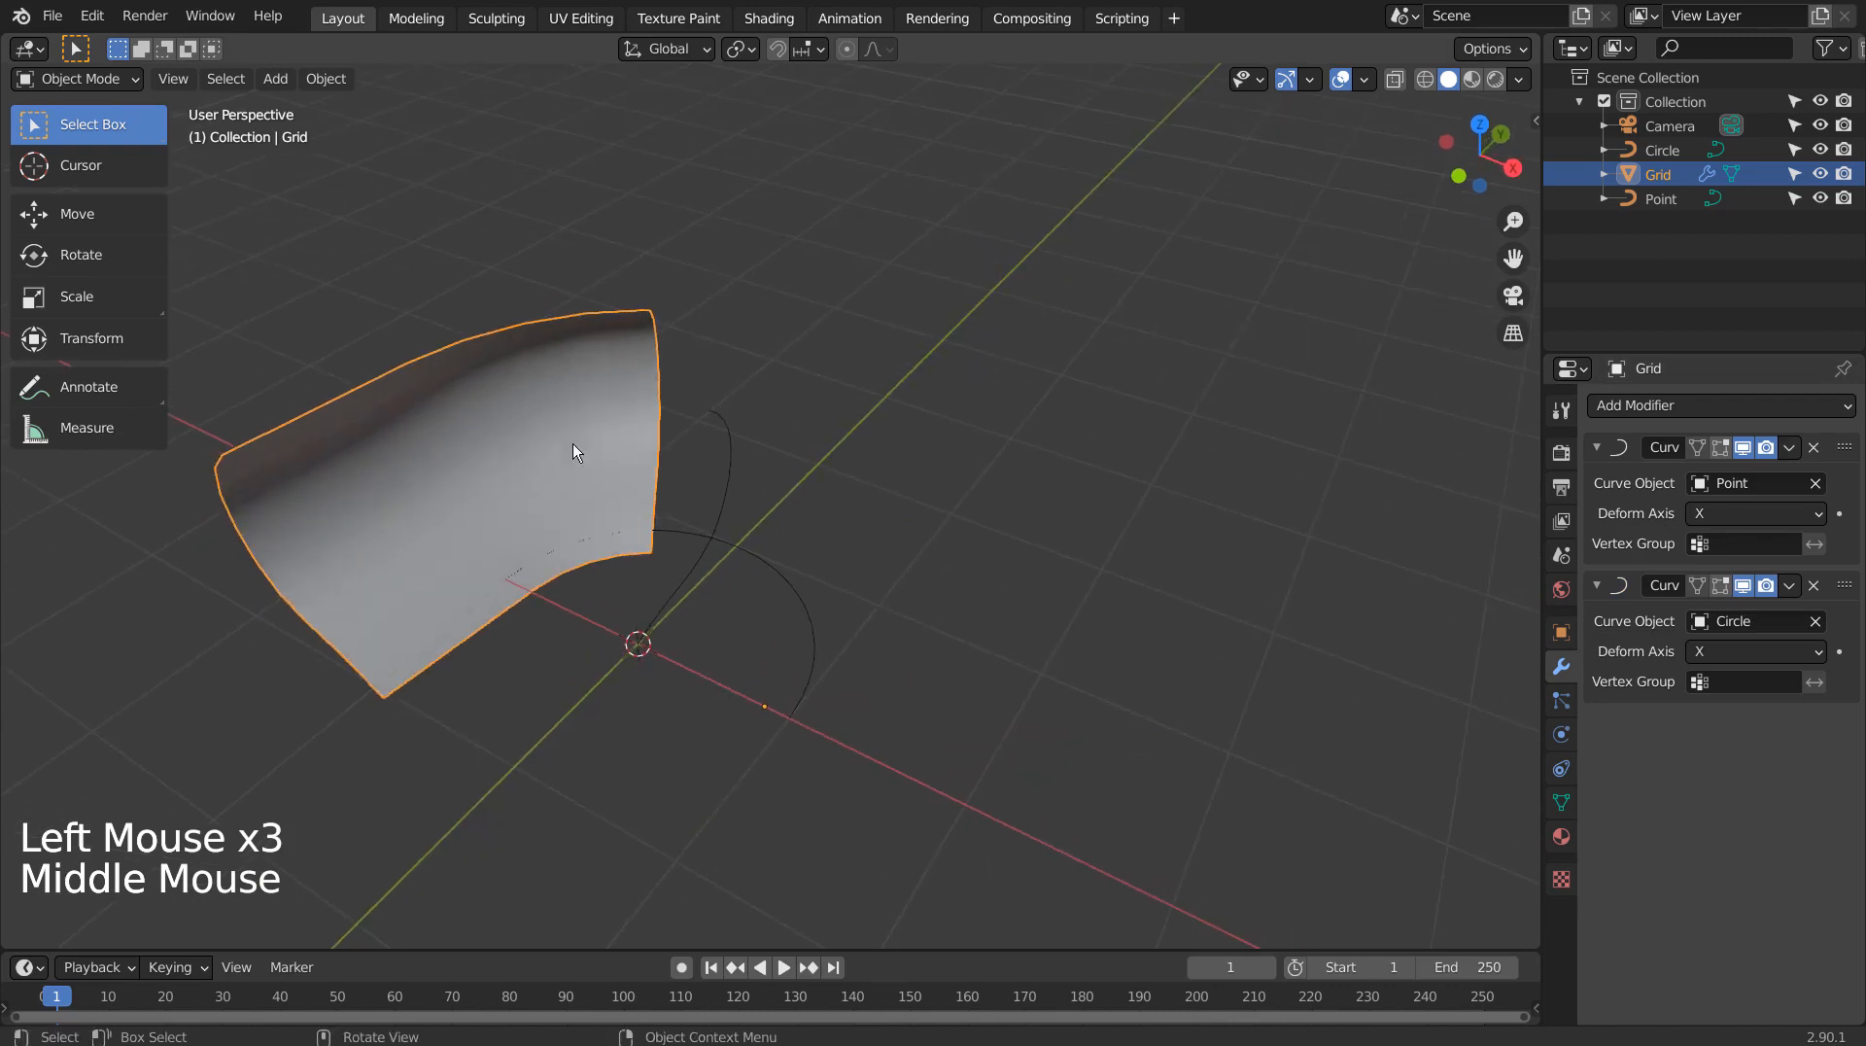
key(g)
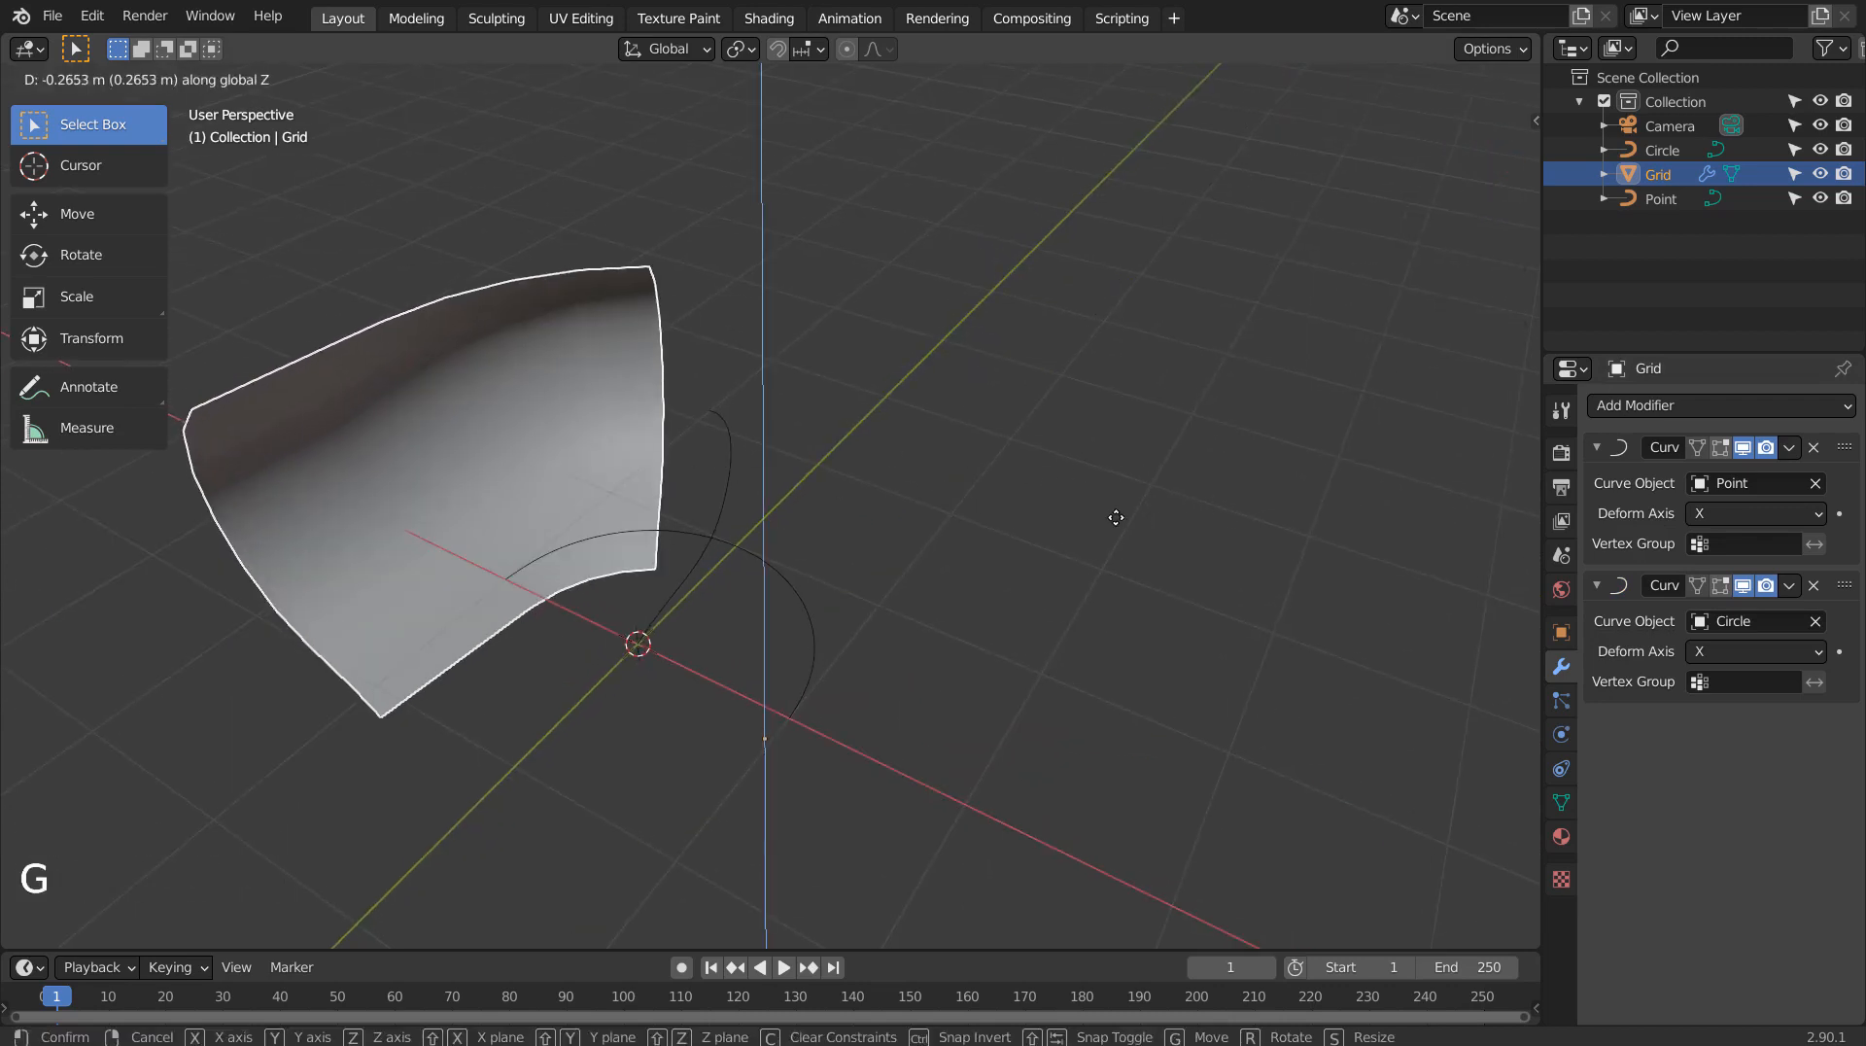
key(ctrl+z)
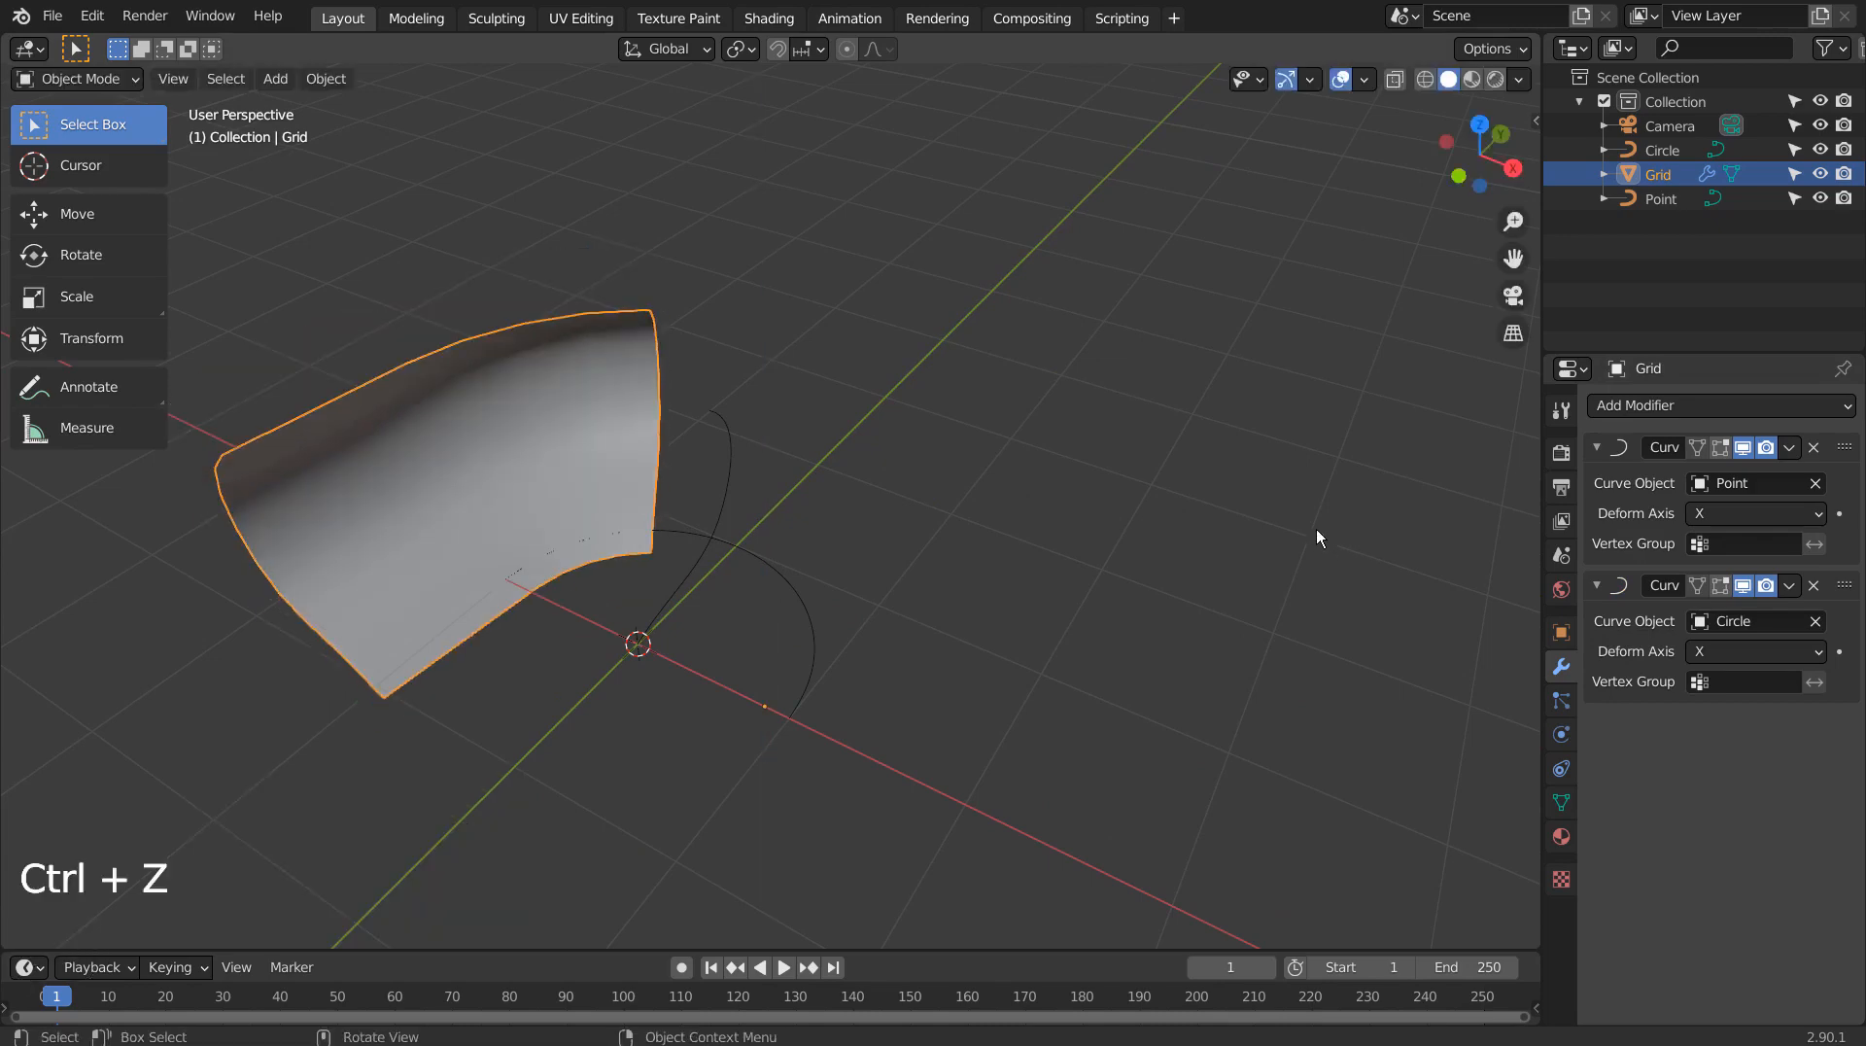
key(g)
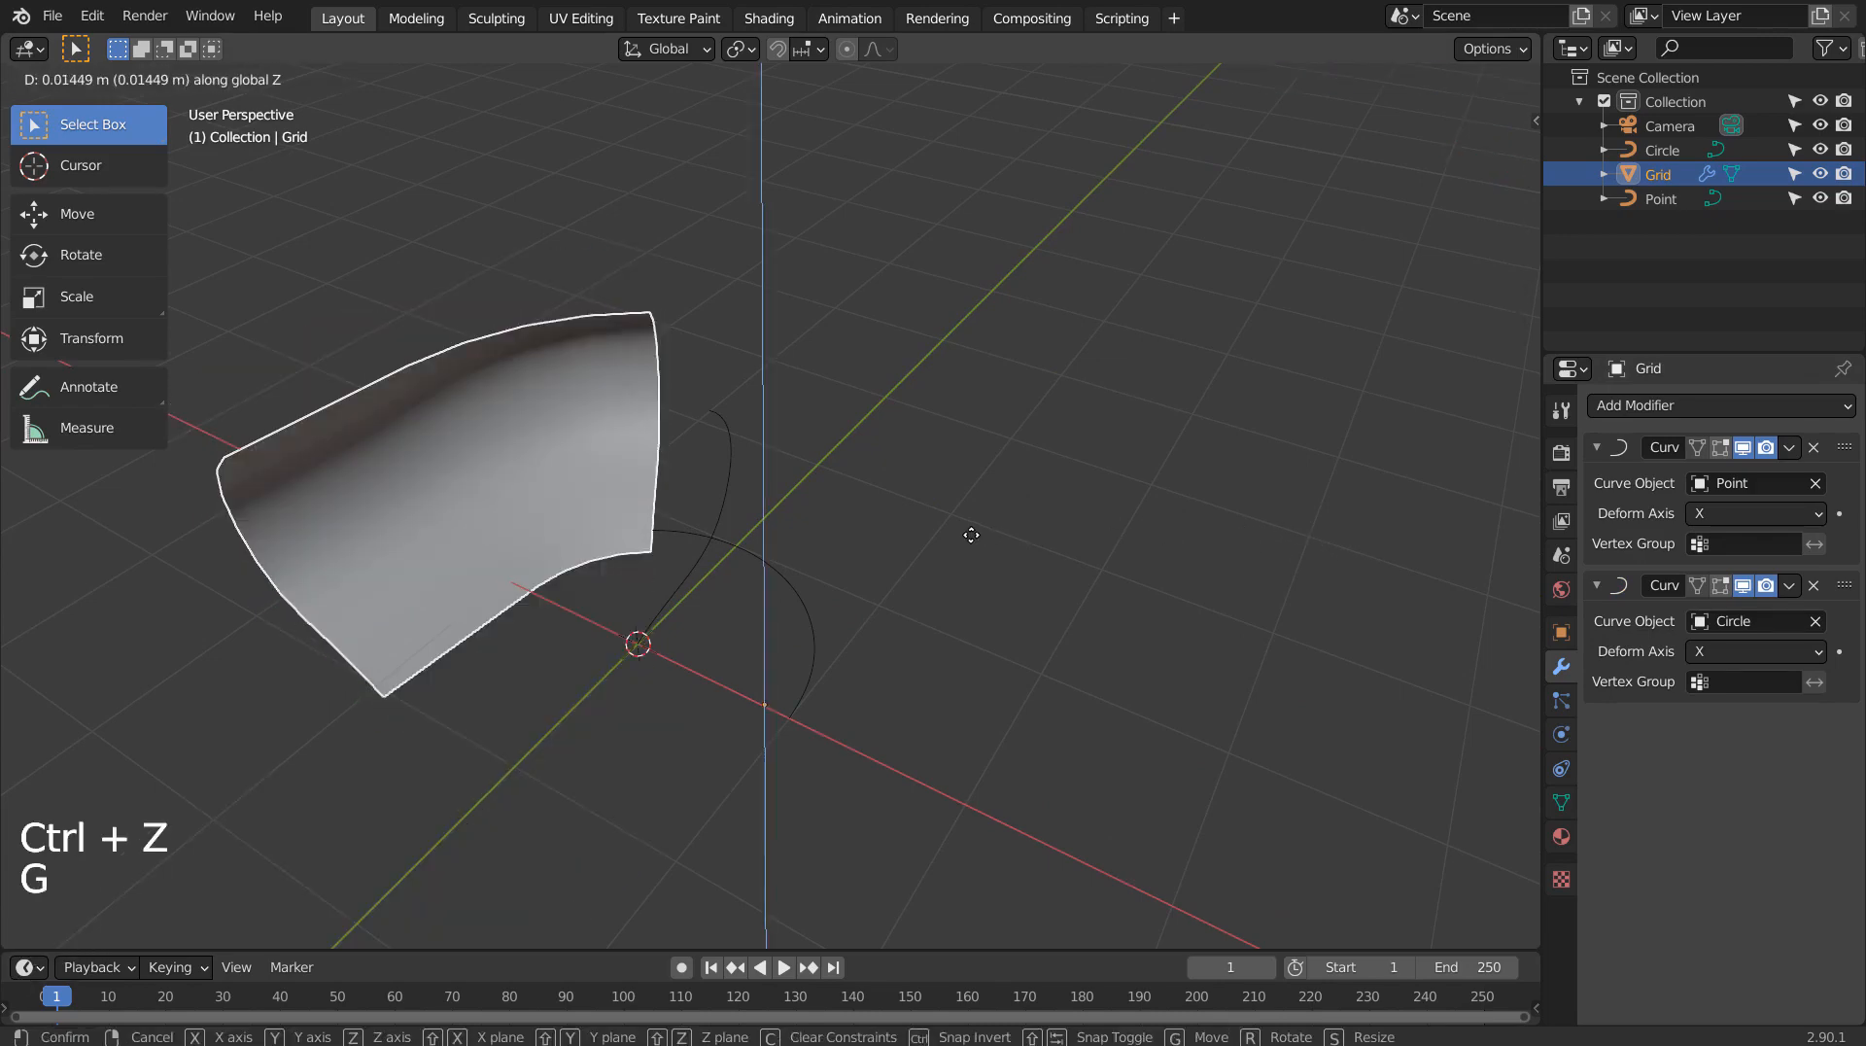
drag(972, 535, 841, 484)
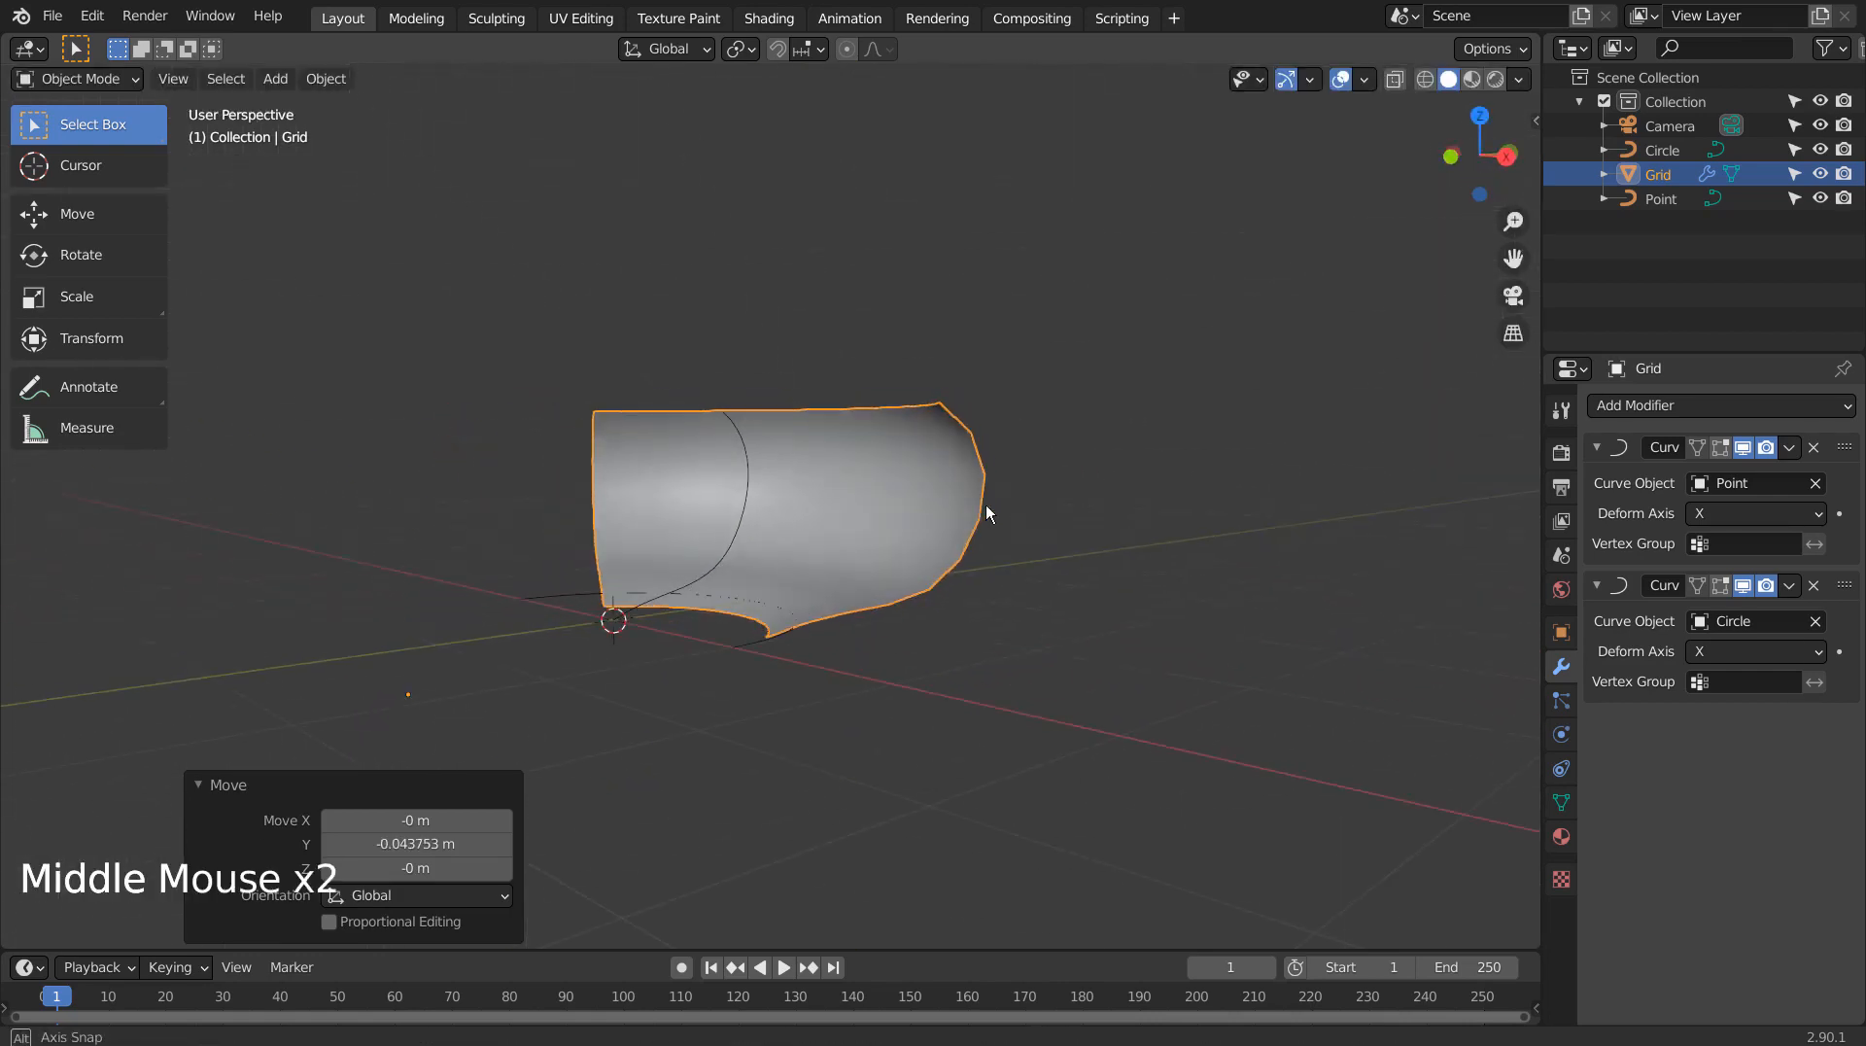
key(Tab)
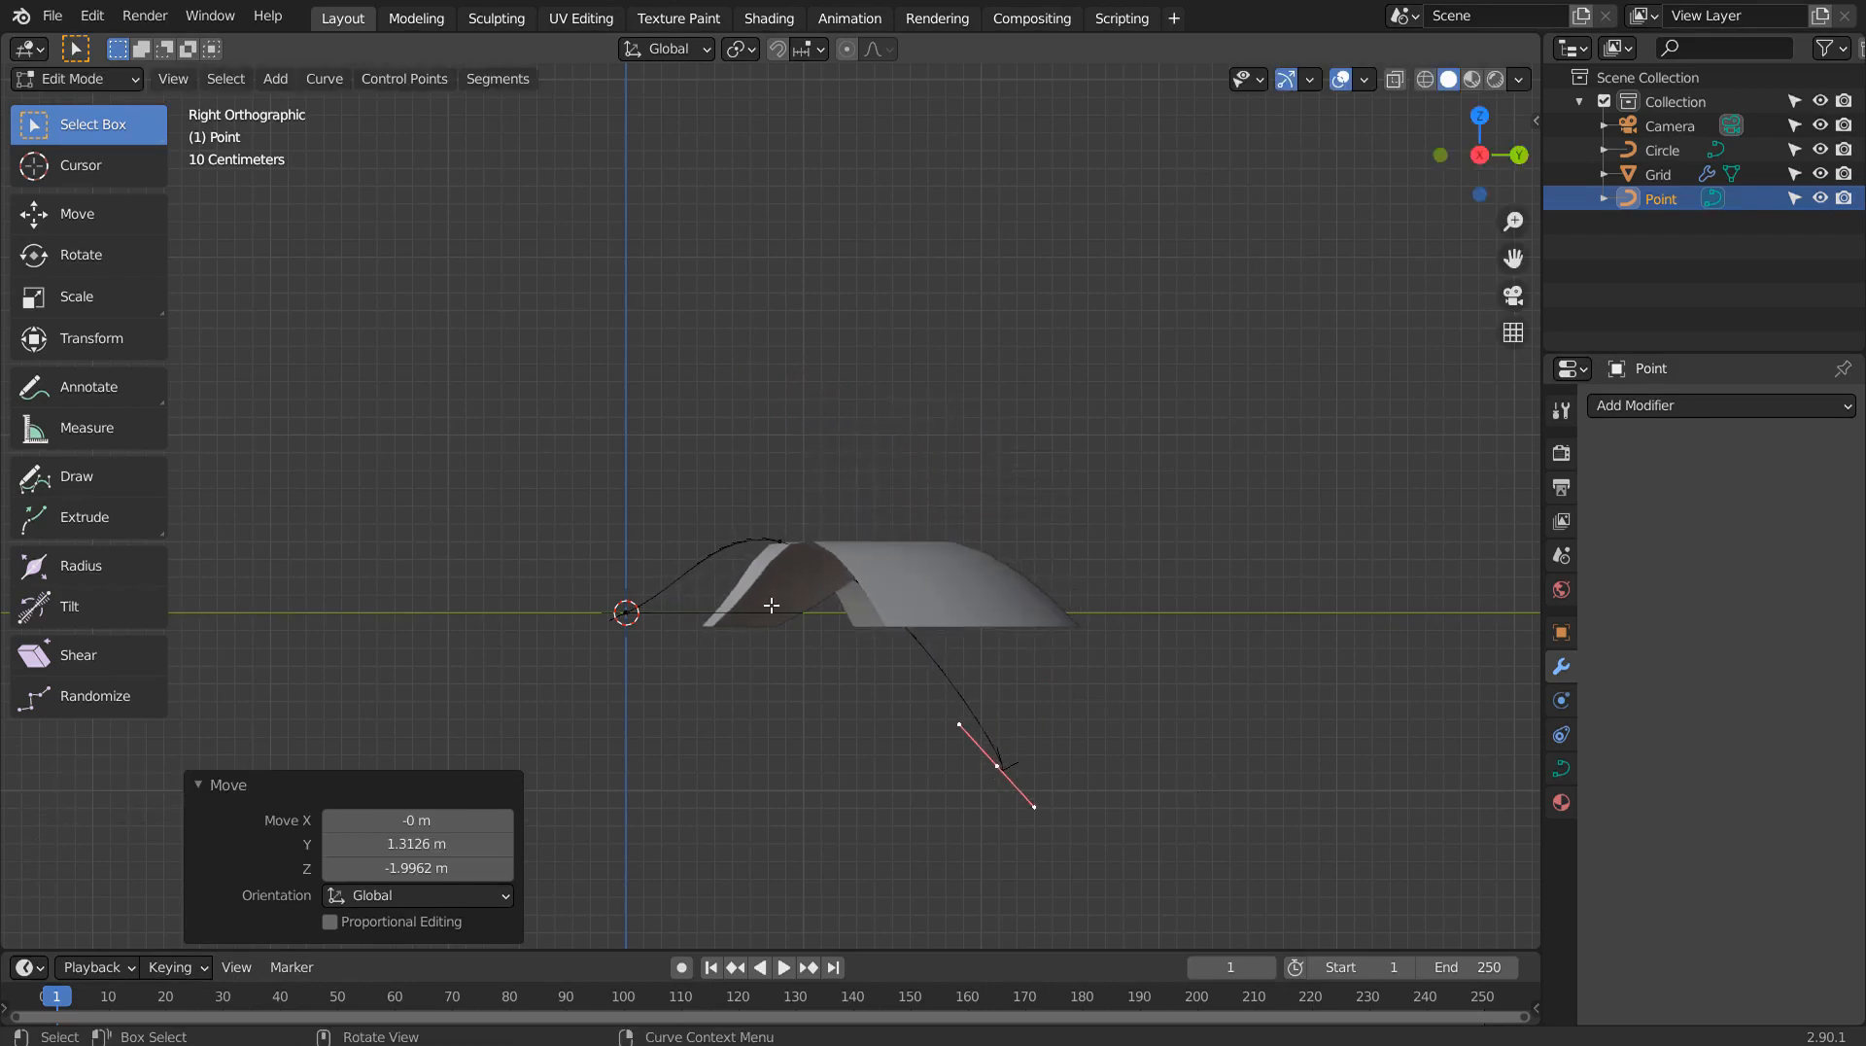
In Right Orthographic, rotate and raise Point's end control point to flatten the grid's sweep.
drag(771, 604, 1119, 650)
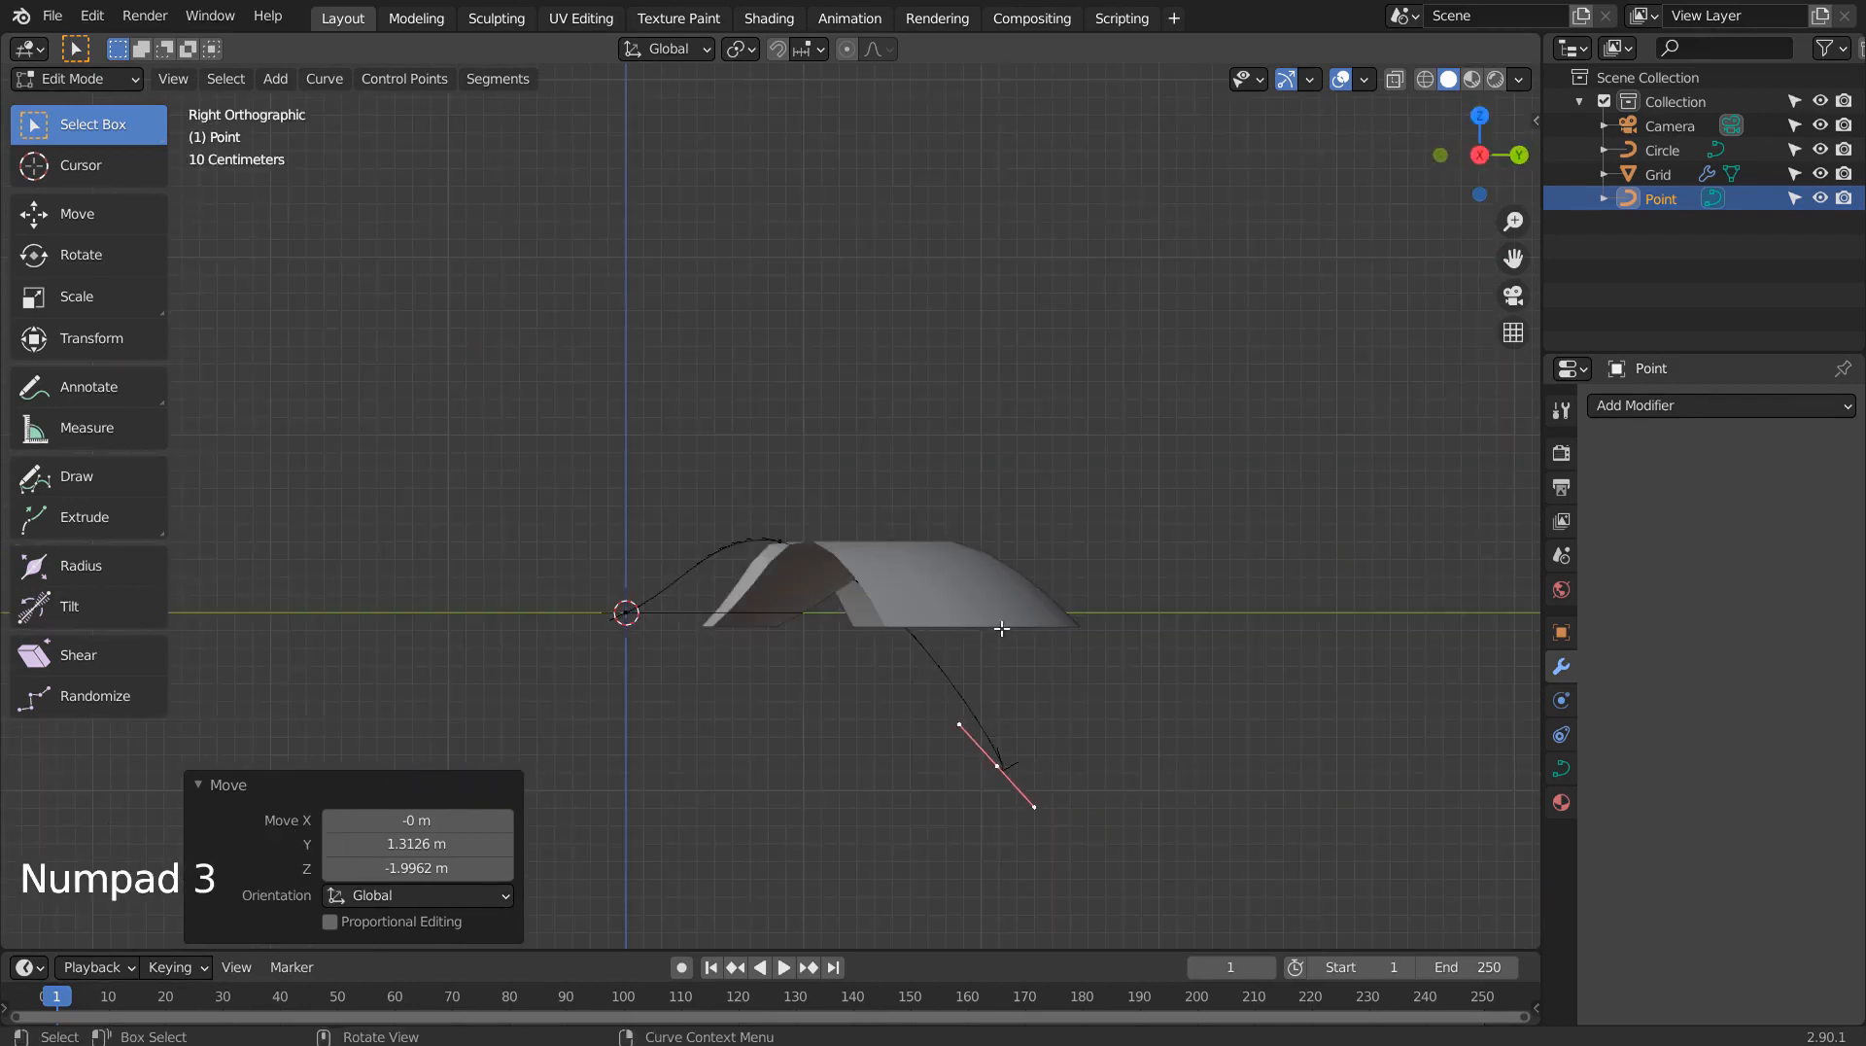
key(r)
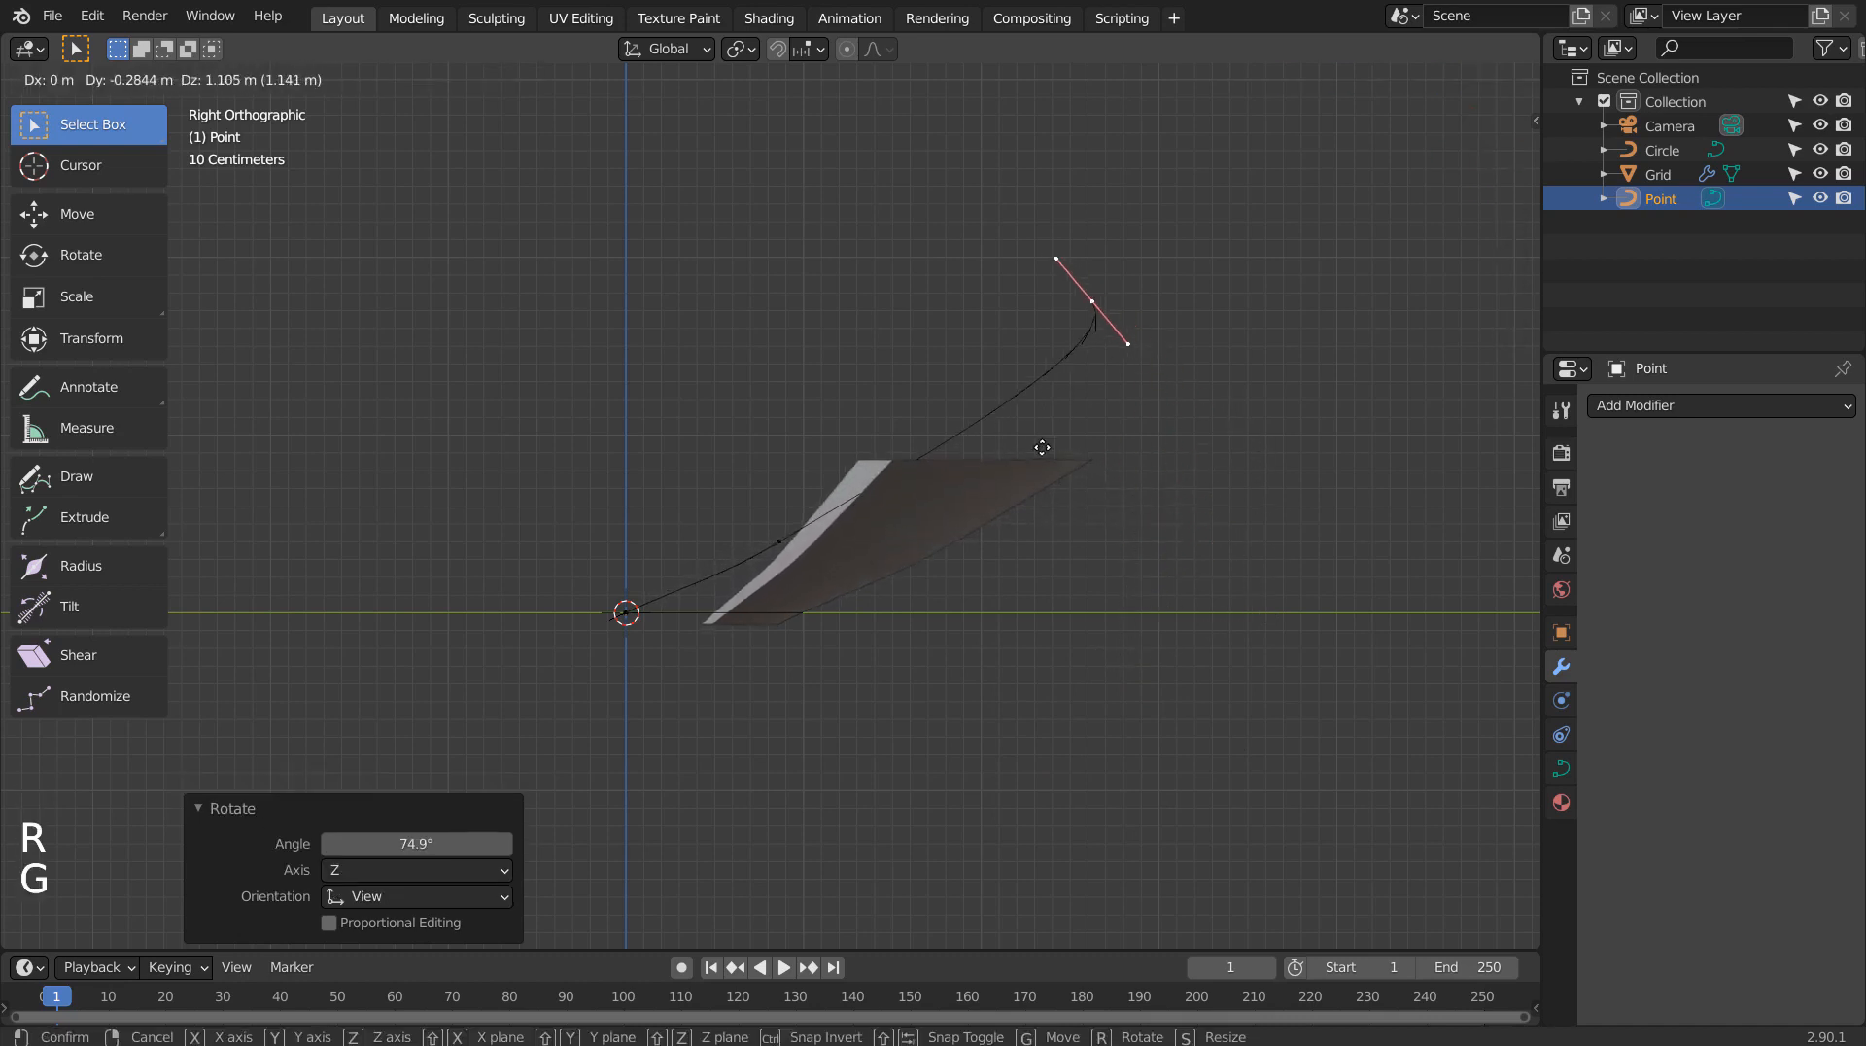
drag(1042, 447, 1131, 633)
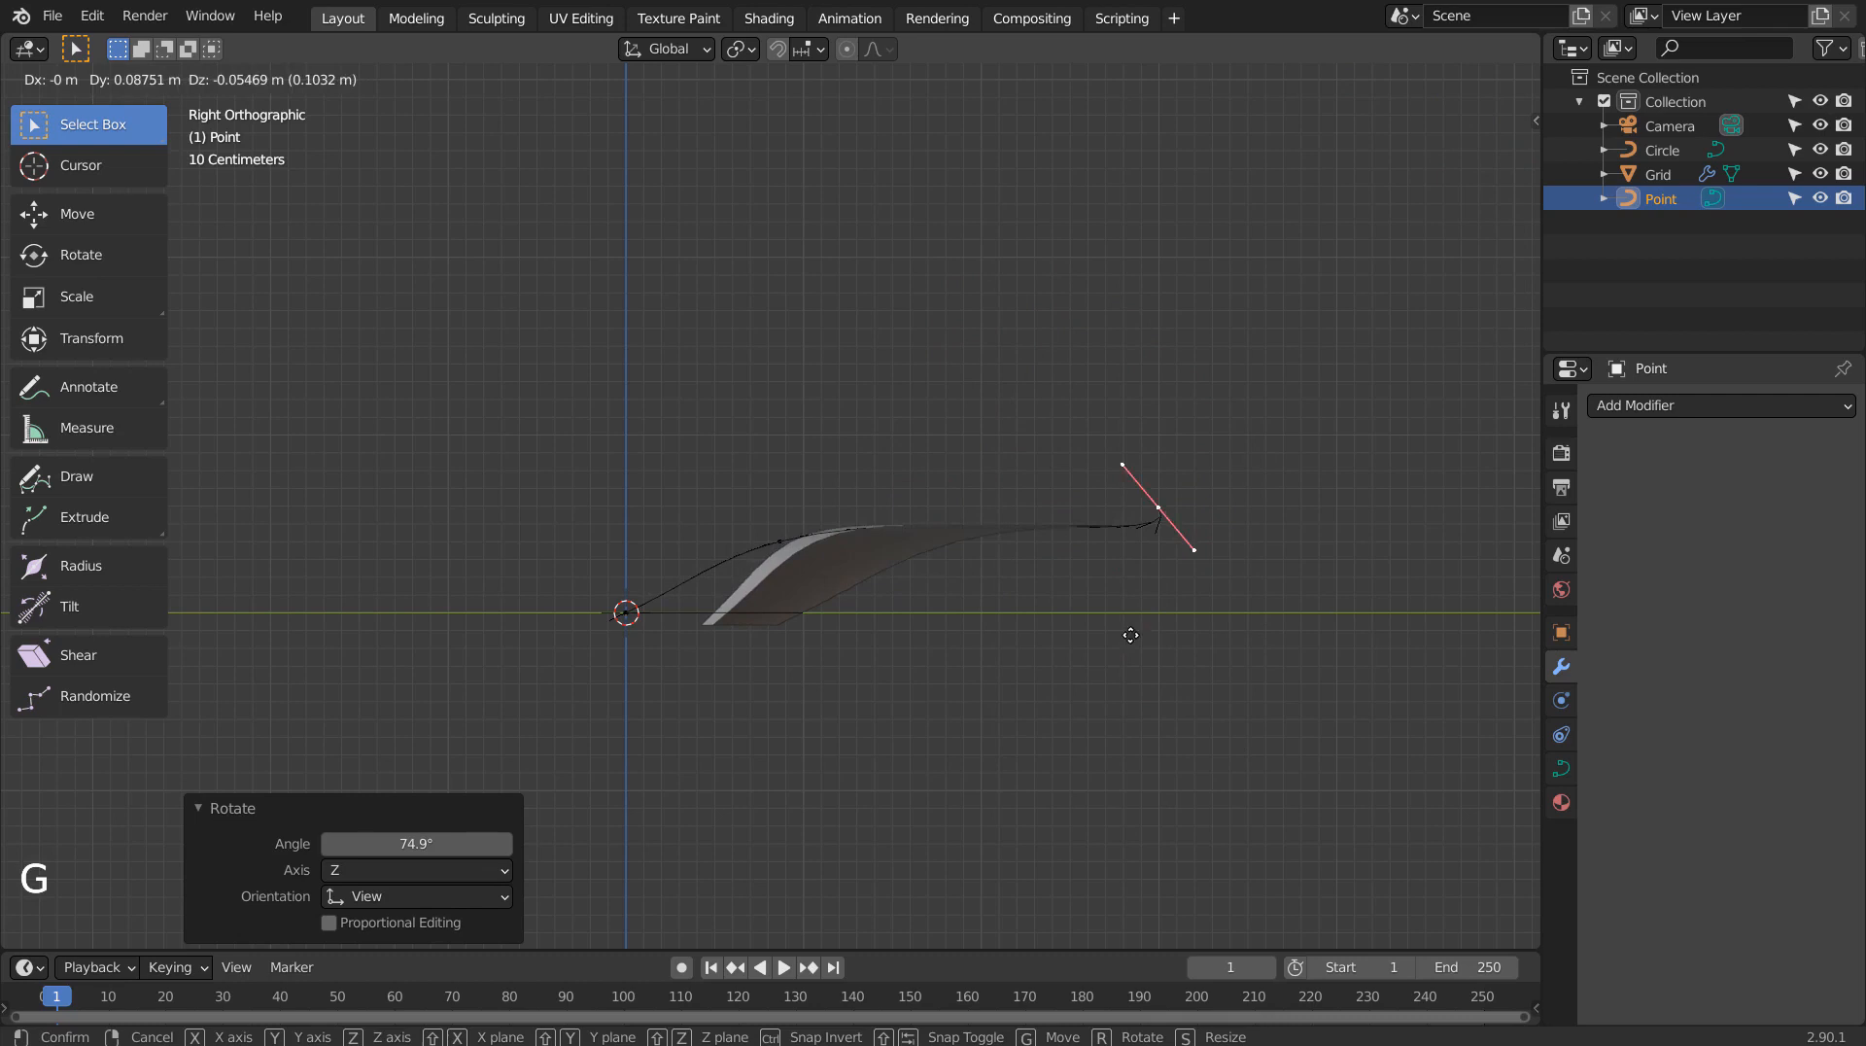